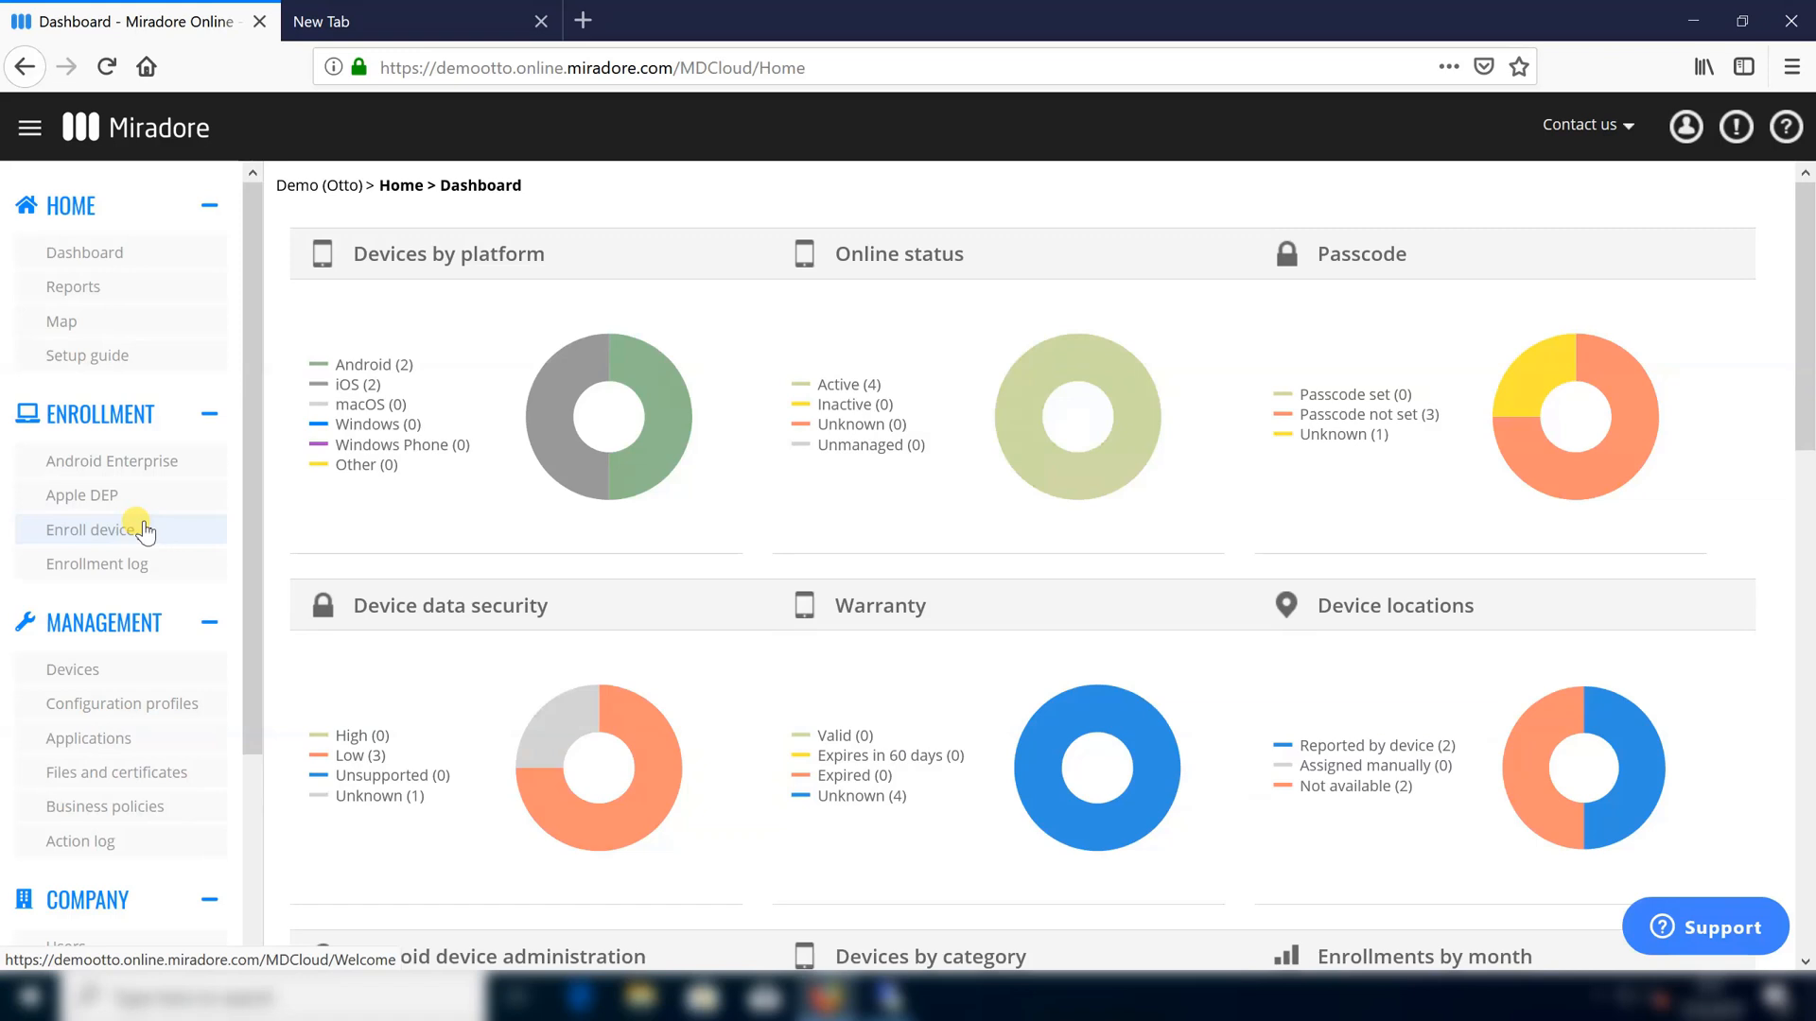
Start enrolling a new device and choose Windows as the device type.
{"action": "left_click", "coordinate": [90, 529]}
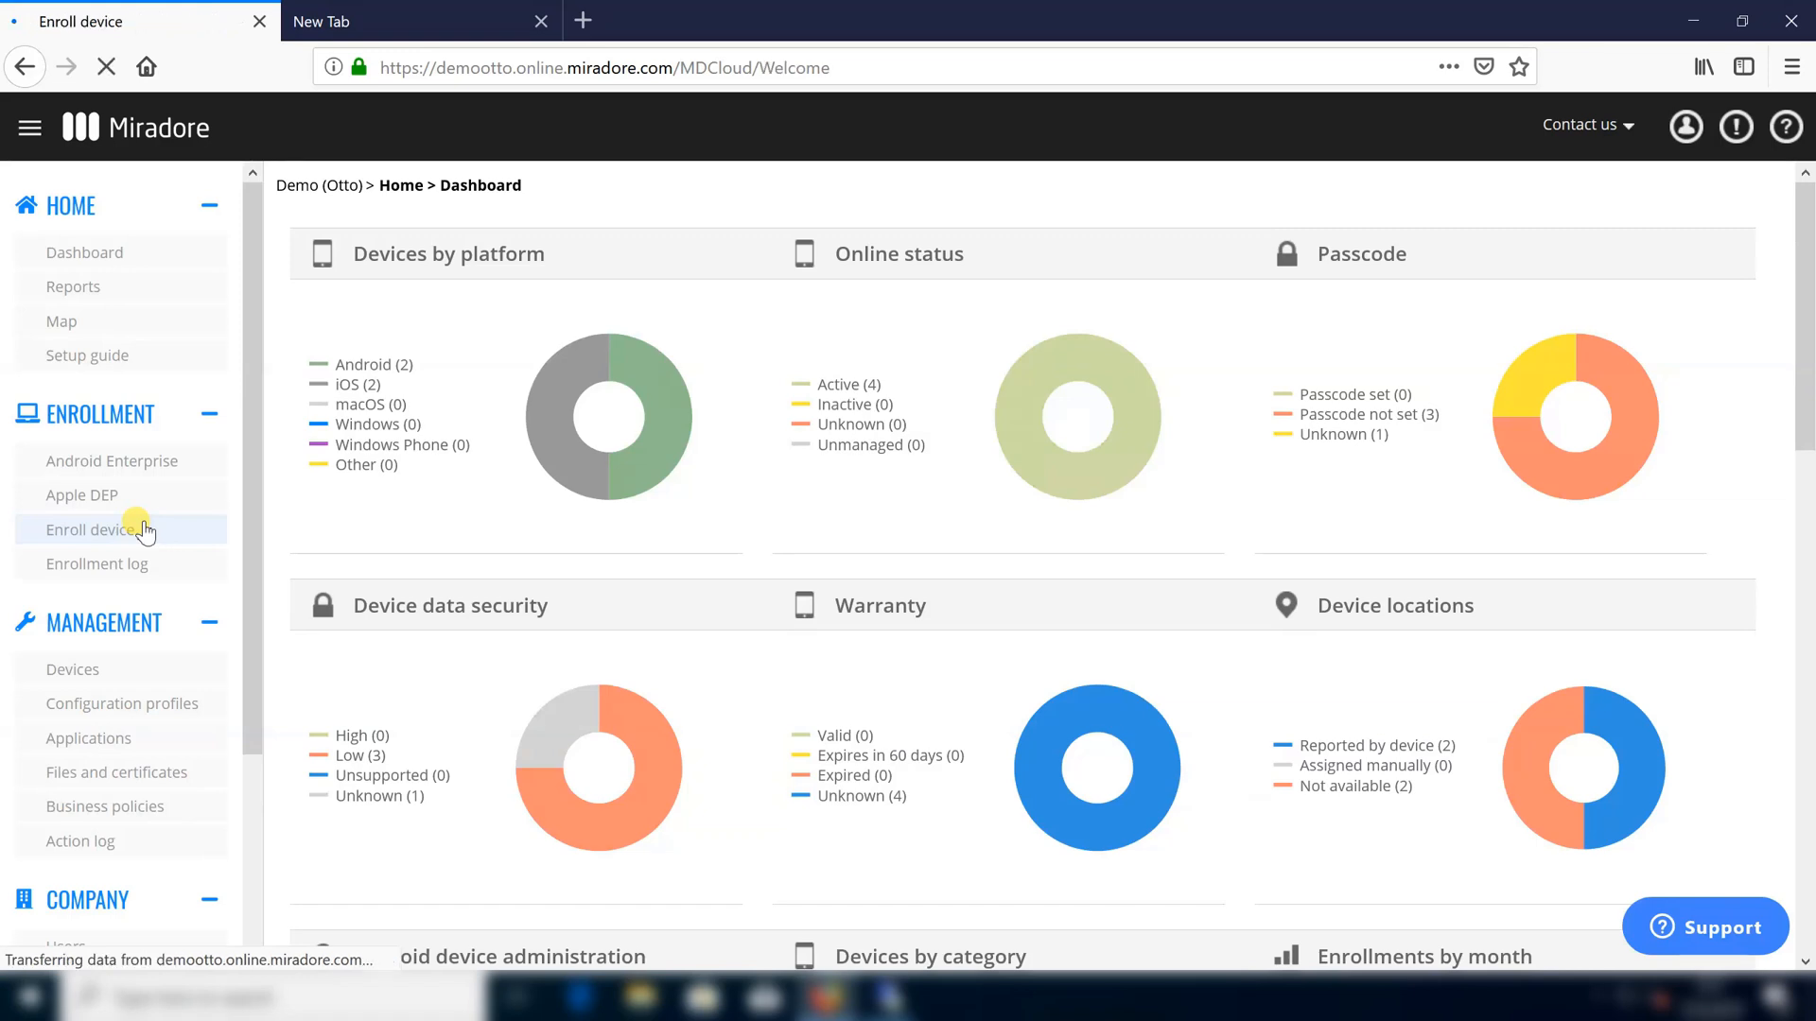
{"action": "left_click", "coordinate": [90, 530]}
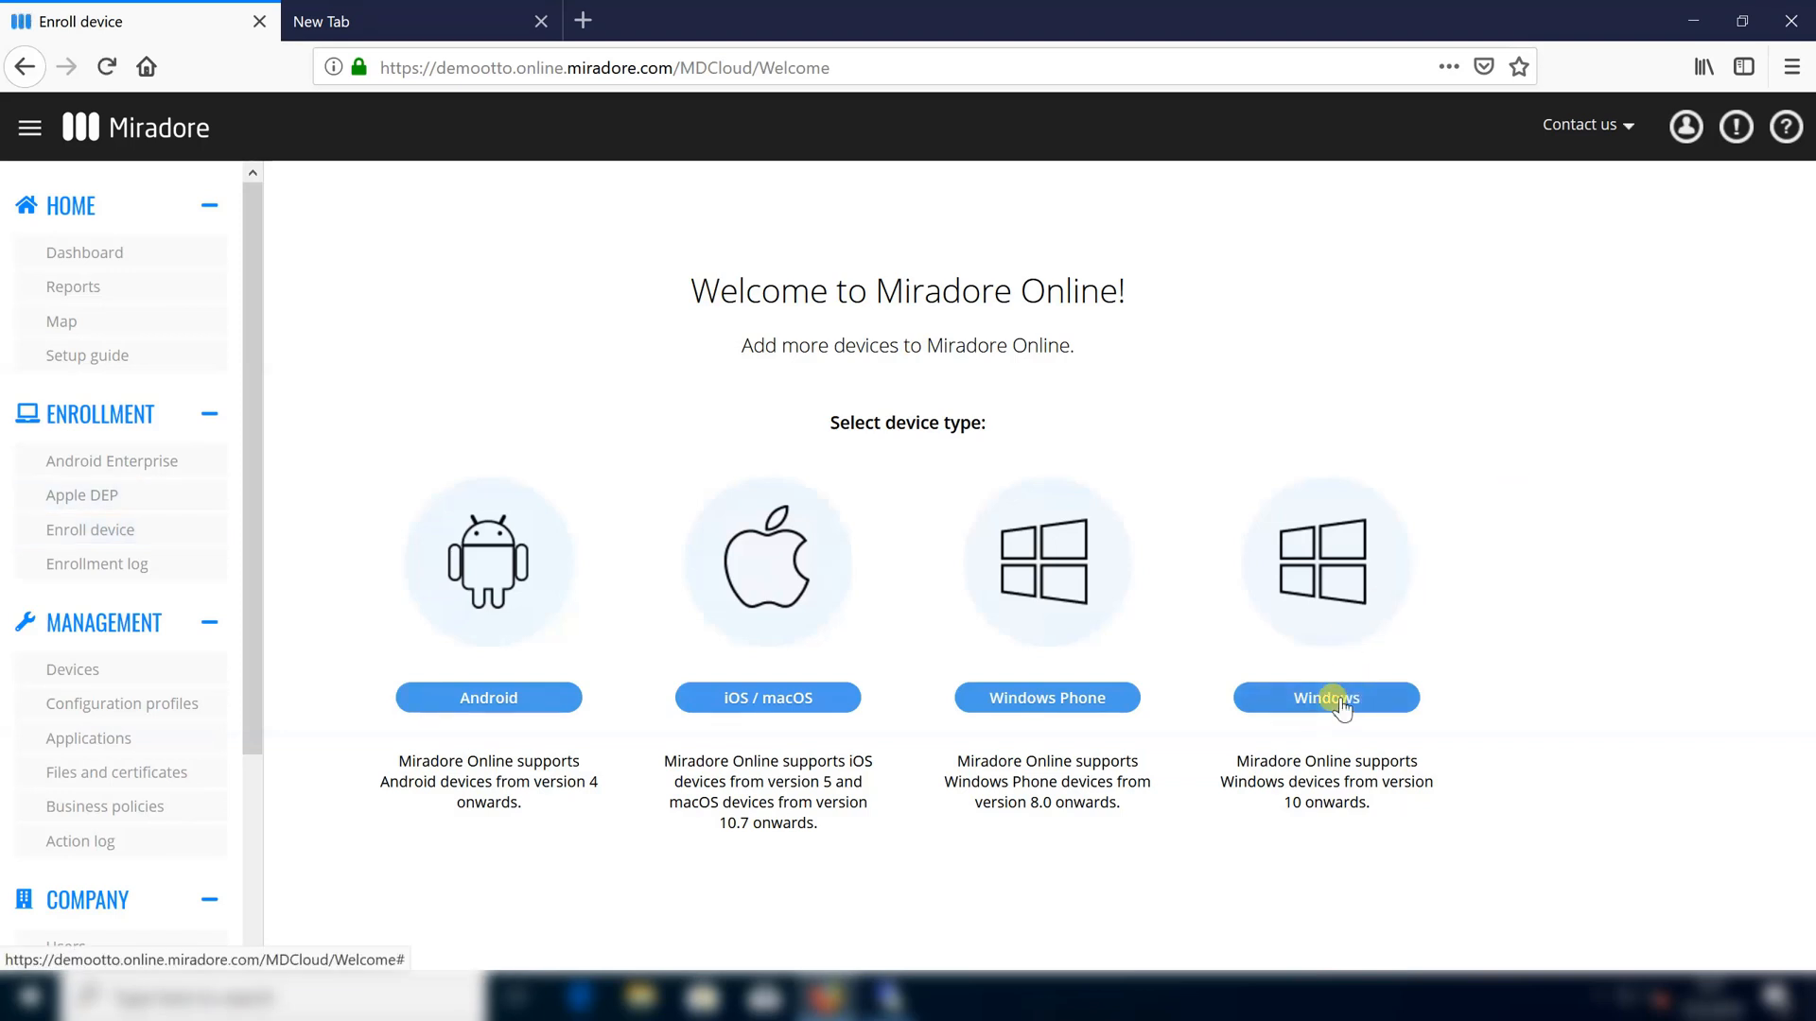
{"action": "left_click", "coordinate": [1326, 698]}
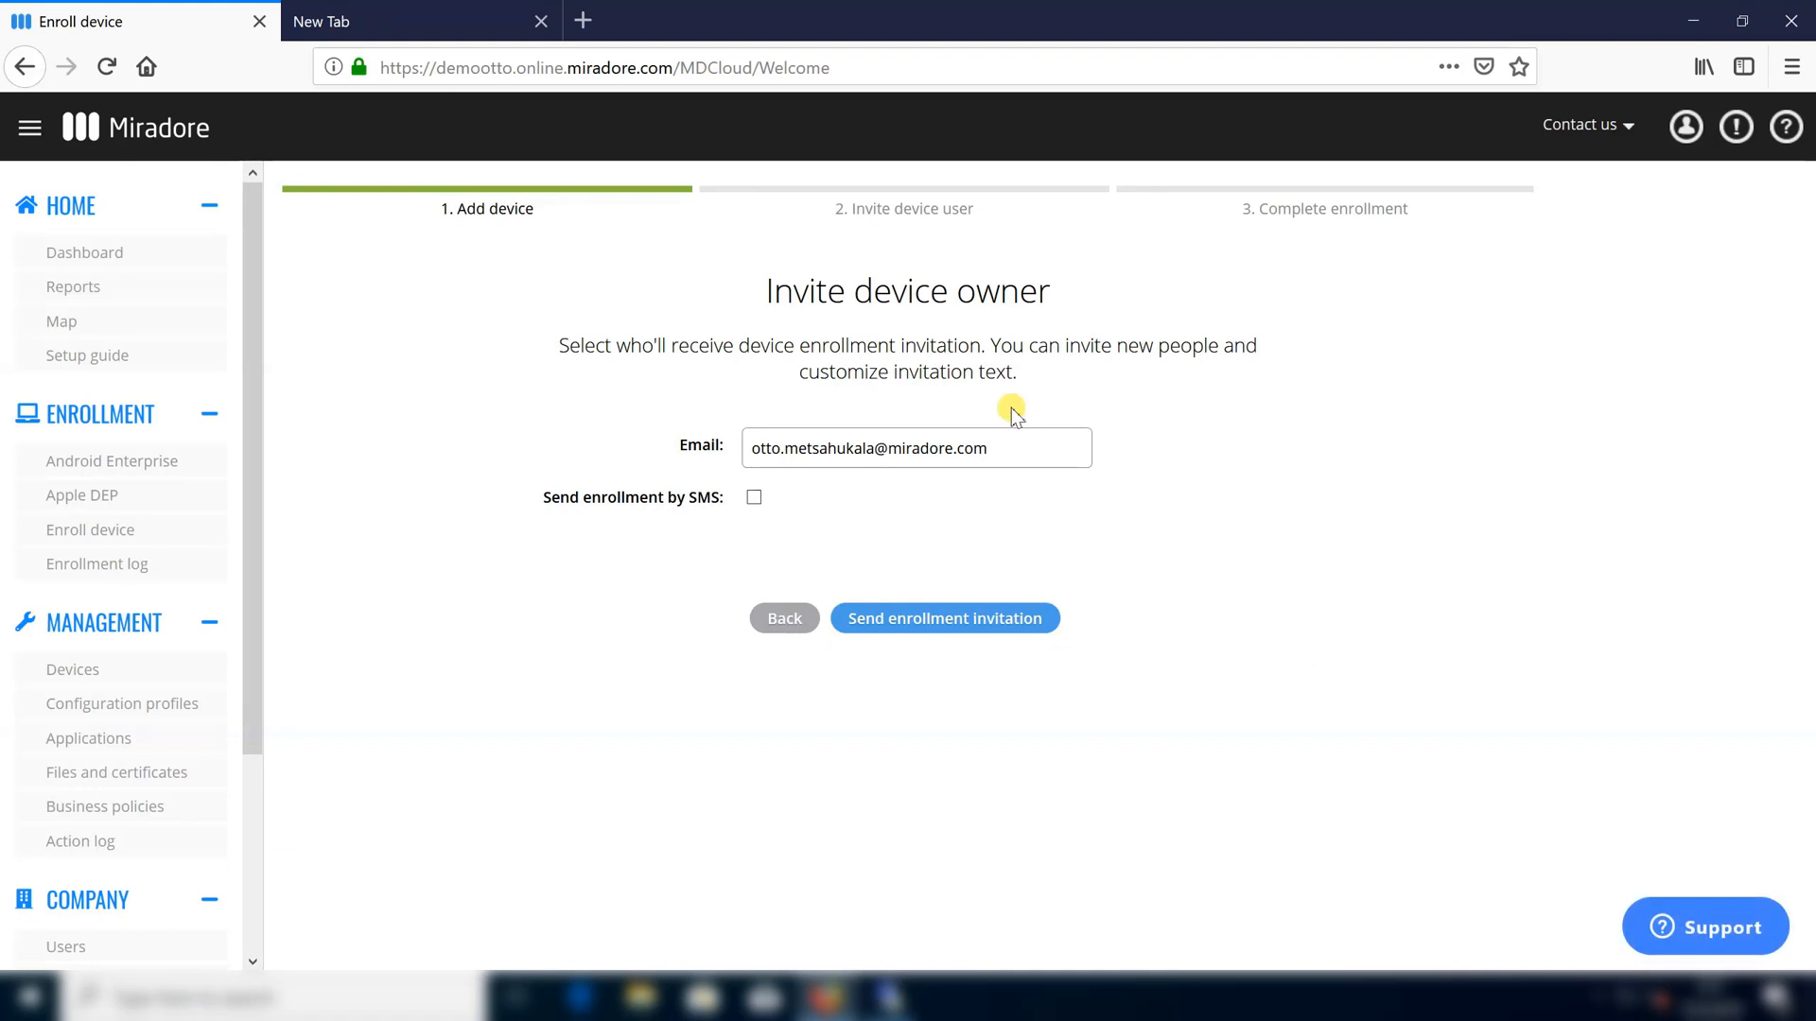
{"action": "mouse_move", "coordinate": [1118, 476]}
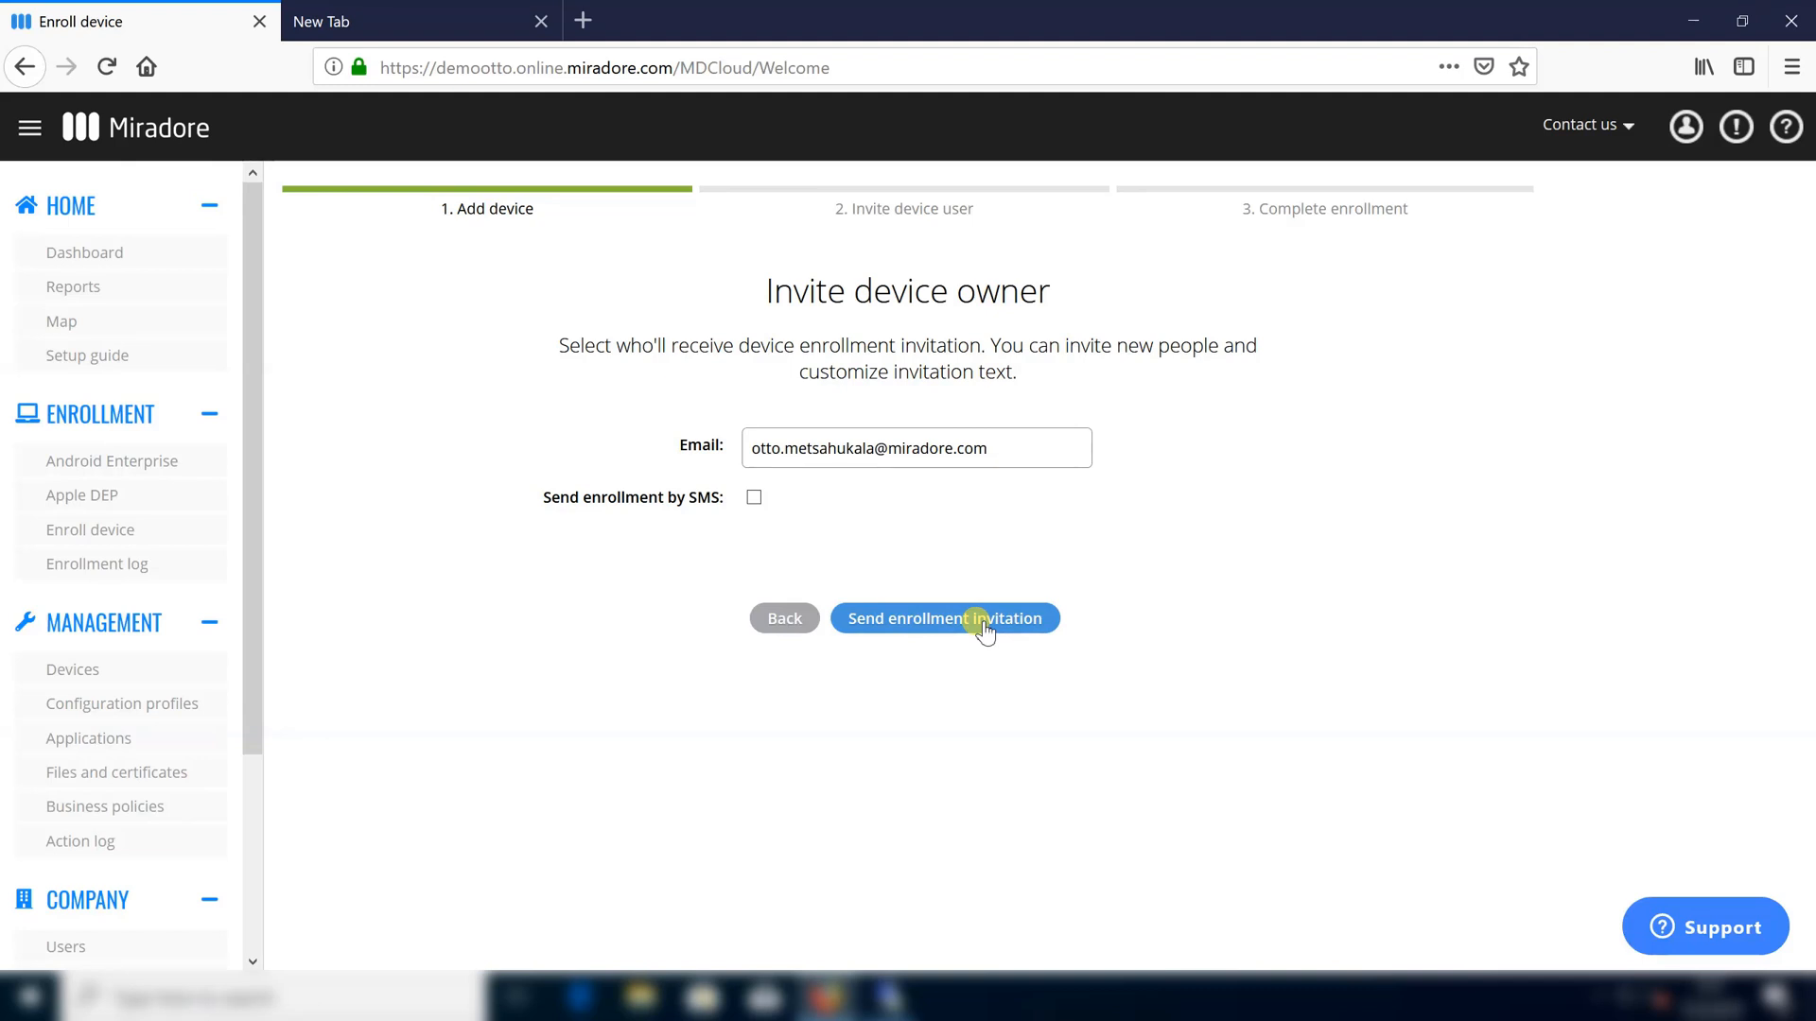
Send the enrollment invitation to the device owner.
{"action": "left_click", "coordinate": [944, 617]}
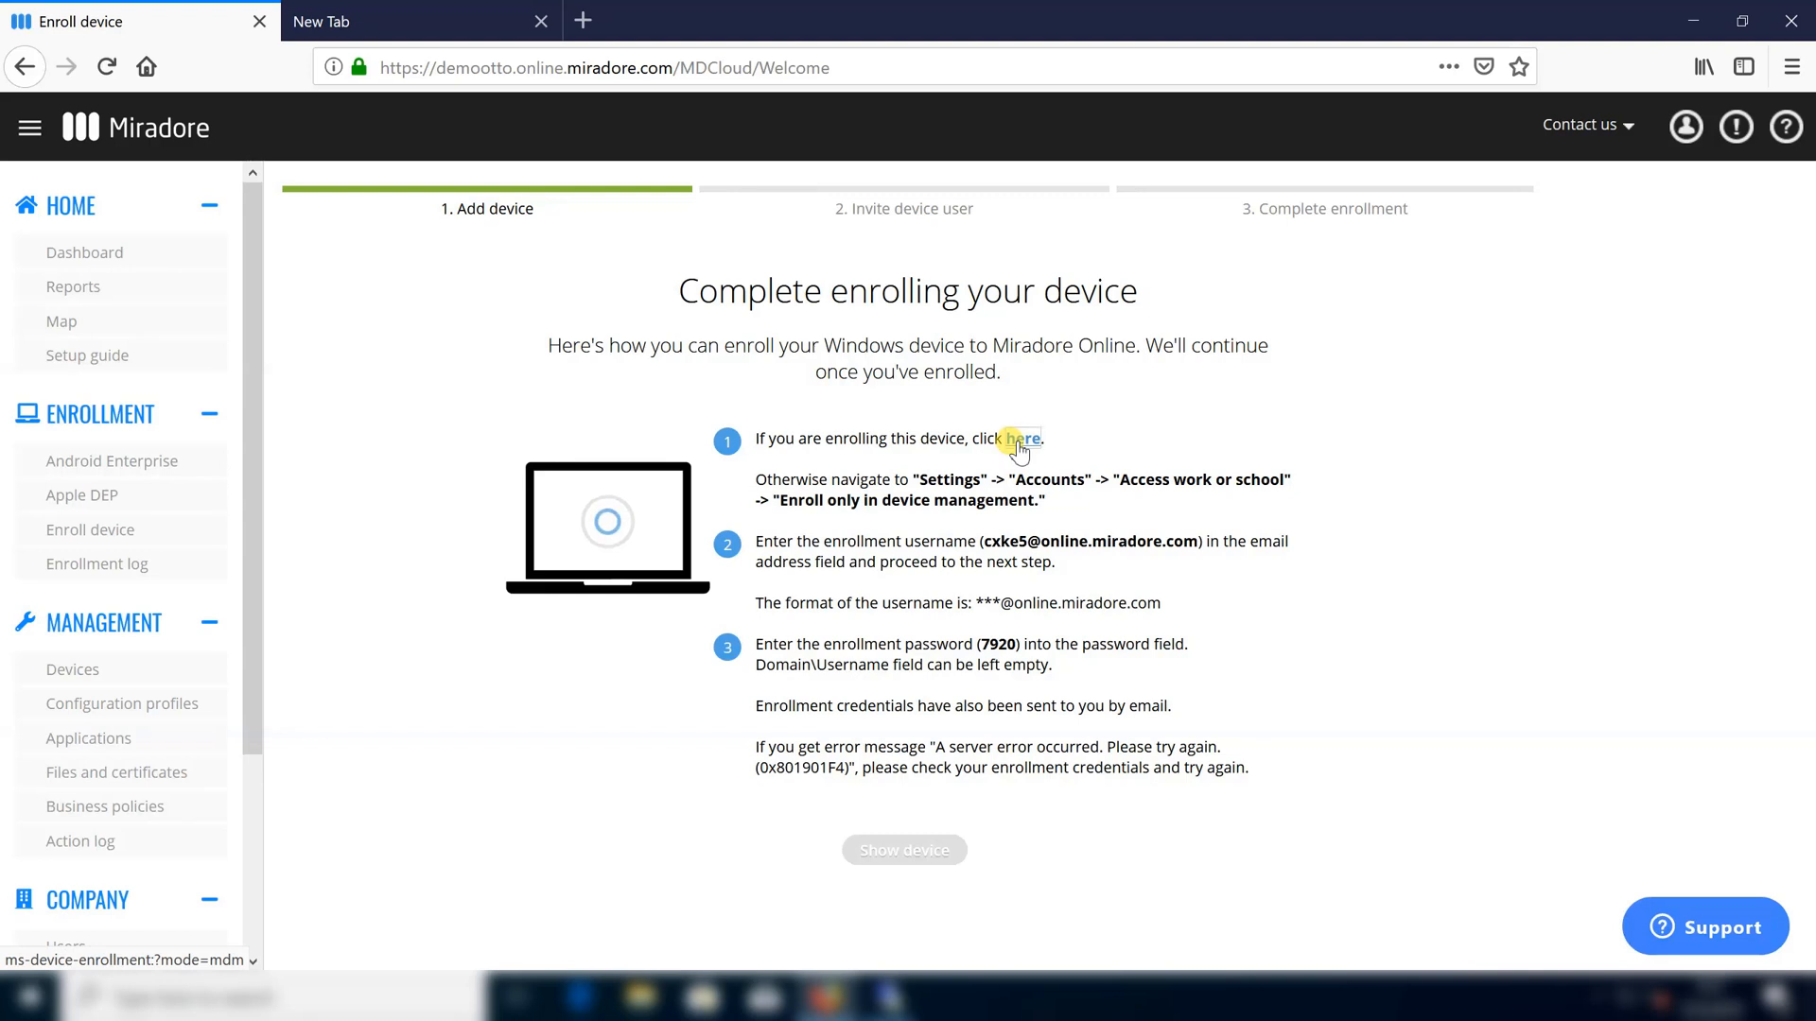
Follow the 'here' enrollment link and let the Microsoft account app handle it.
{"action": "left_click", "coordinate": [1017, 438]}
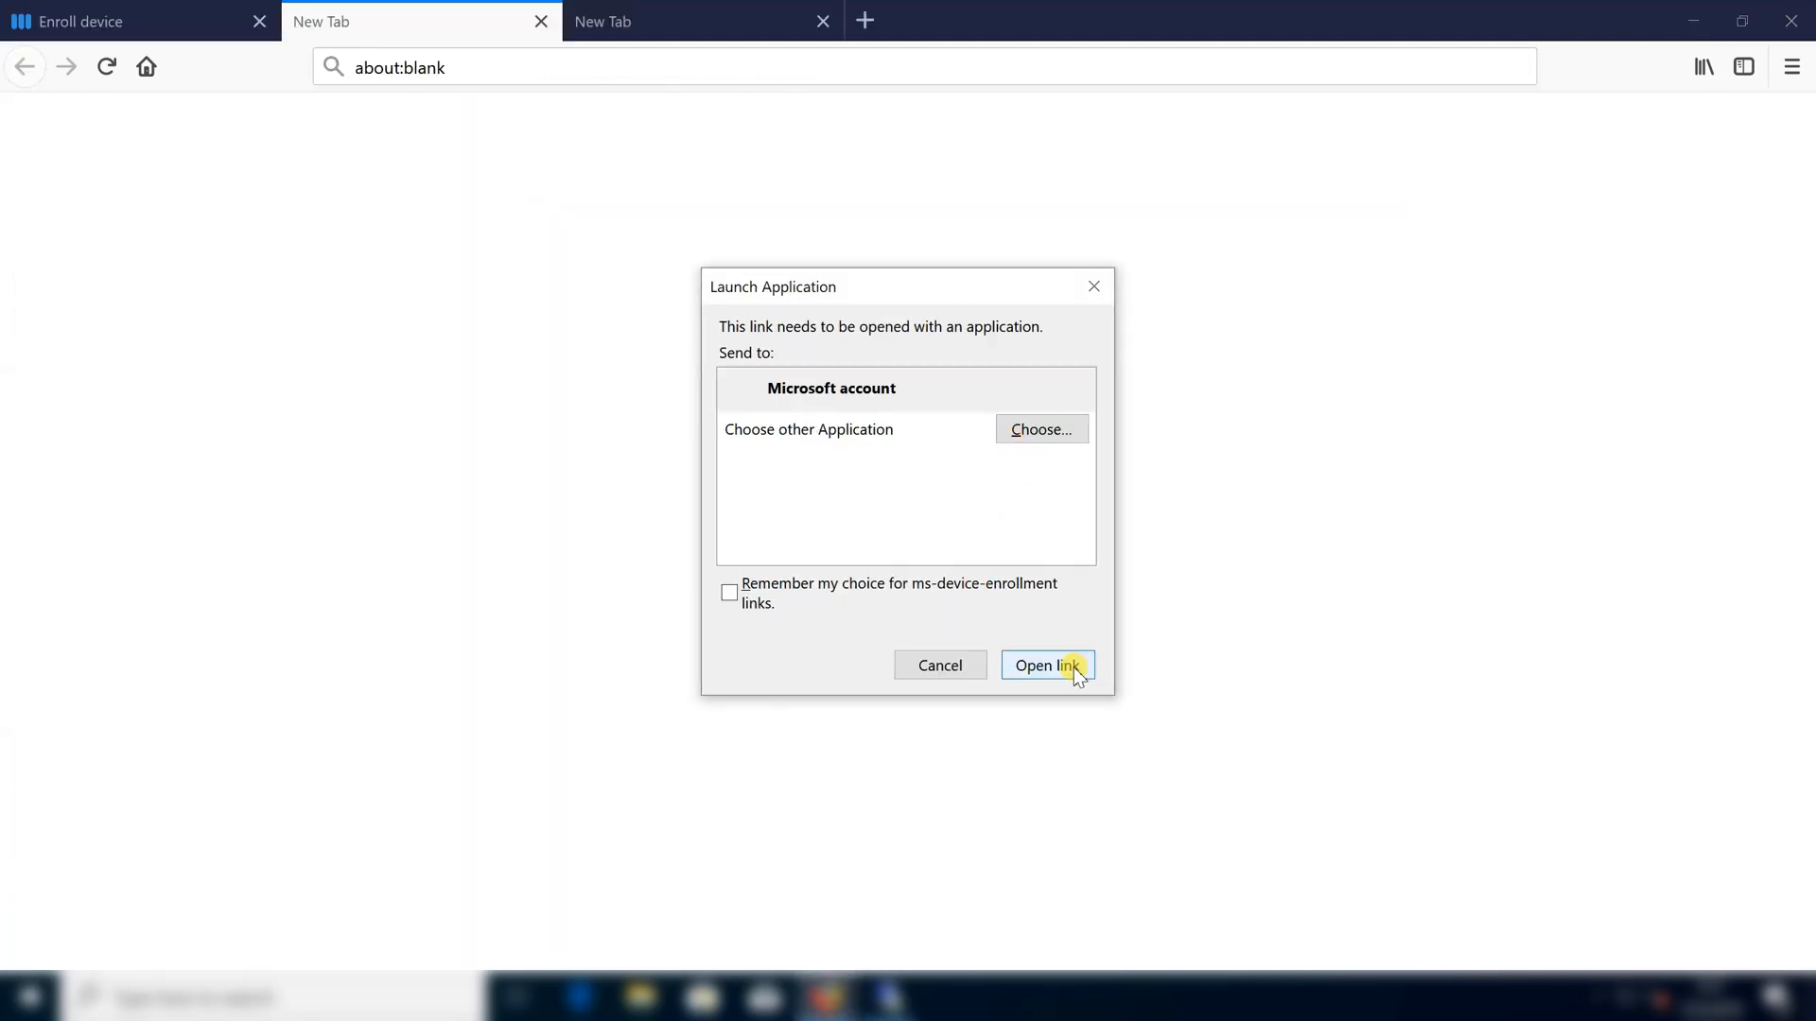
{"action": "left_click", "coordinate": [1044, 664]}
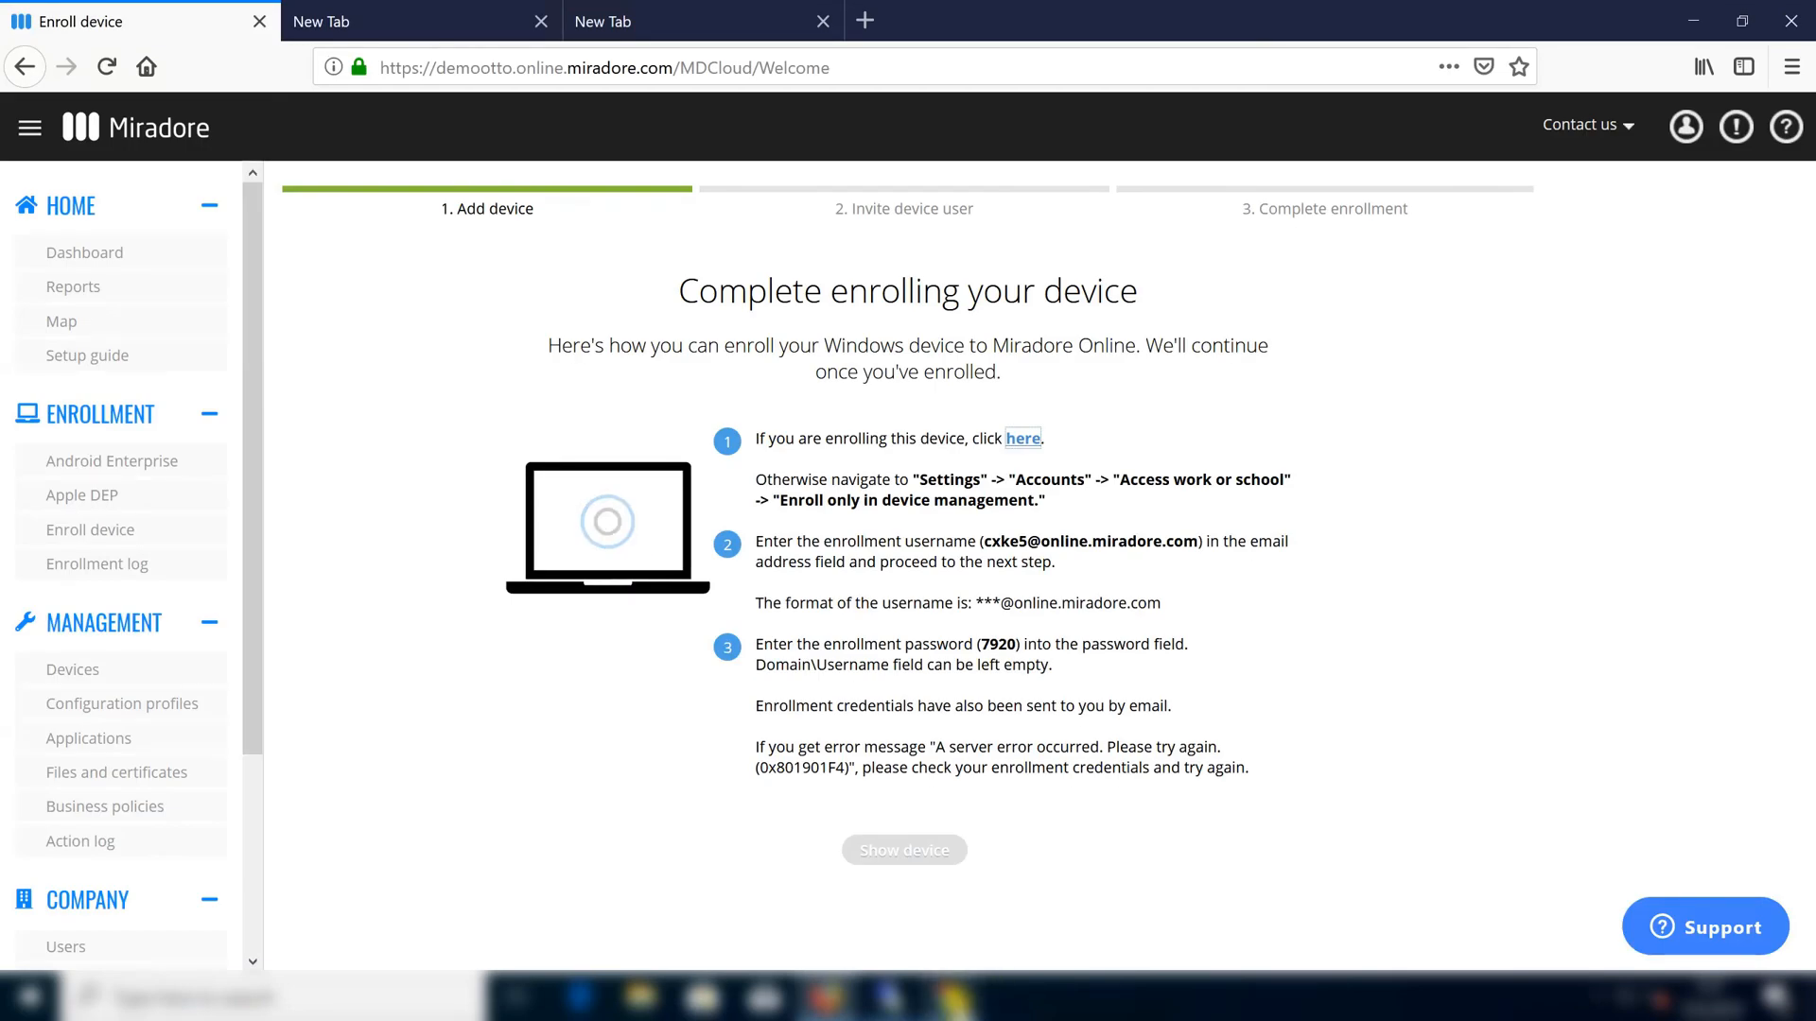
{"action": "left_click", "coordinate": [1022, 437]}
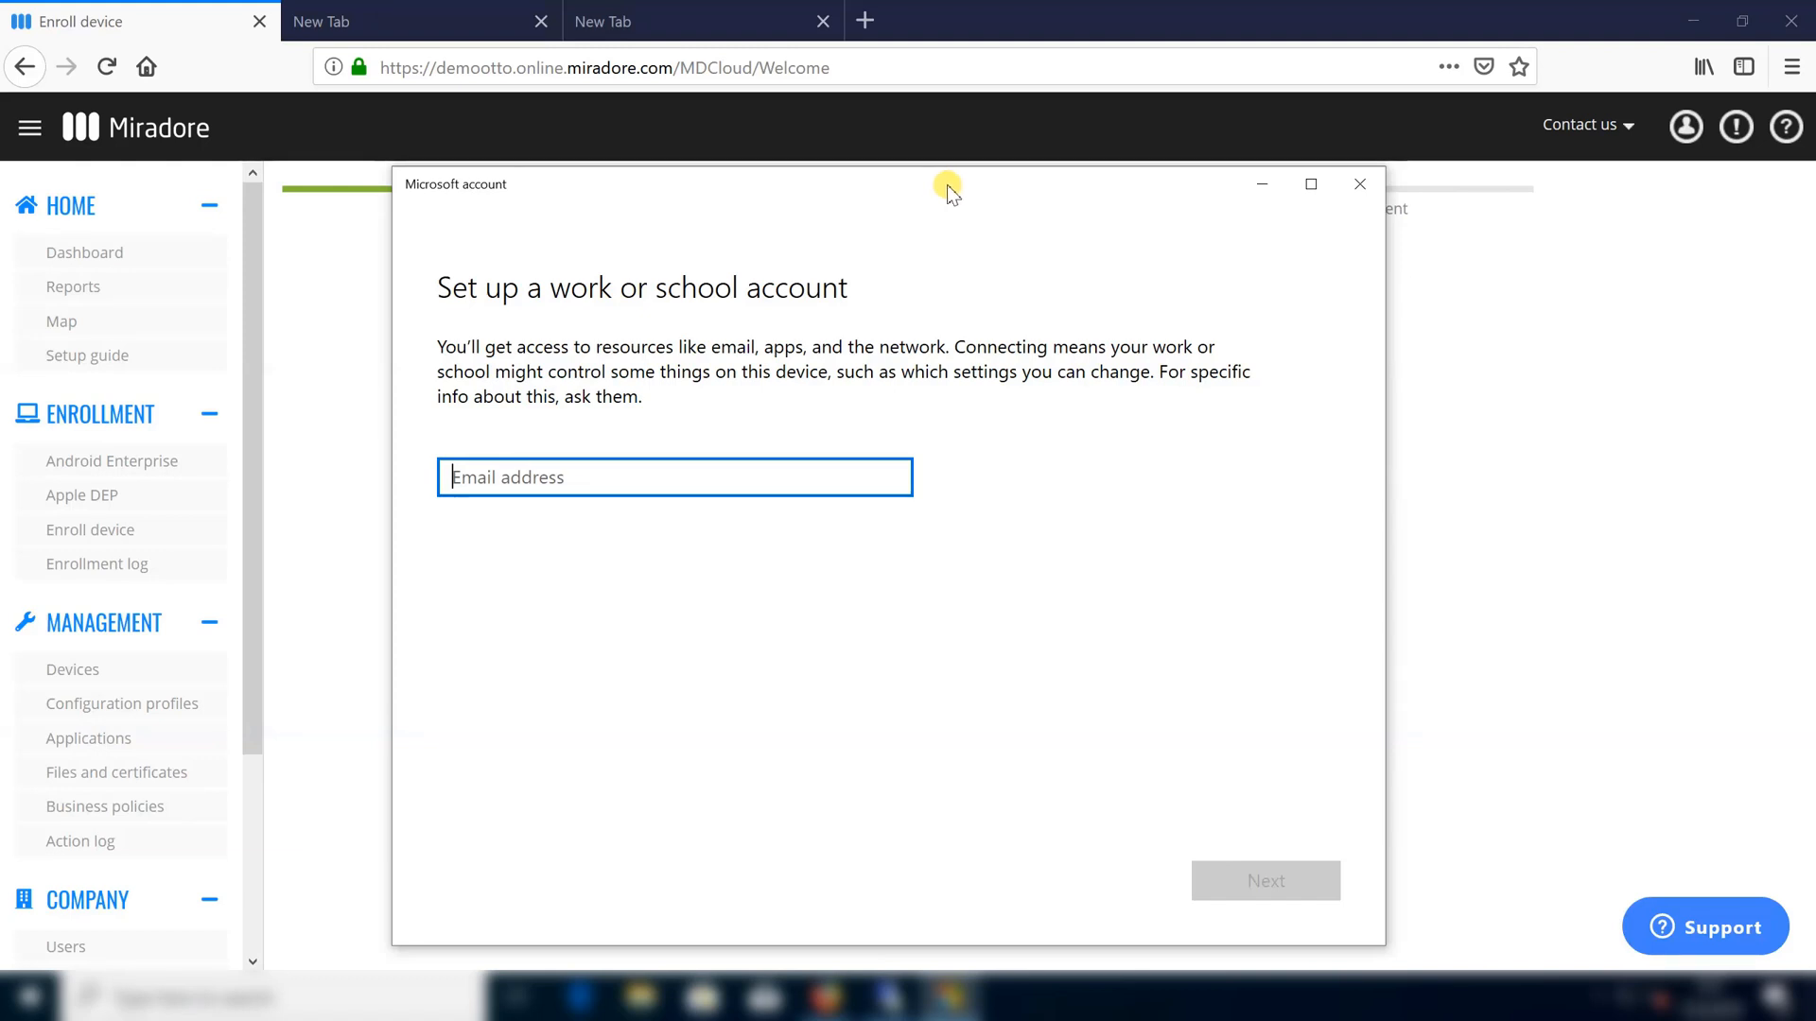
{"action": "mouse_move", "coordinate": [1554, 450]}
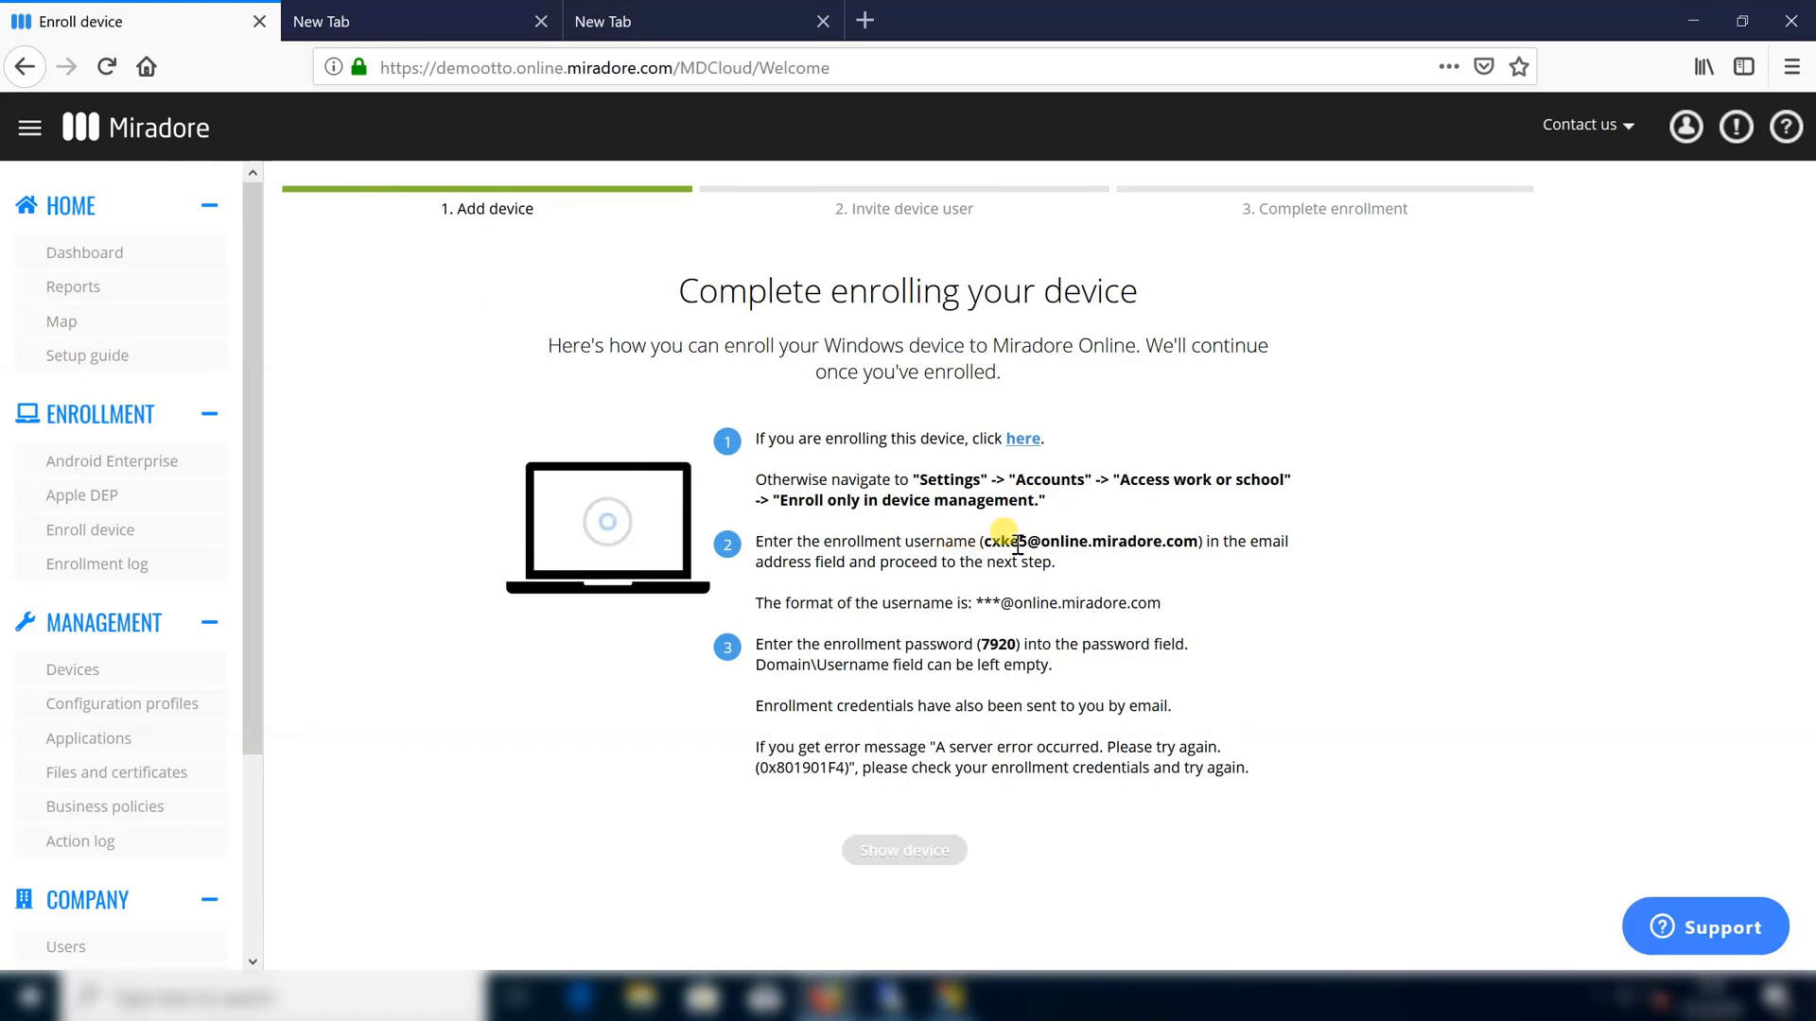
{"action": "left_click_drag", "start_coordinate": [985, 540], "coordinate": [1199, 541]}
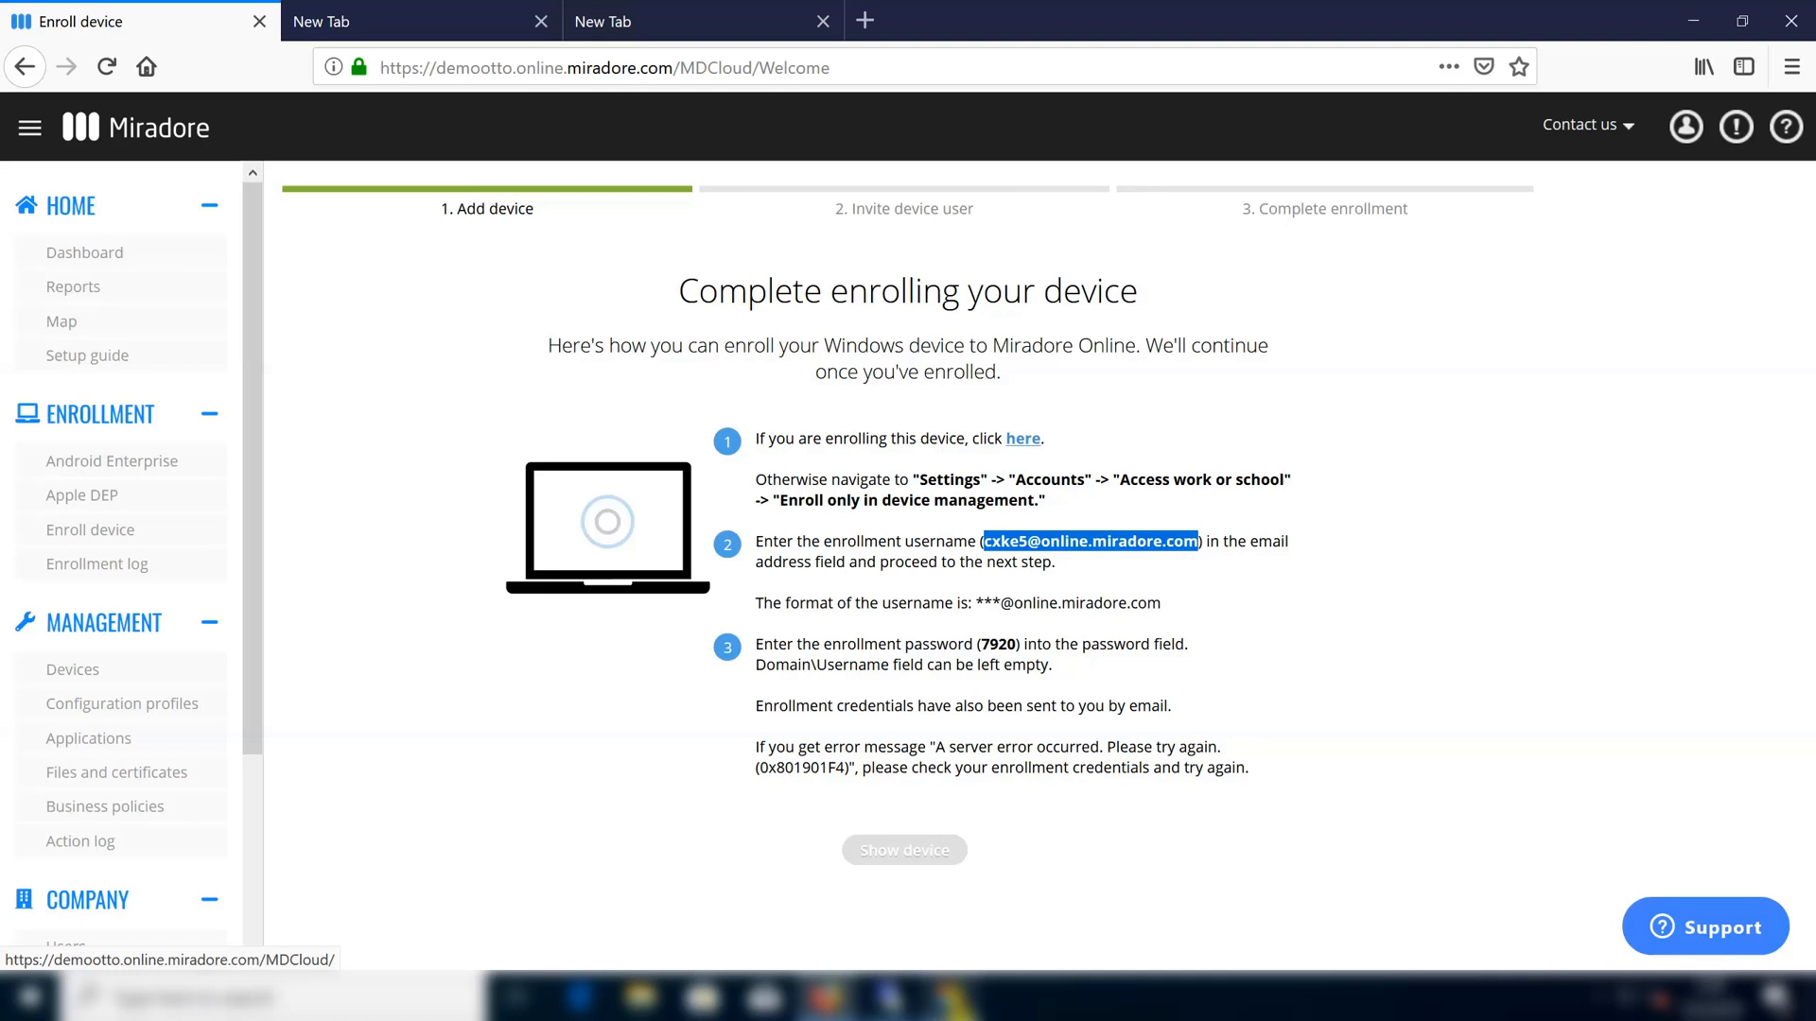
{"action": "left_click", "coordinate": [1021, 437]}
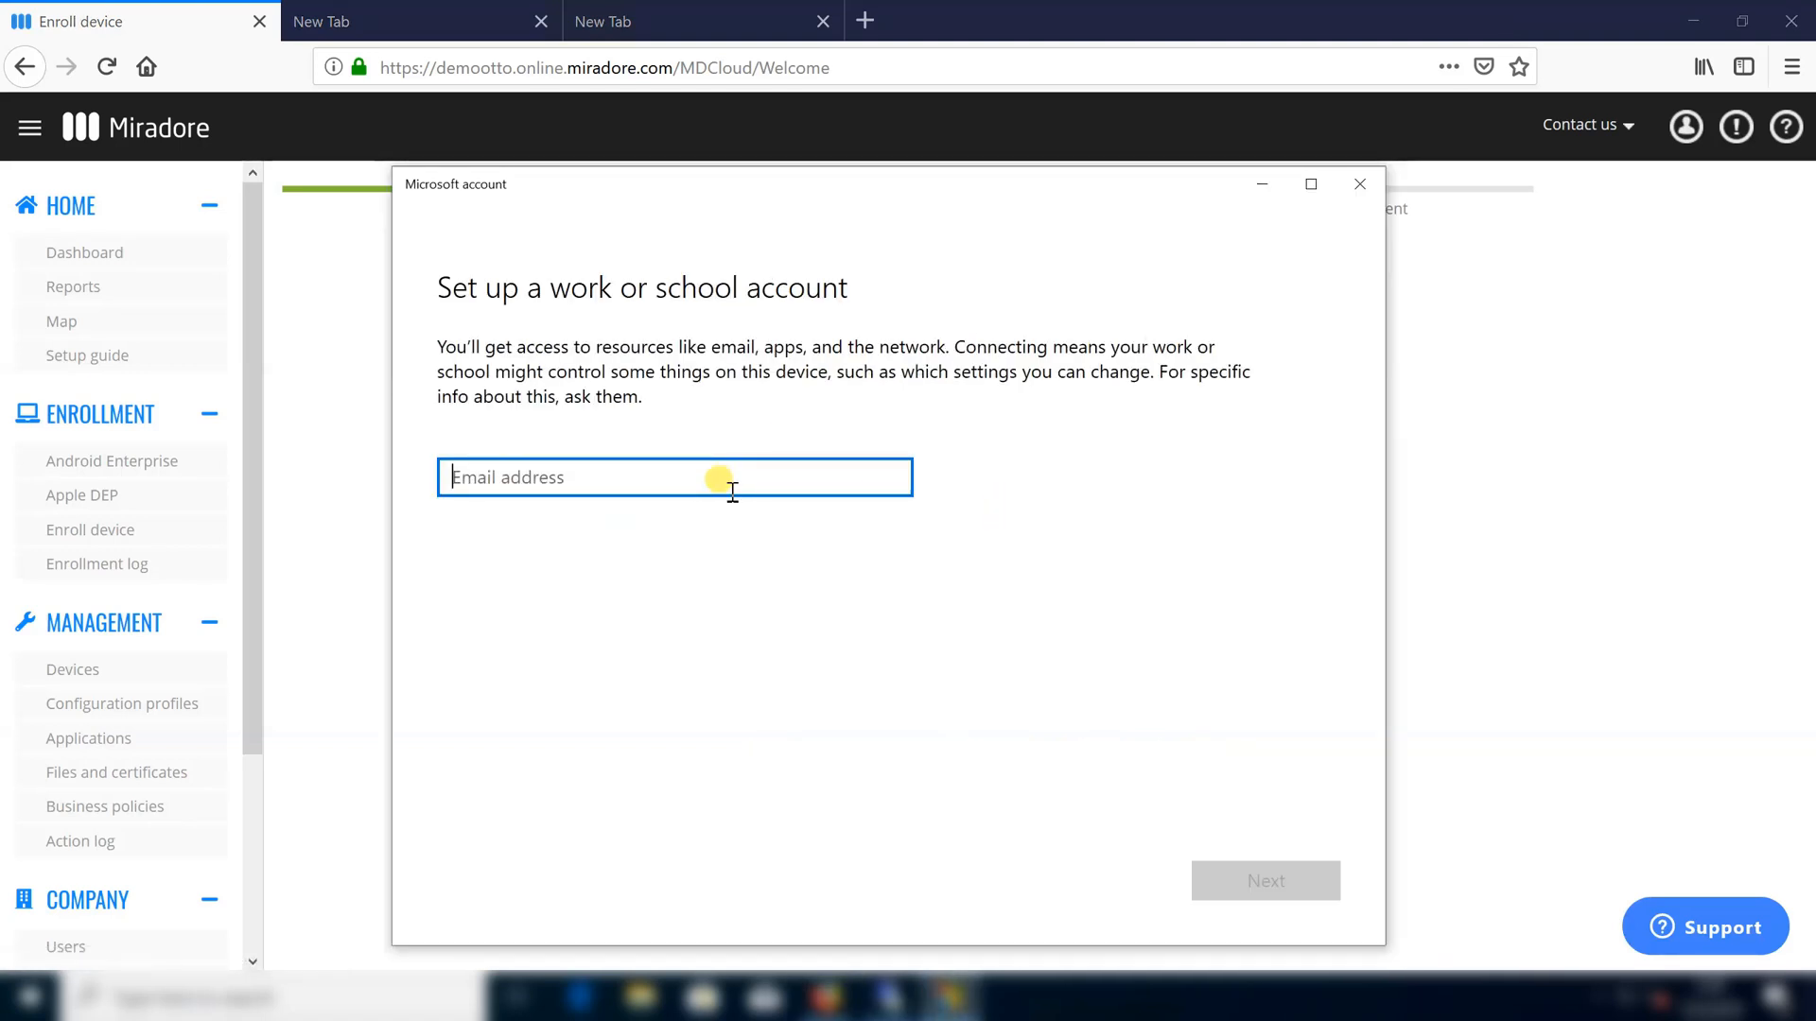
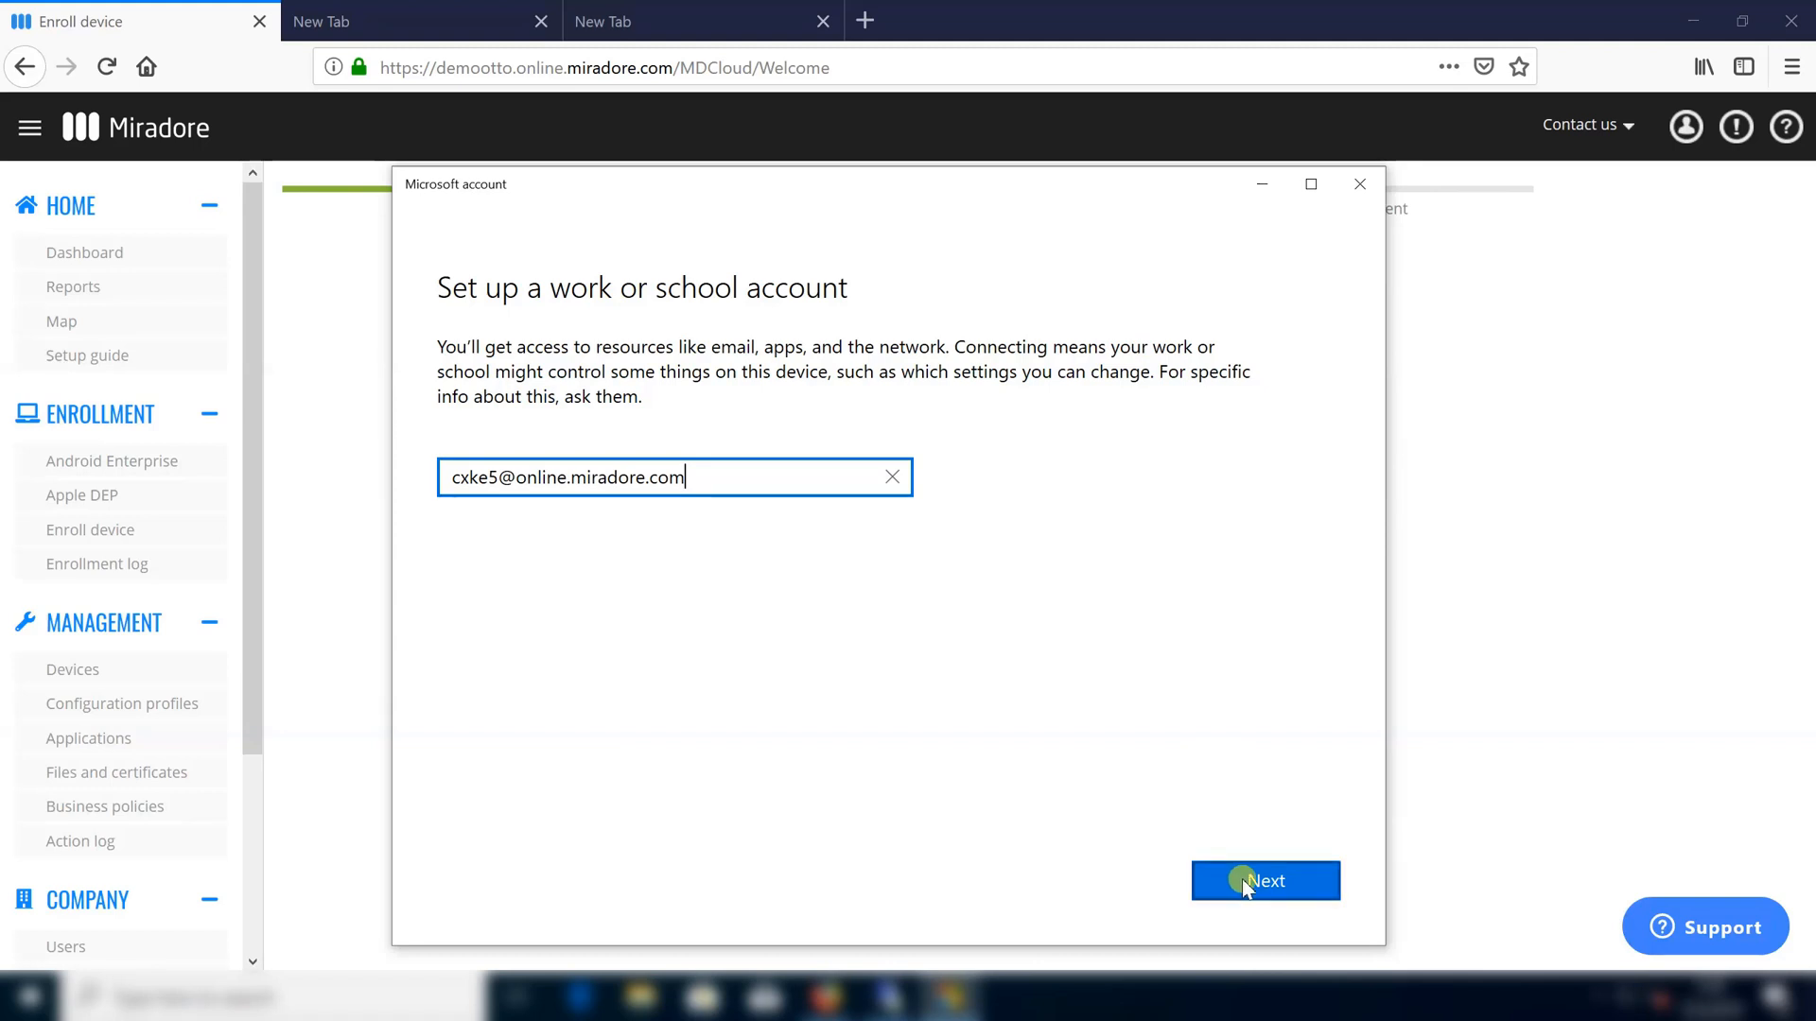
{"action": "left_click", "coordinate": [1265, 881]}
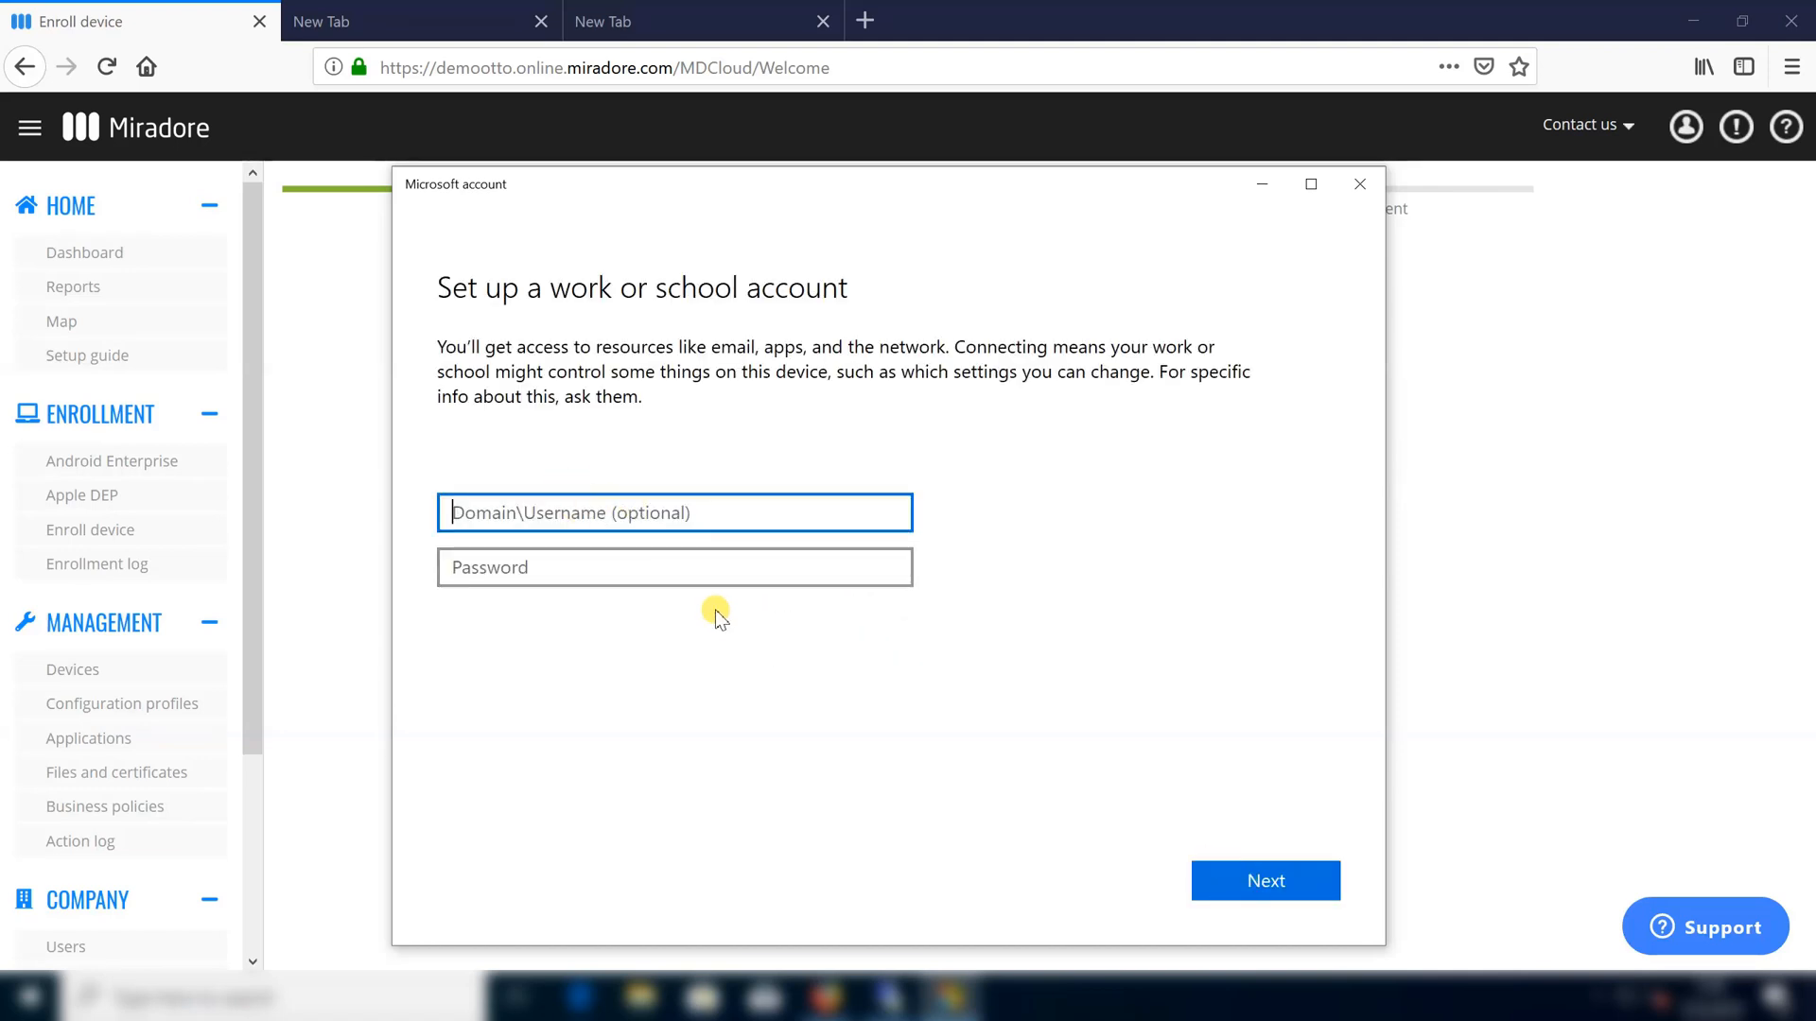
Enter the enrollment password from the Miradore instructions and submit it.
{"action": "left_click", "coordinate": [673, 566]}
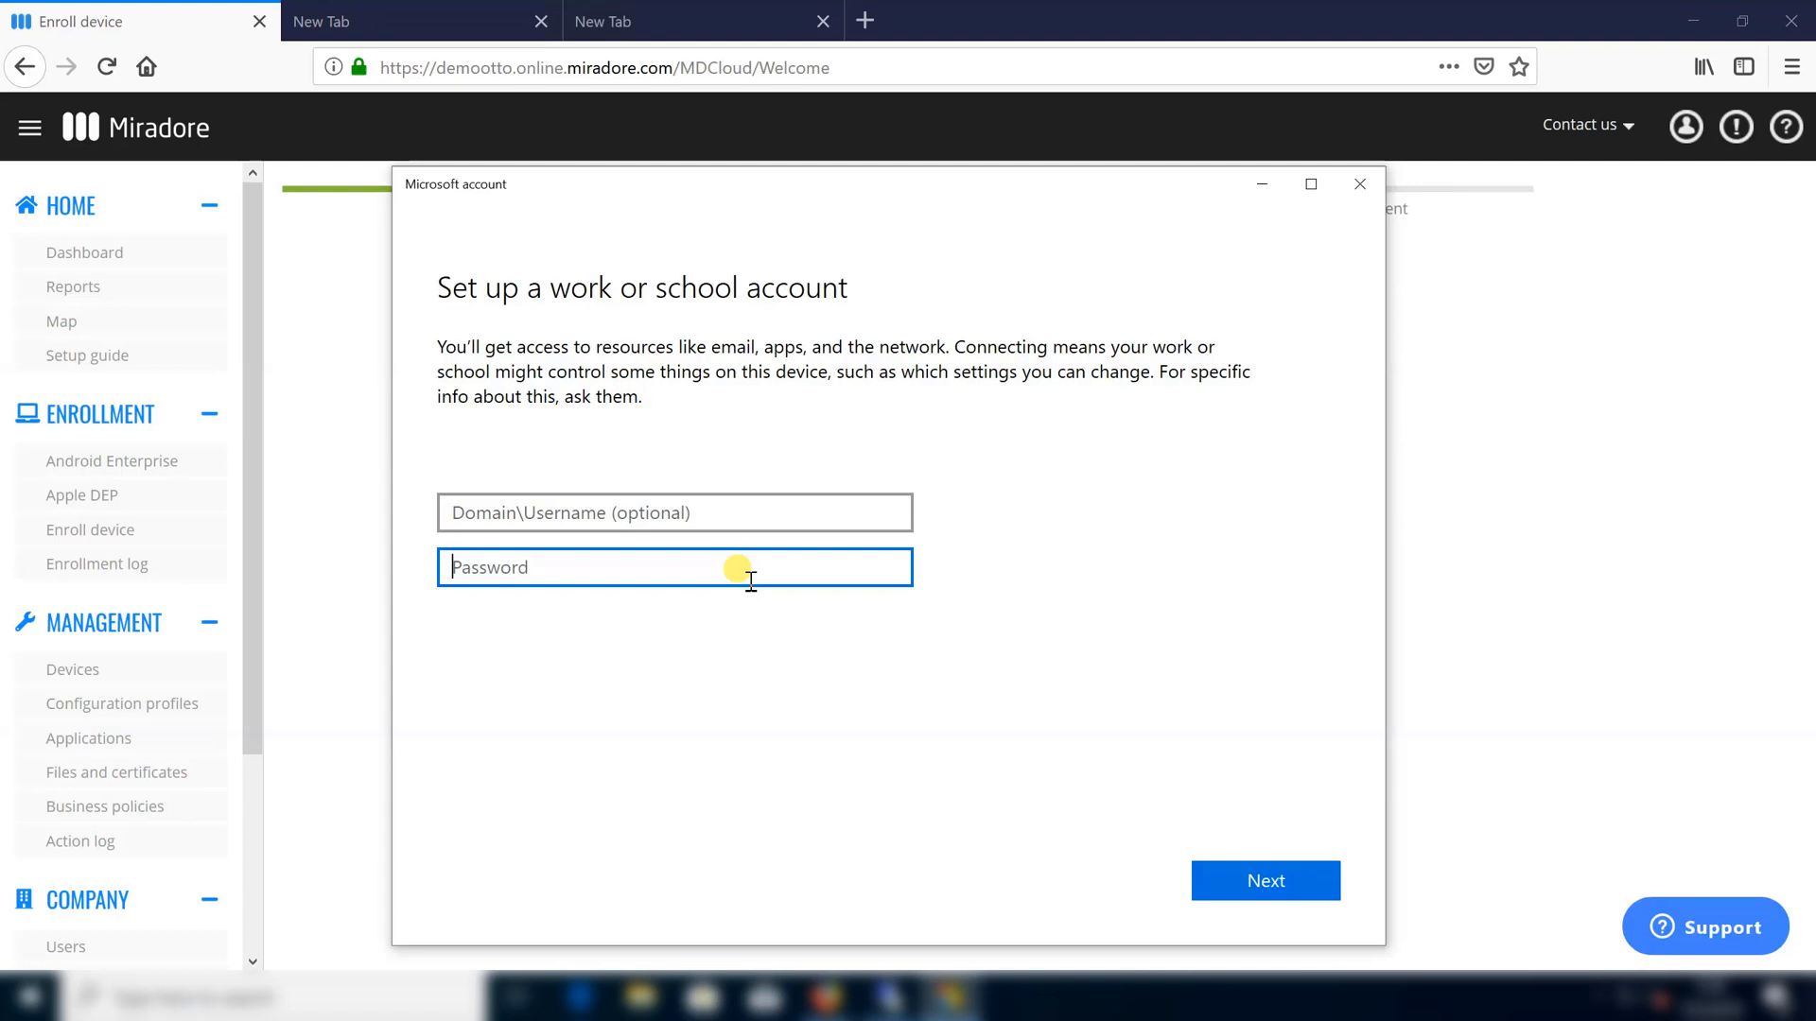
{"action": "left_click", "coordinate": [1359, 184]}
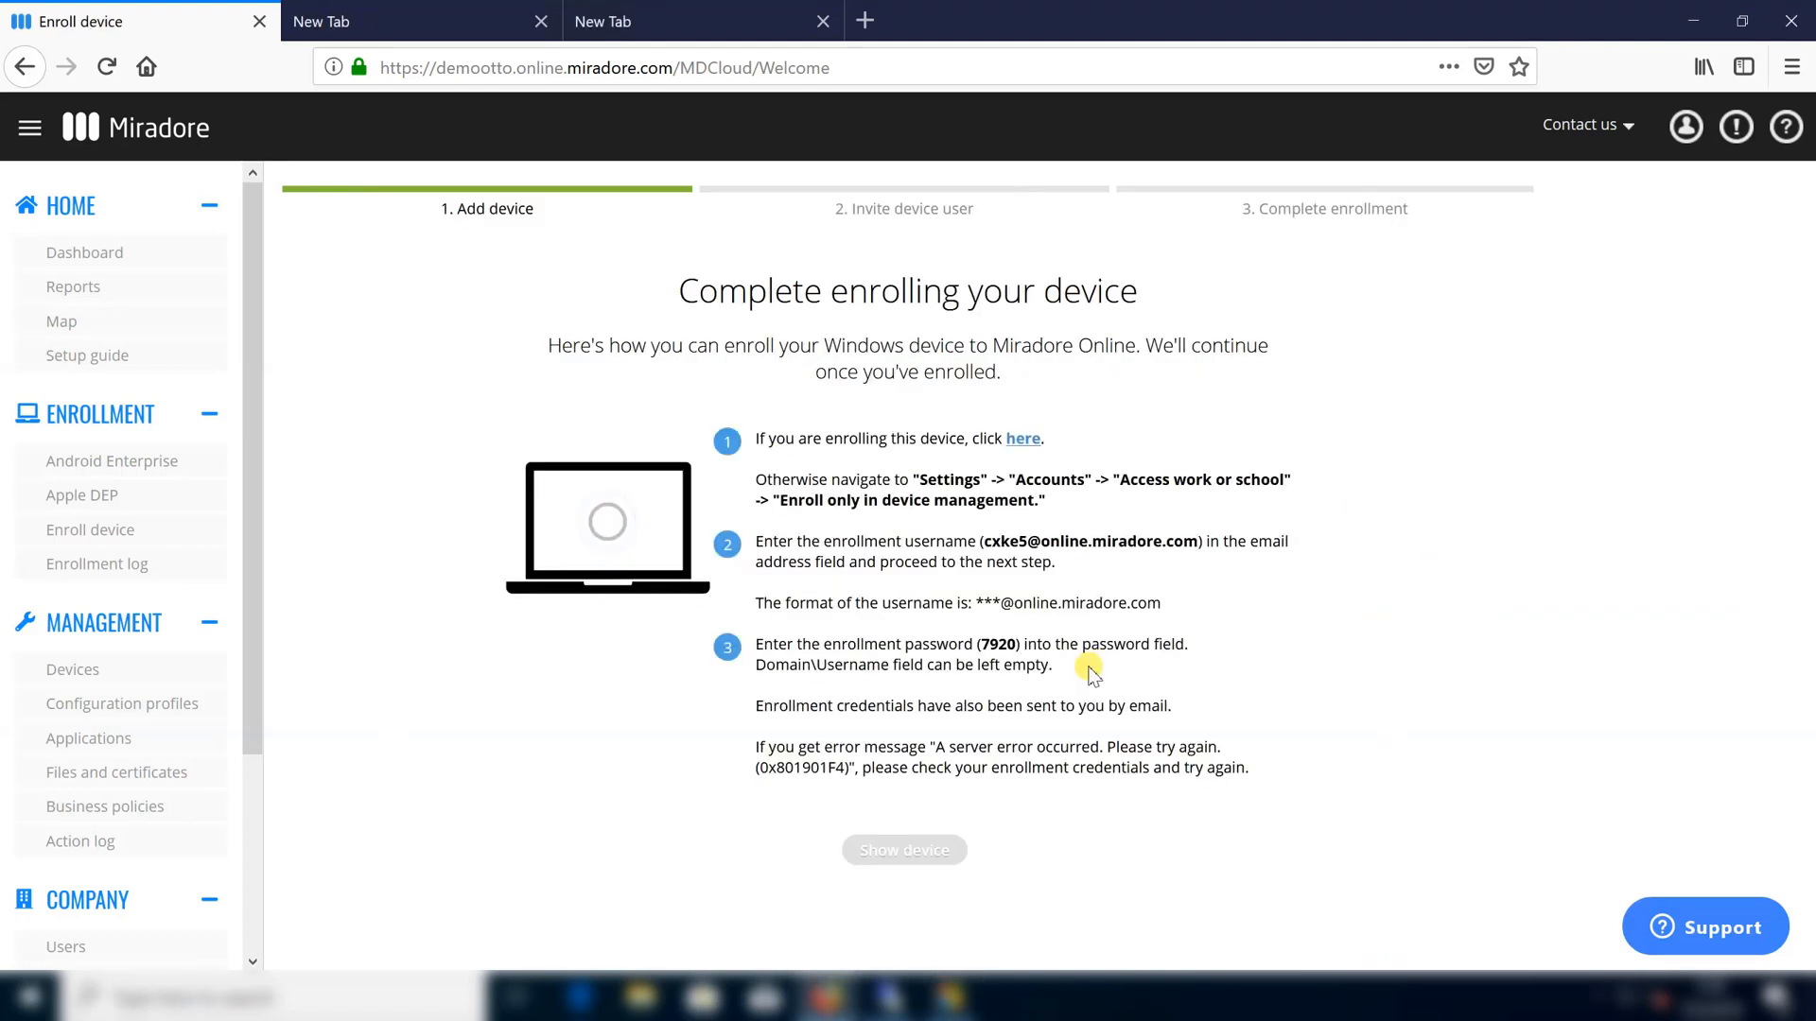
{"action": "double_click", "coordinate": [998, 643]}
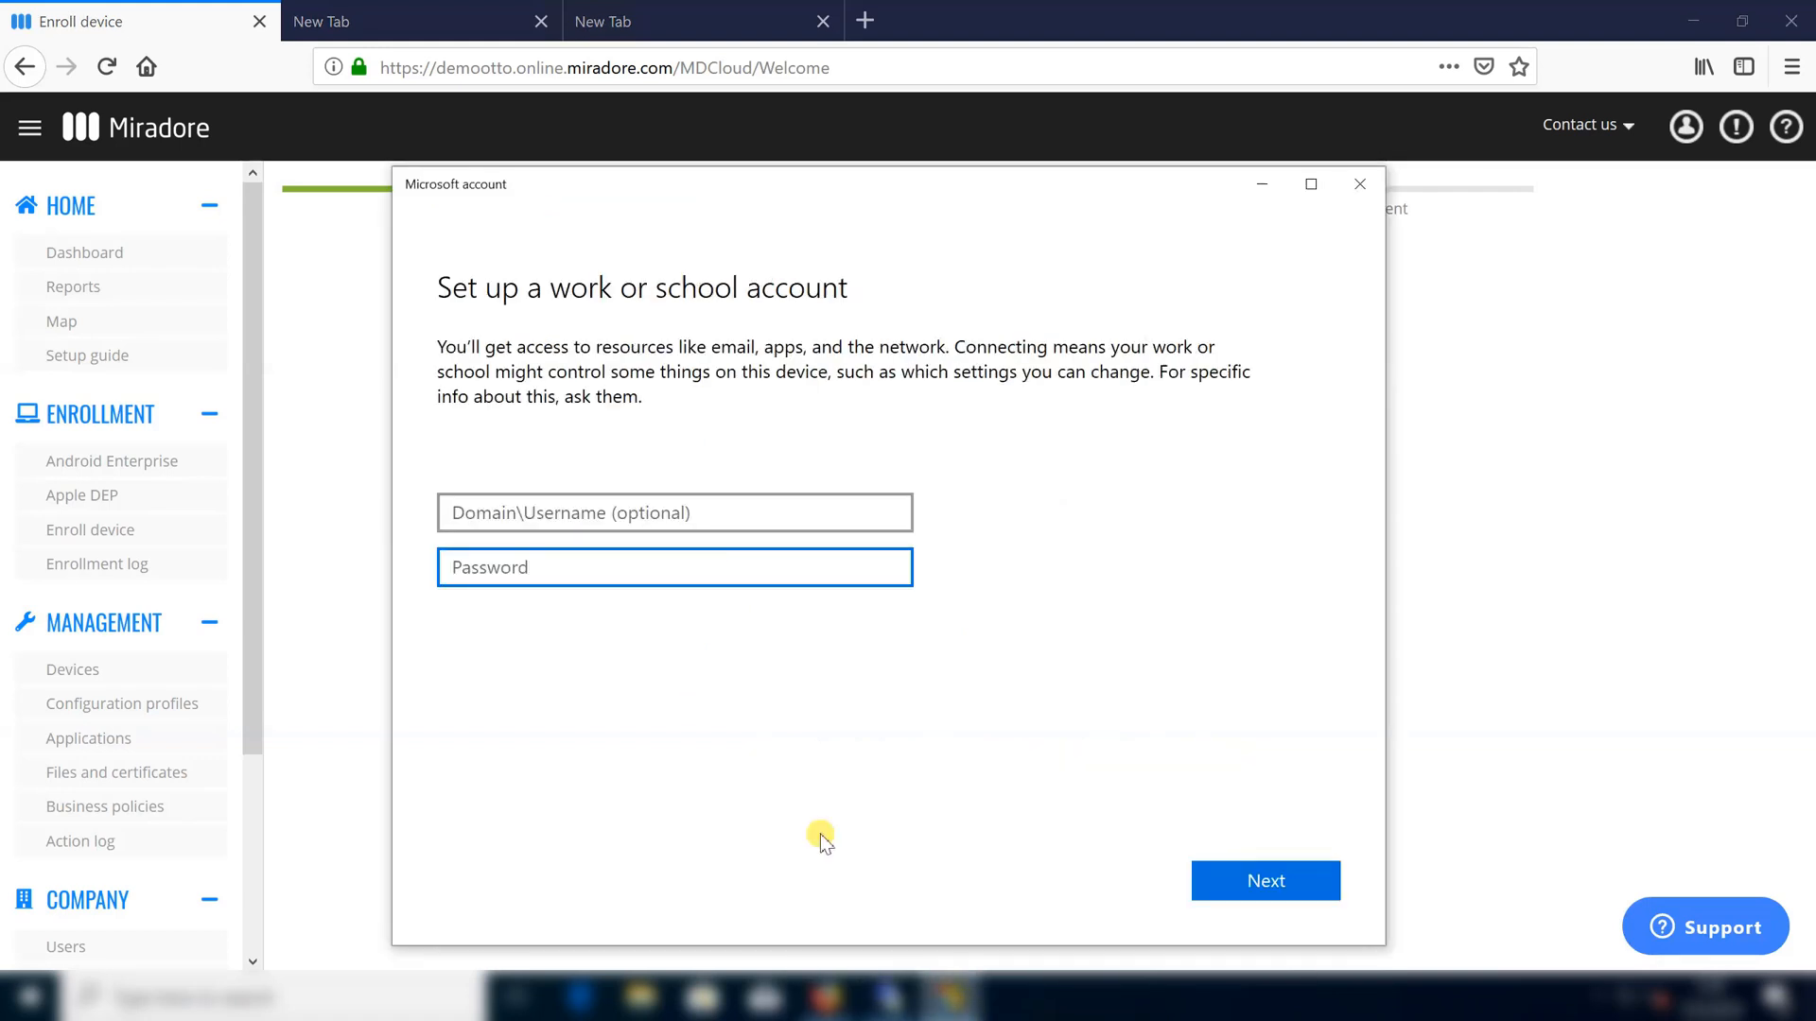
{"action": "type", "text": "••••"}
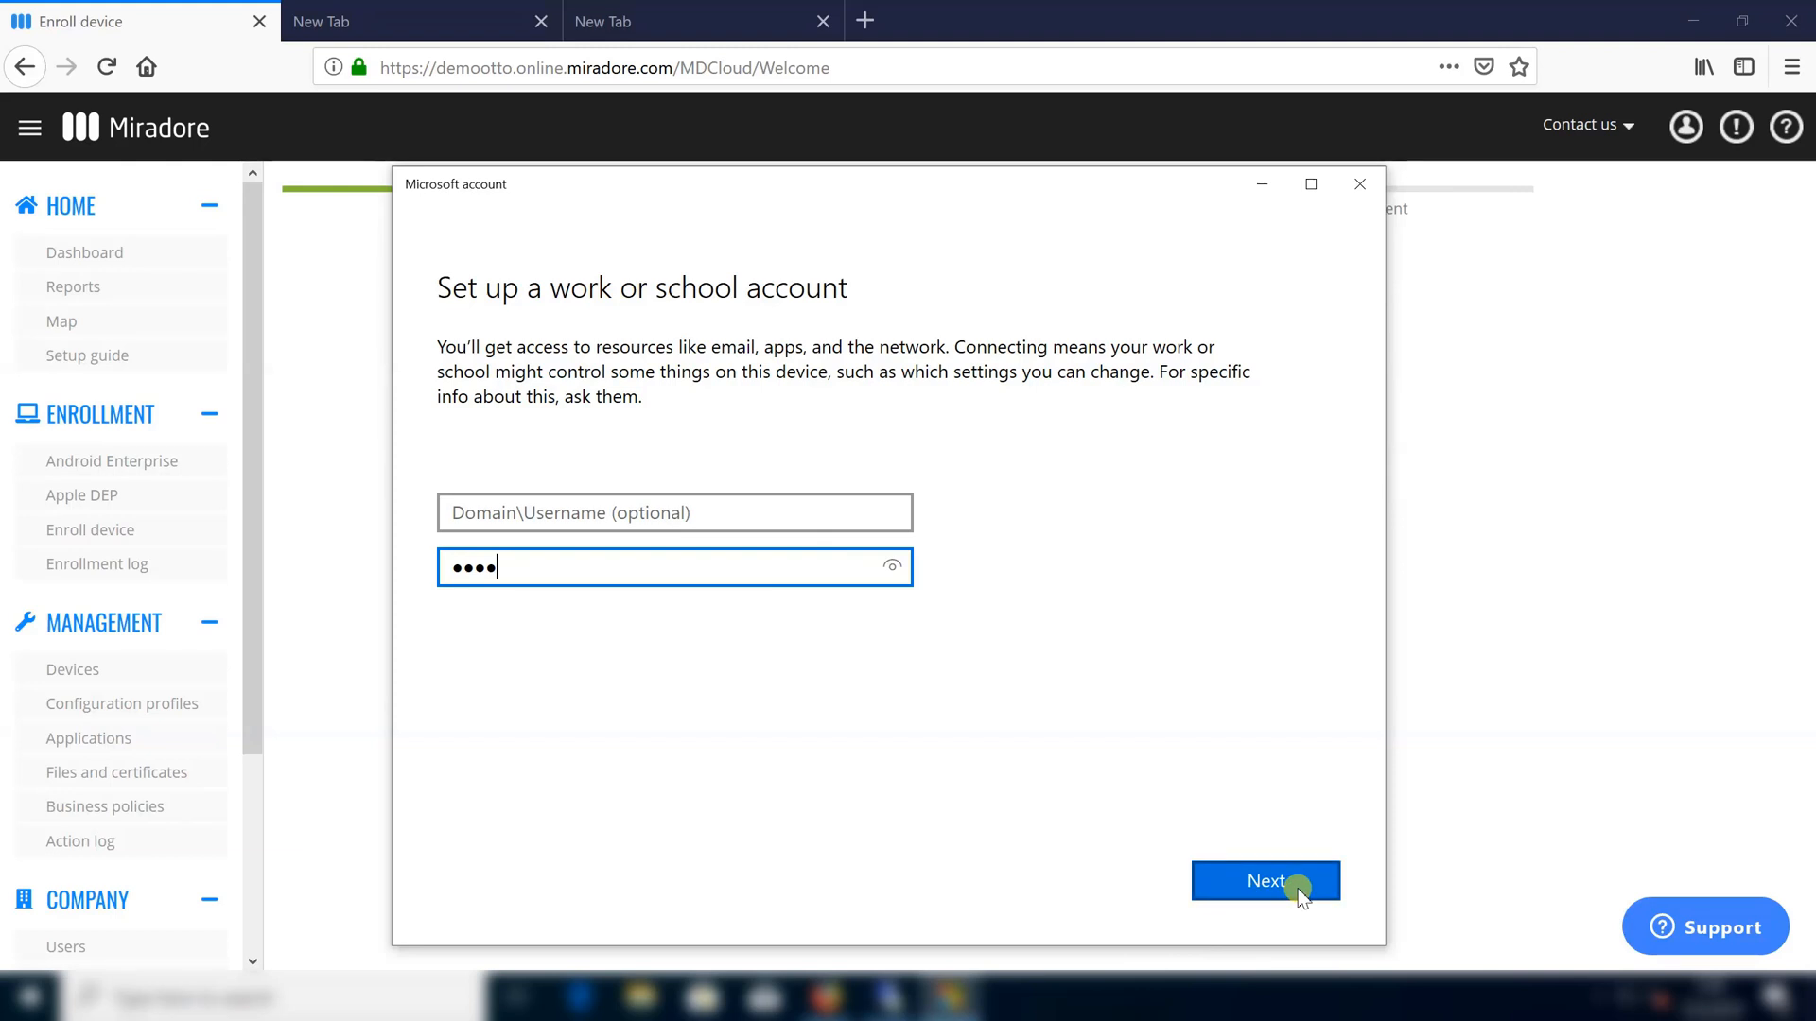
{"action": "left_click", "coordinate": [1265, 881]}
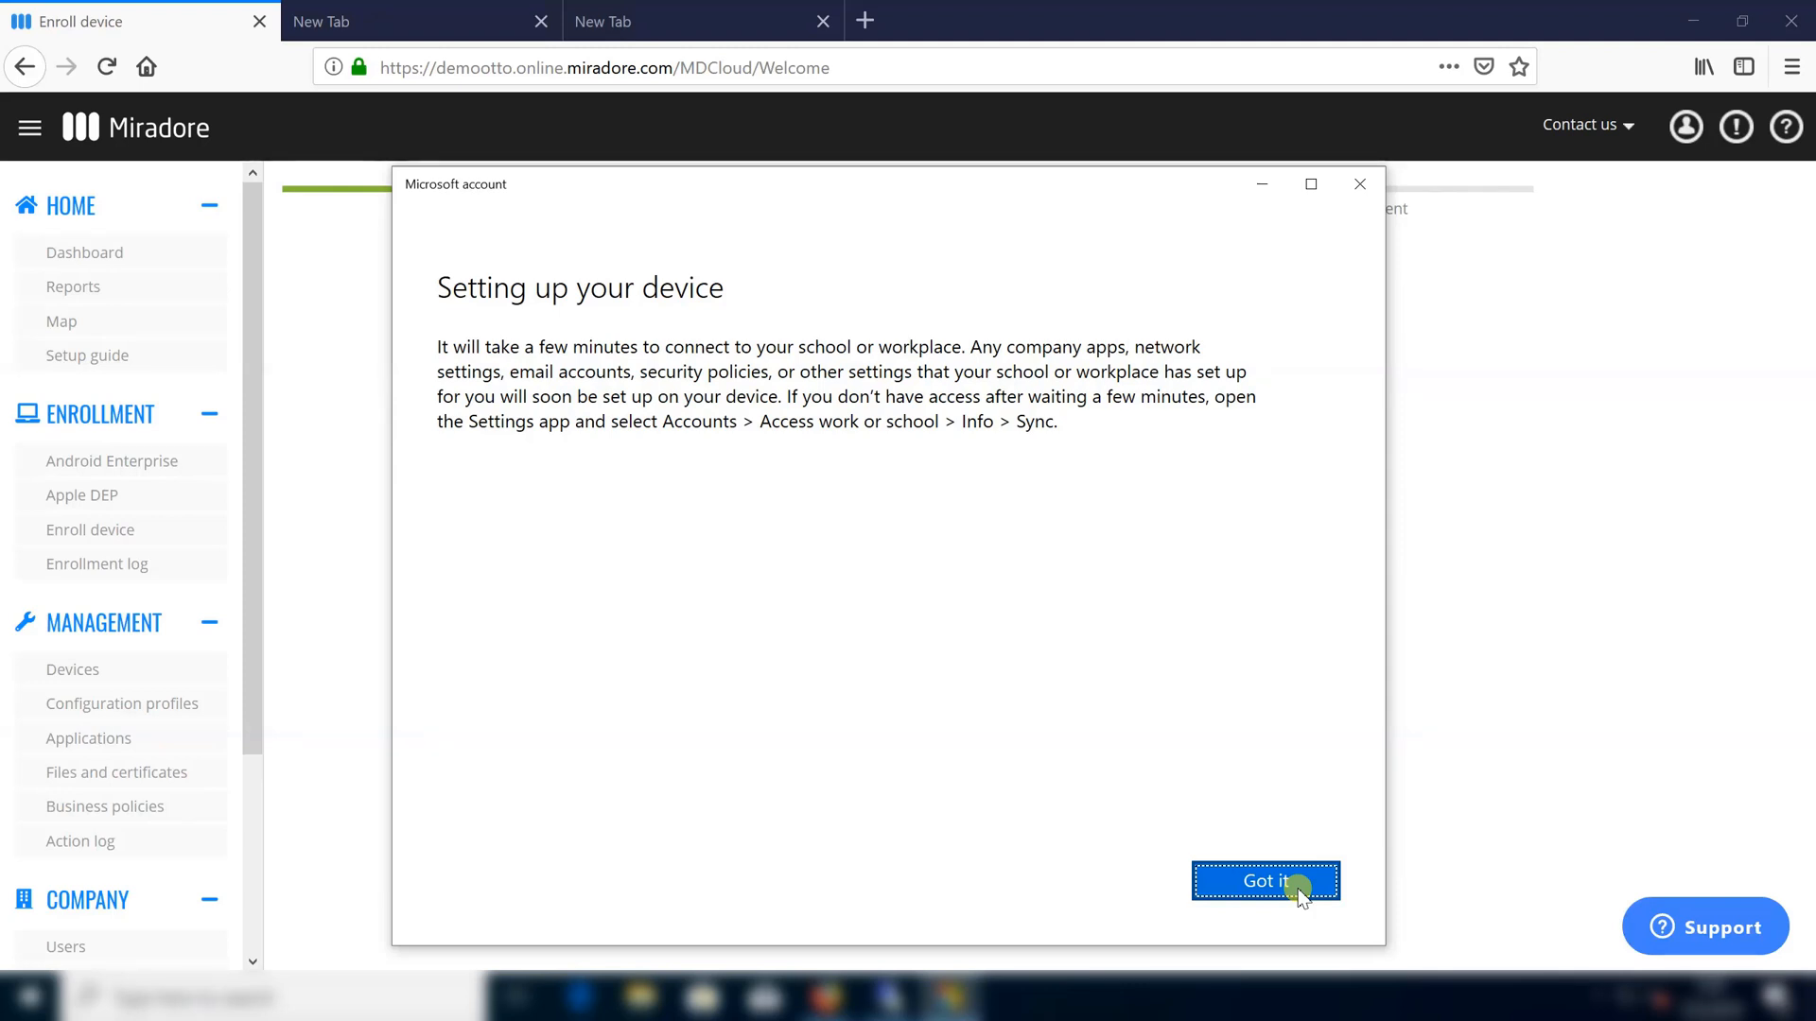
Acknowledge the 'Setting up your device' notice with Got it.
{"action": "left_click", "coordinate": [1265, 881]}
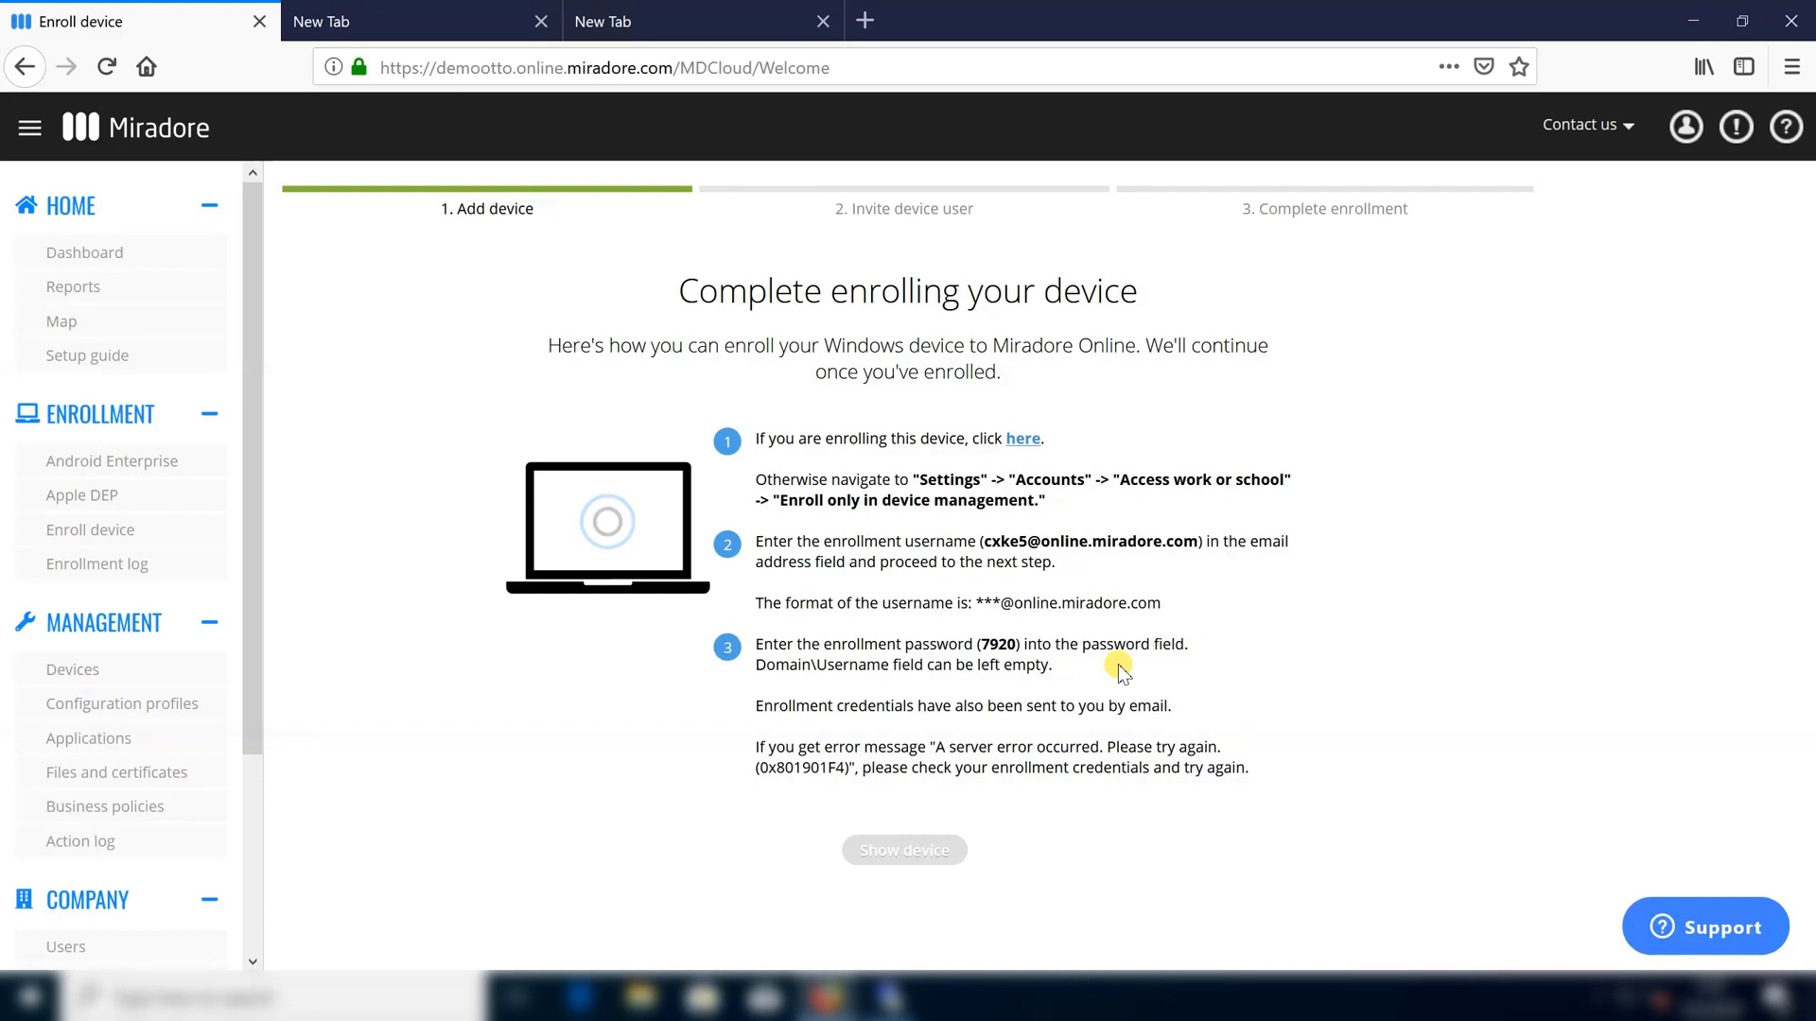
{"action": "mouse_move", "coordinate": [170, 529]}
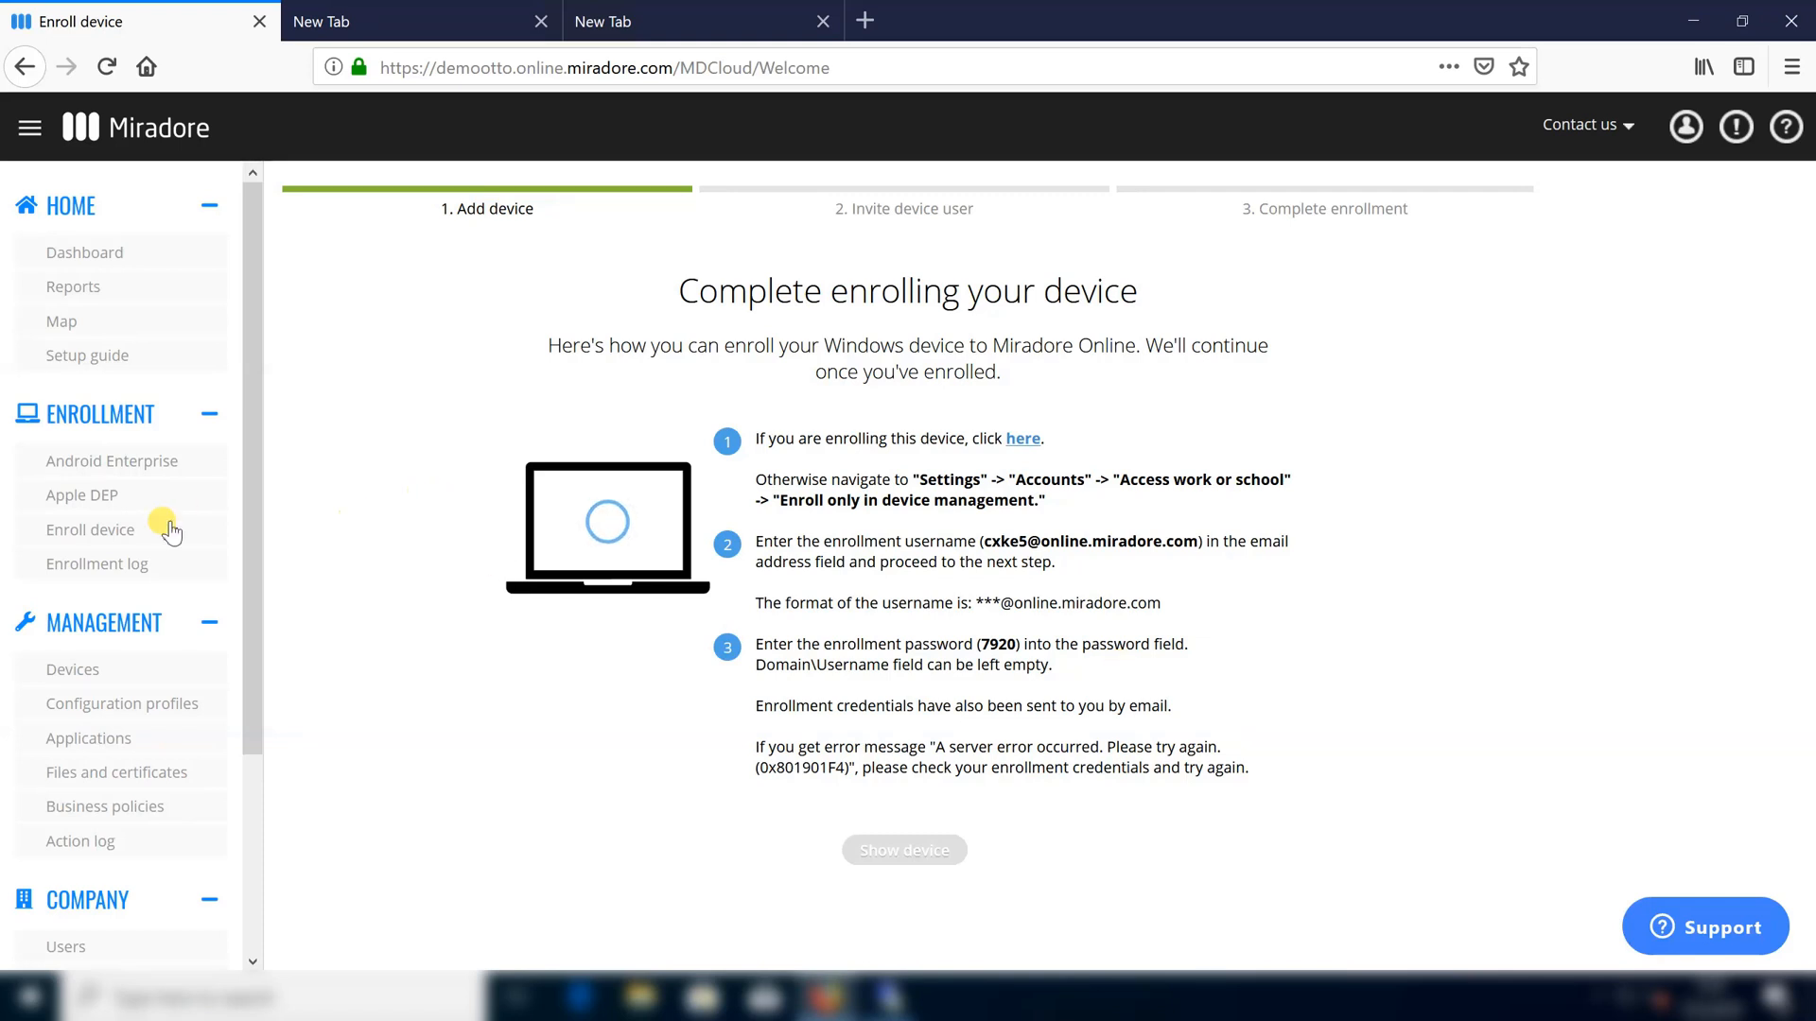
{"action": "mouse_move", "coordinate": [354, 529]}
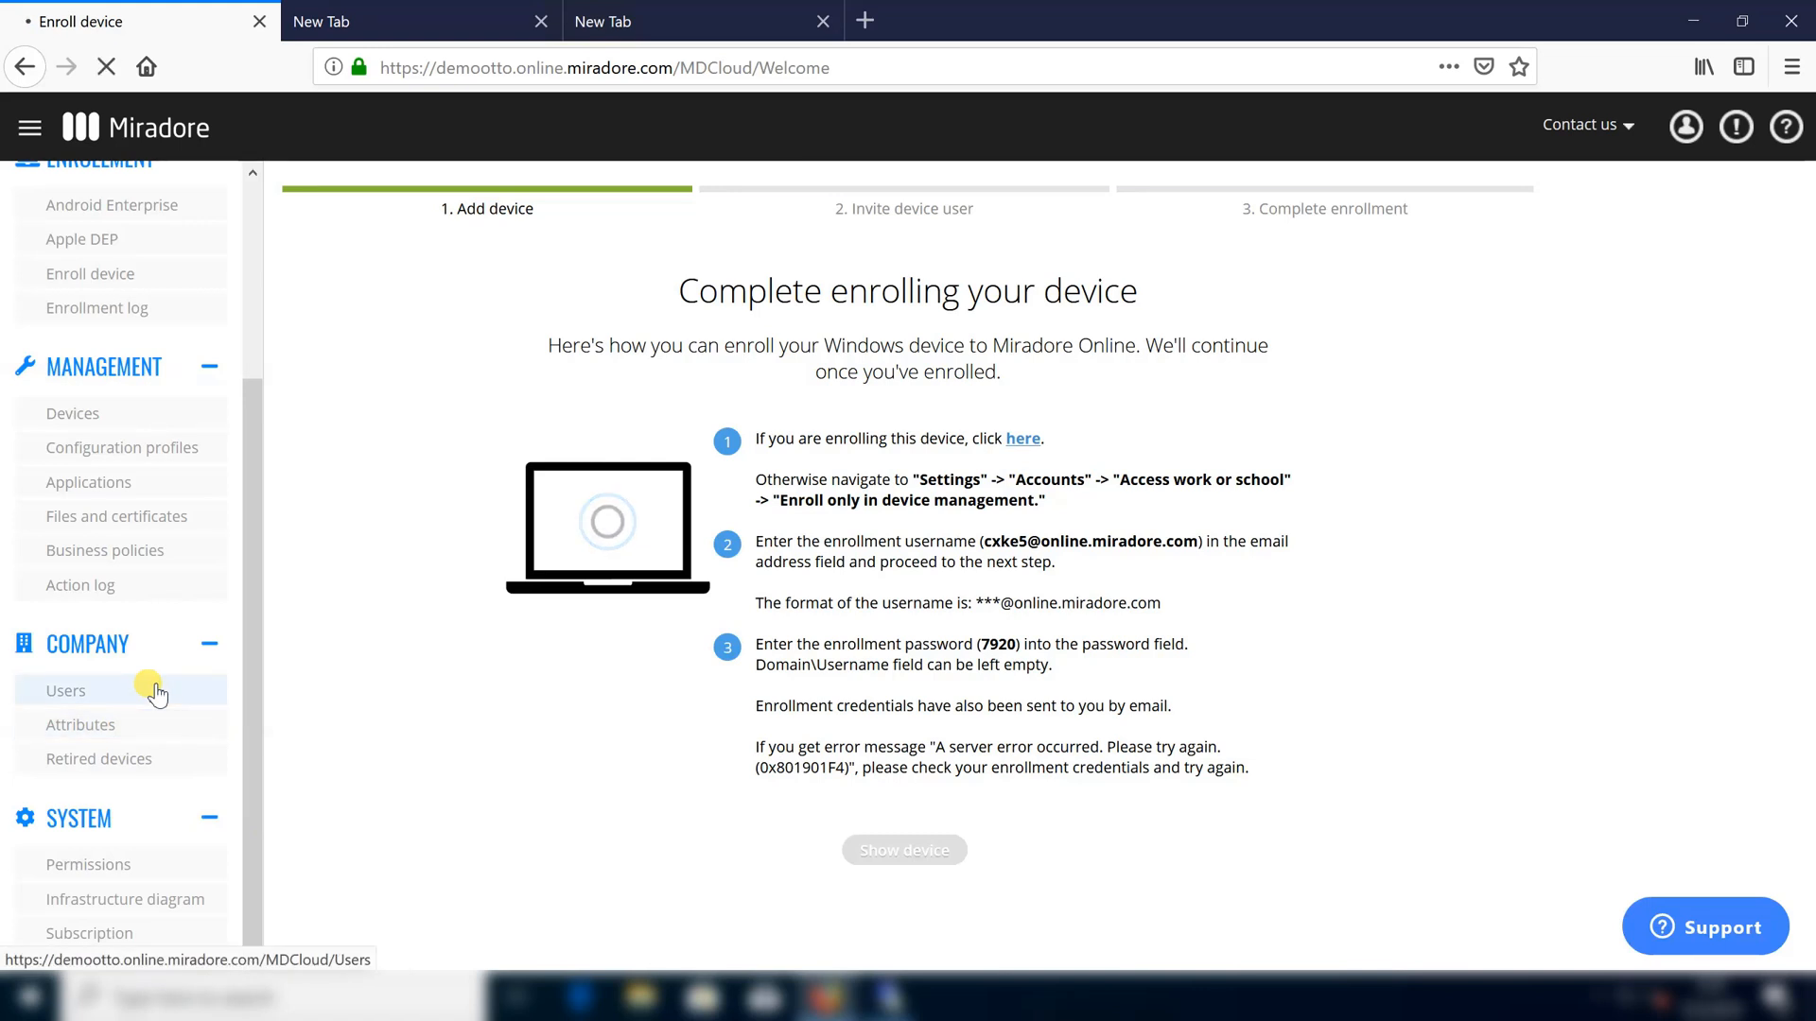
{"action": "left_click", "coordinate": [66, 690]}
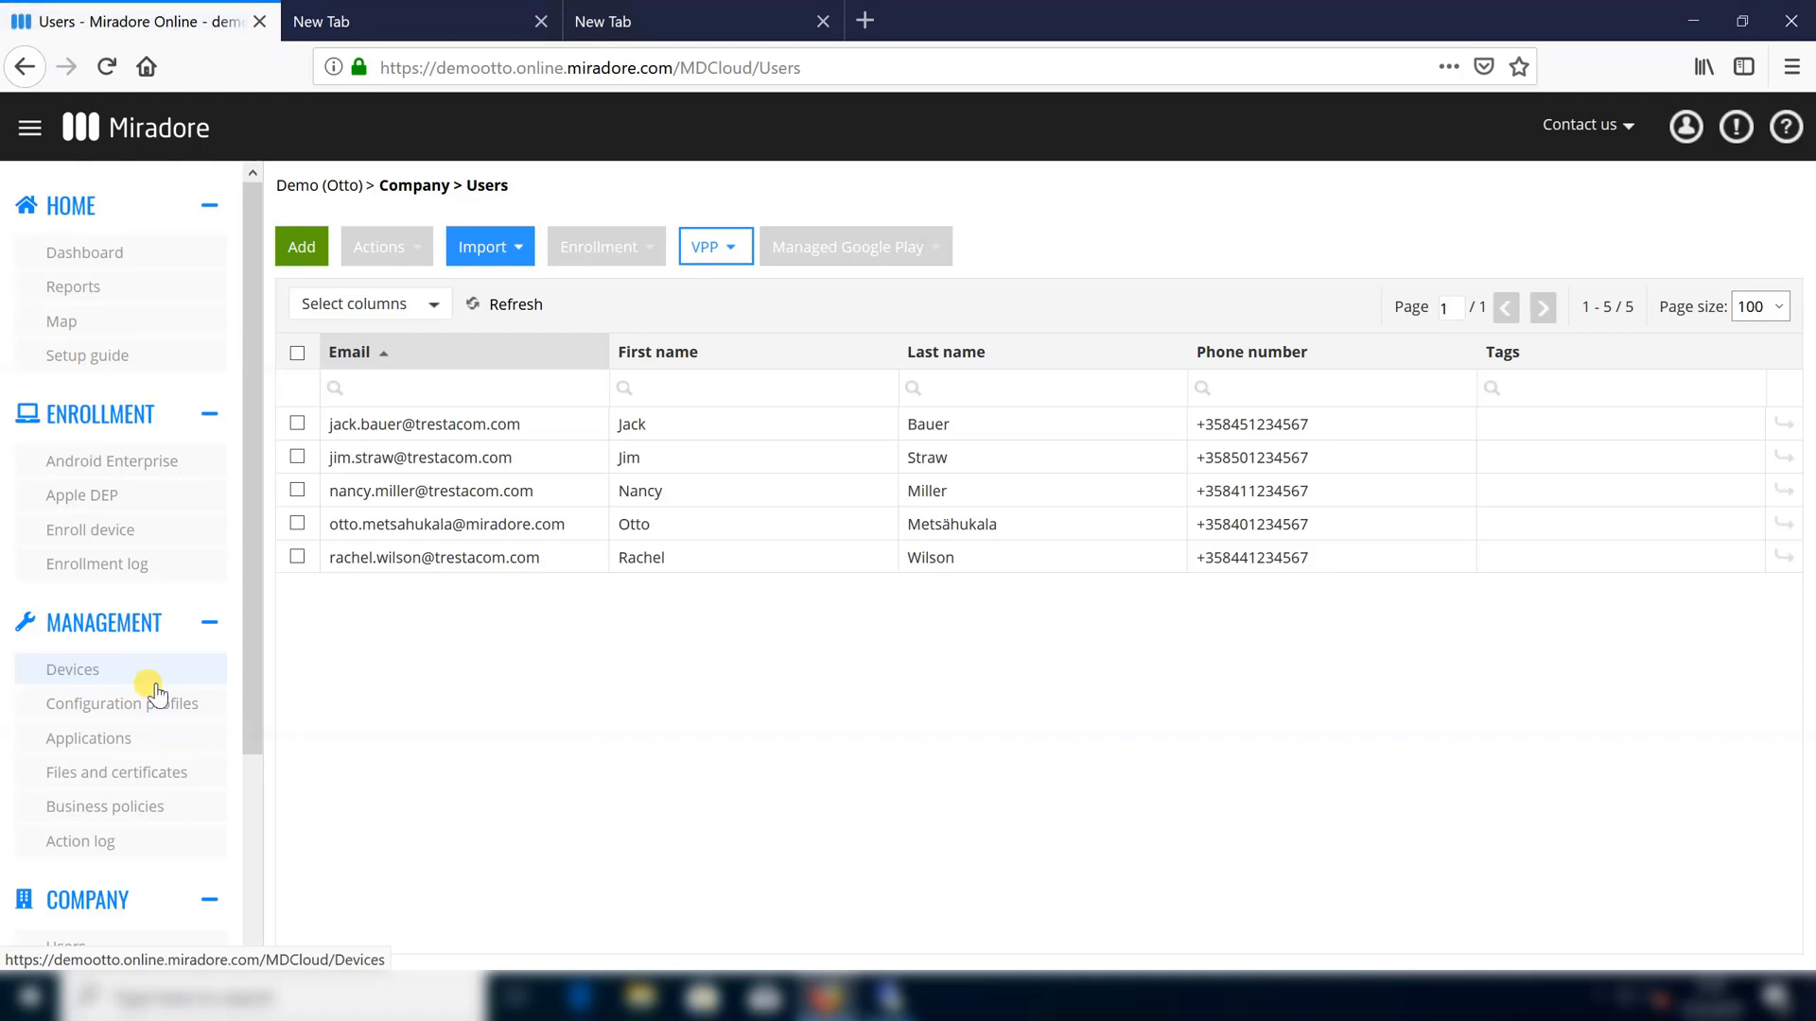
{"action": "mouse_move", "coordinate": [590, 739]}
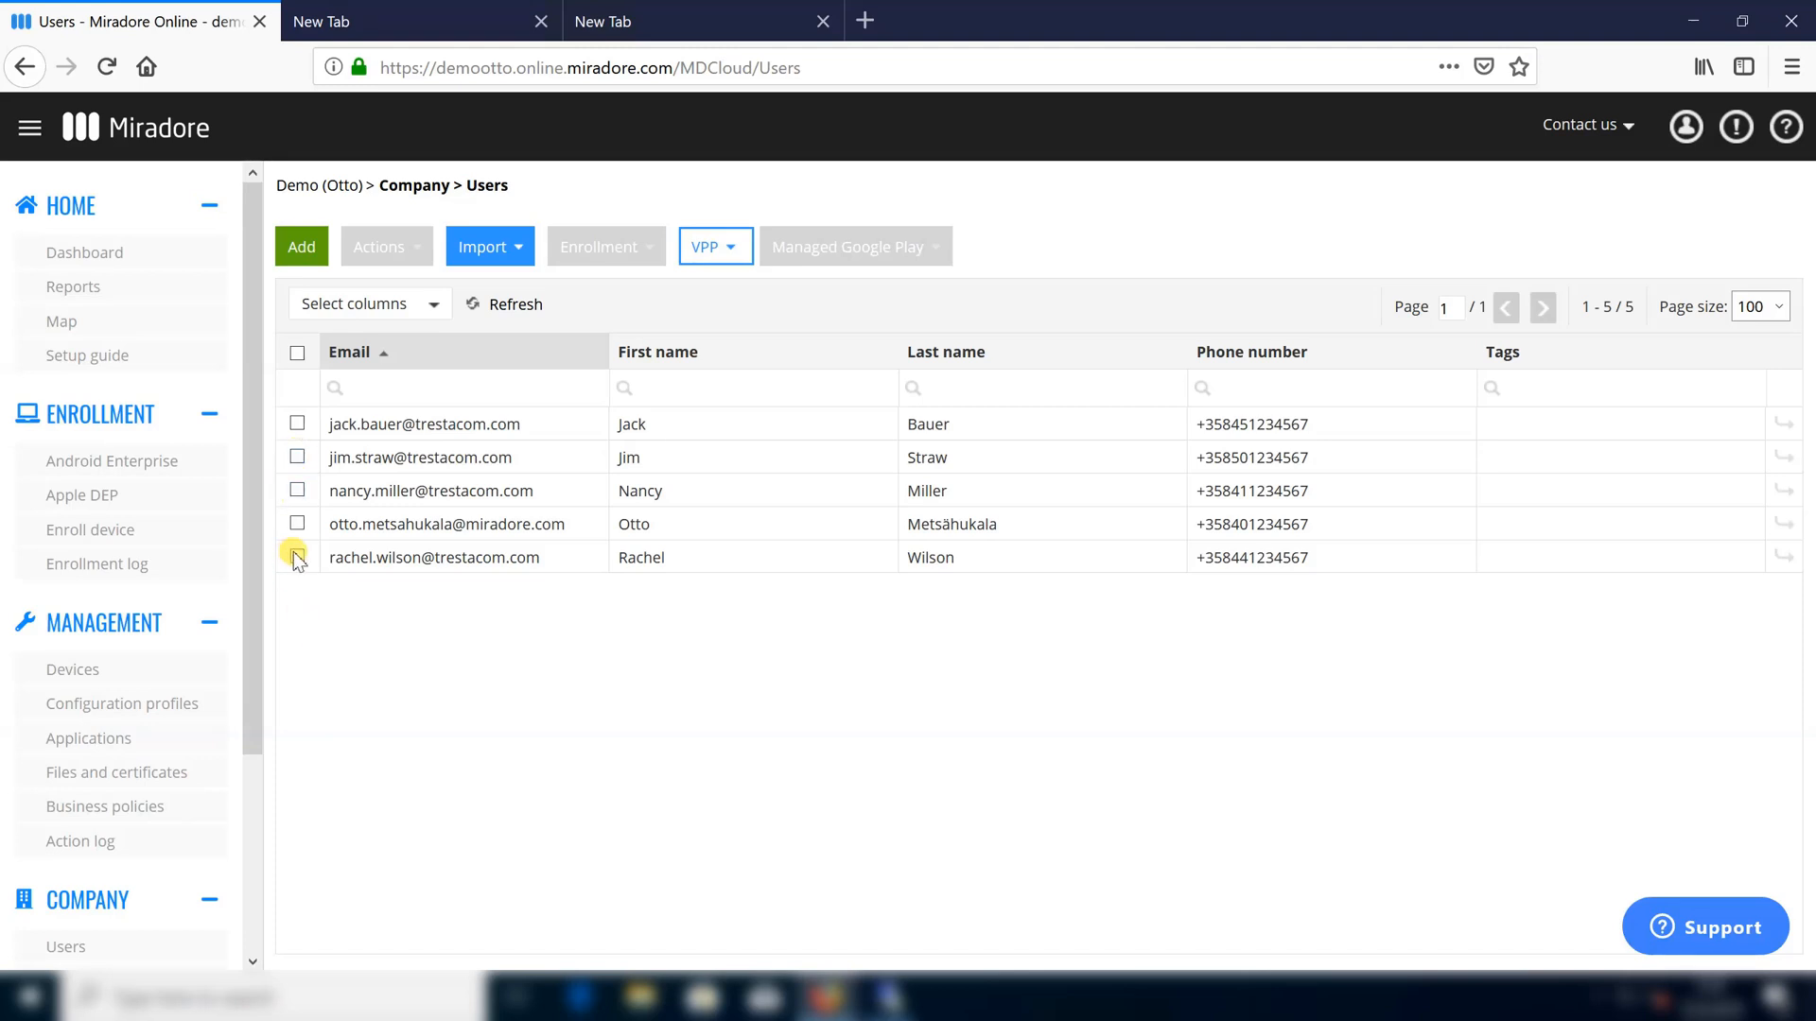
{"action": "left_click", "coordinate": [297, 556]}
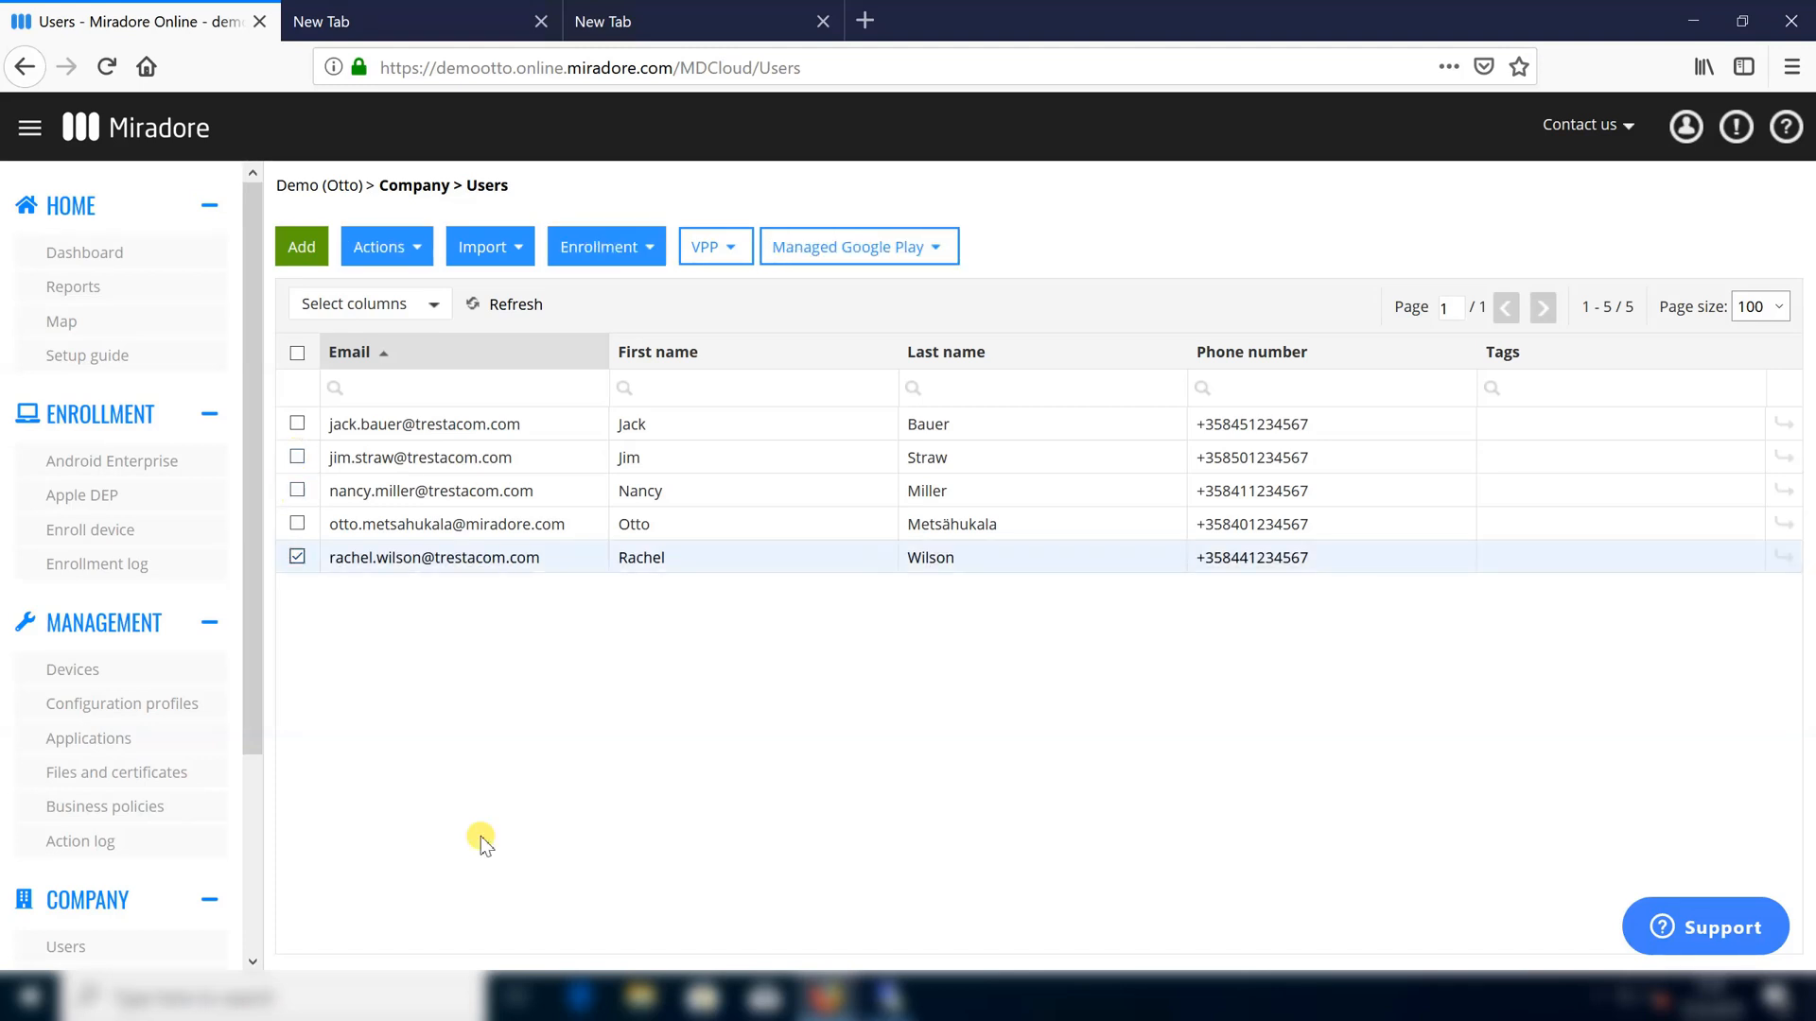
{"action": "mouse_move", "coordinate": [507, 826]}
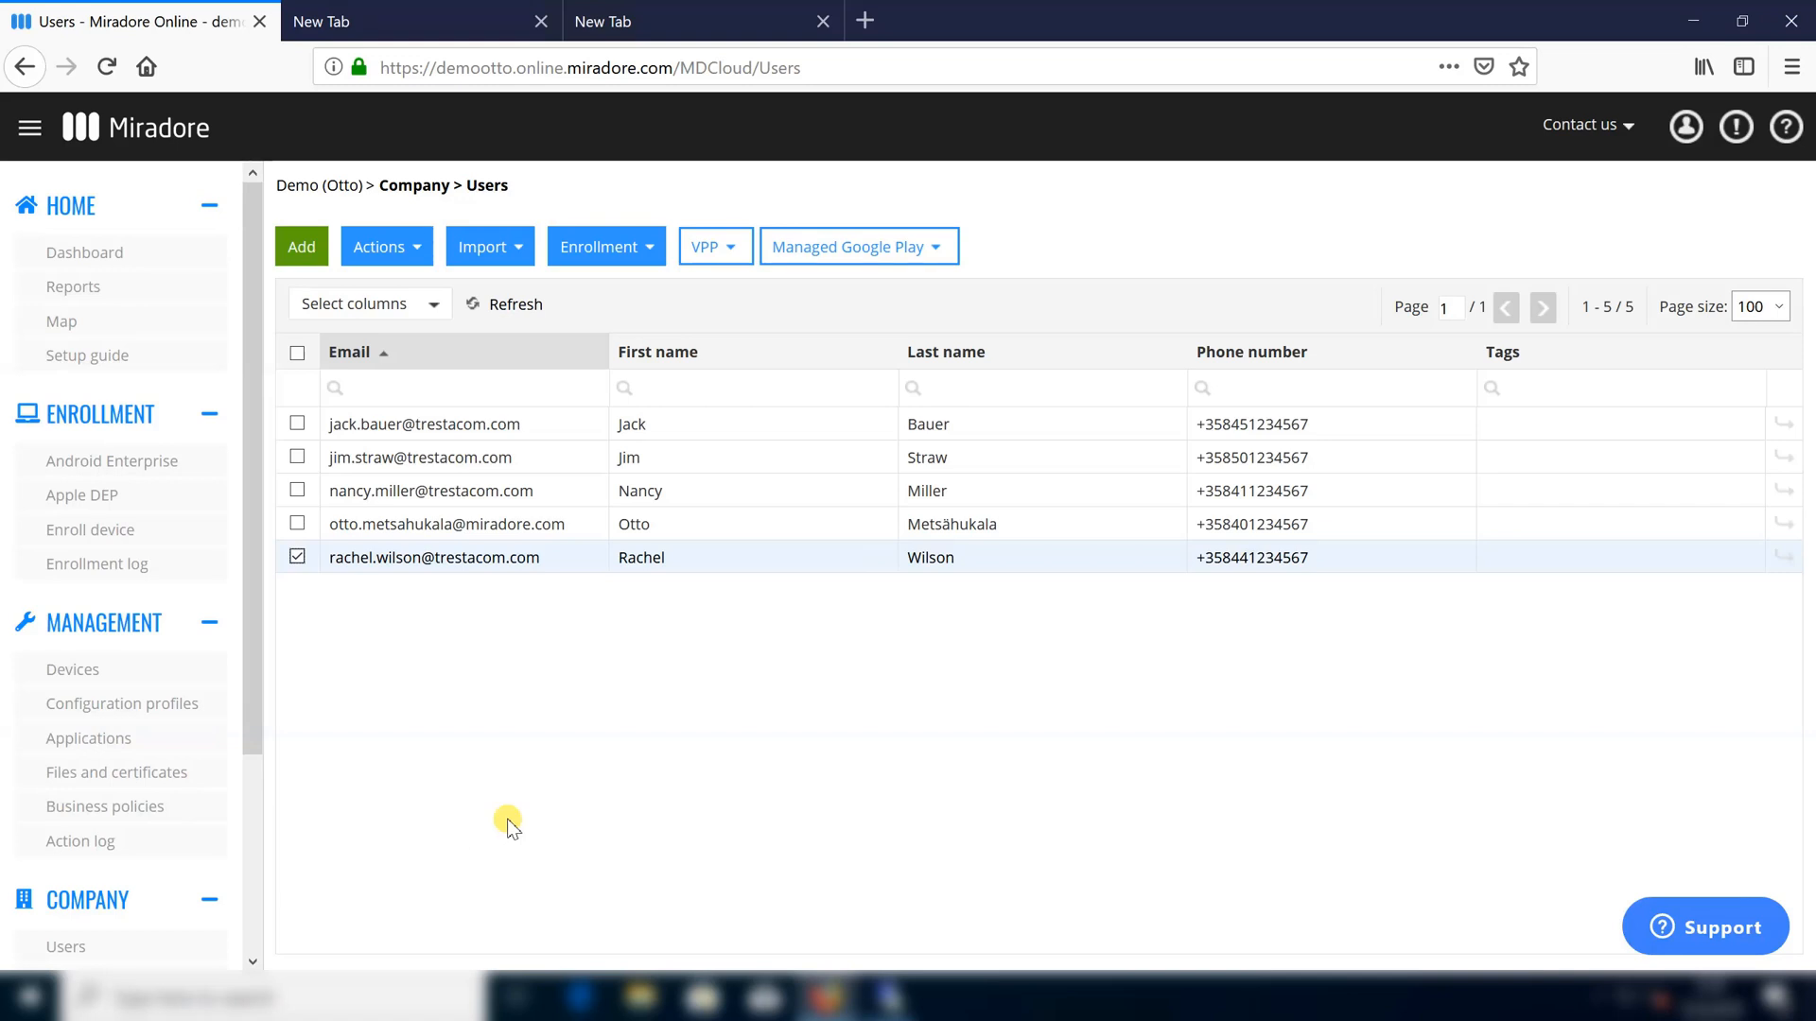
{"action": "mouse_move", "coordinate": [267, 612]}
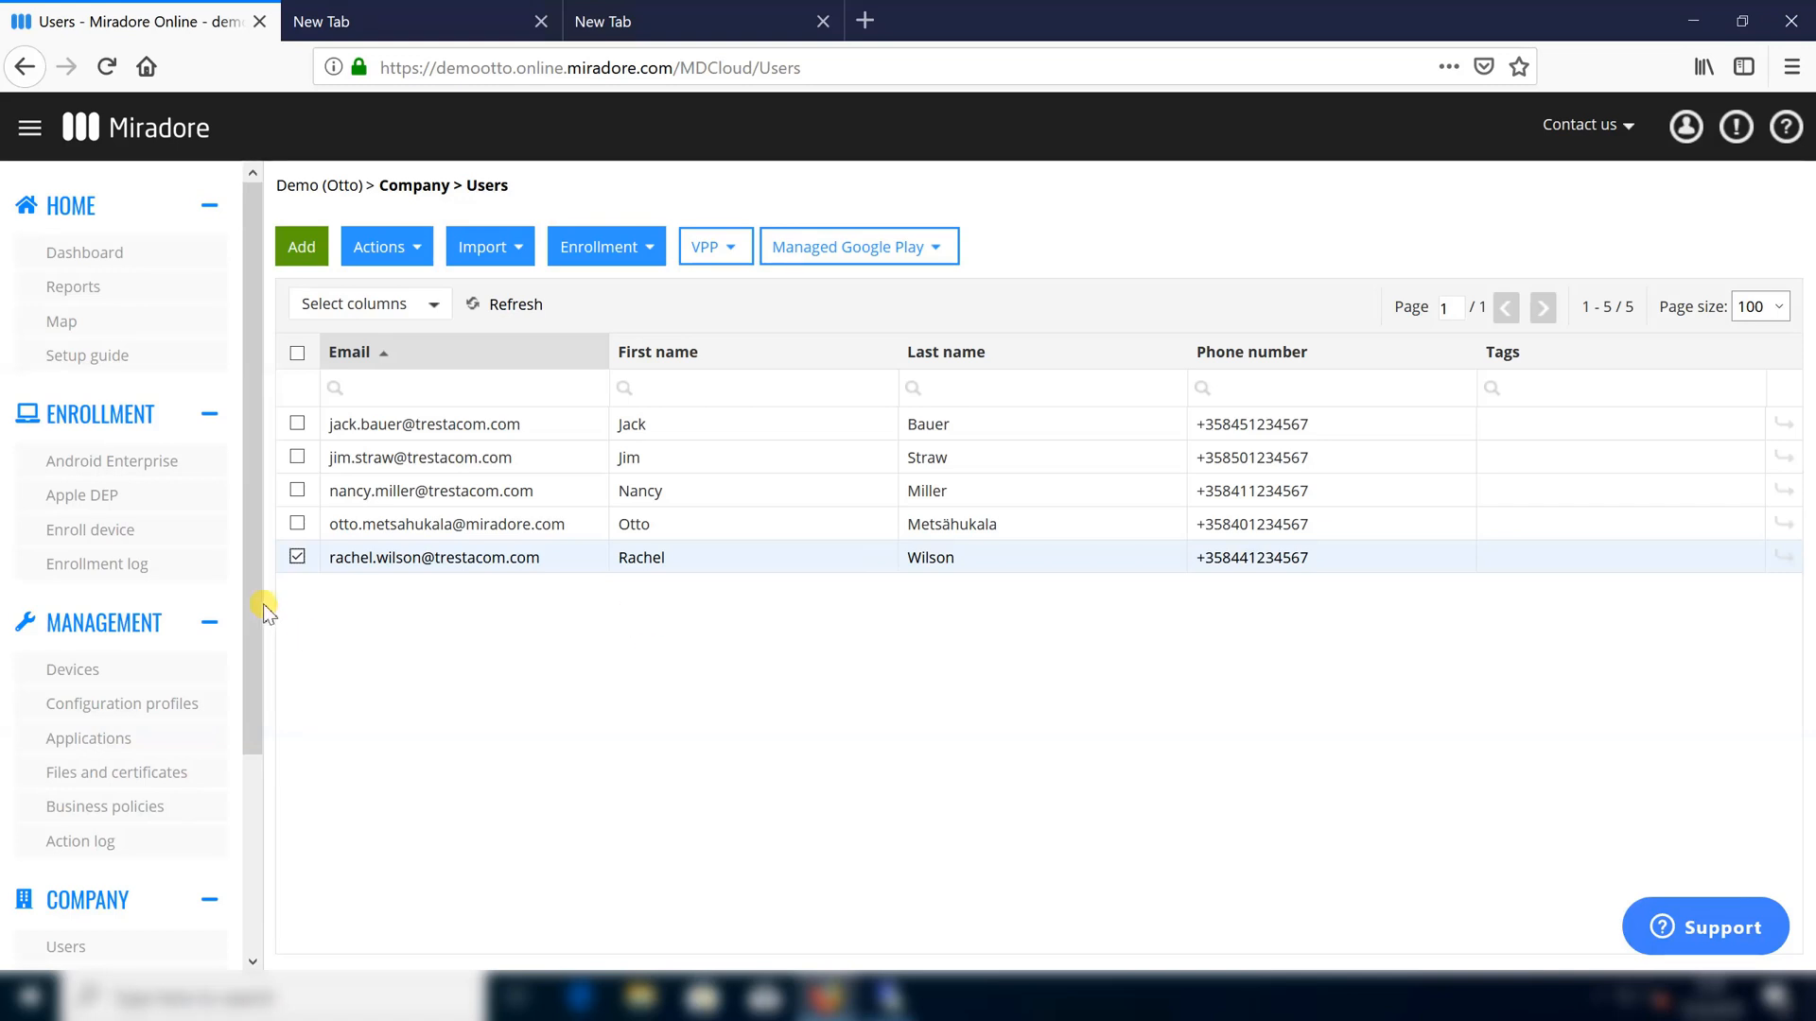
{"action": "mouse_move", "coordinate": [433, 206]}
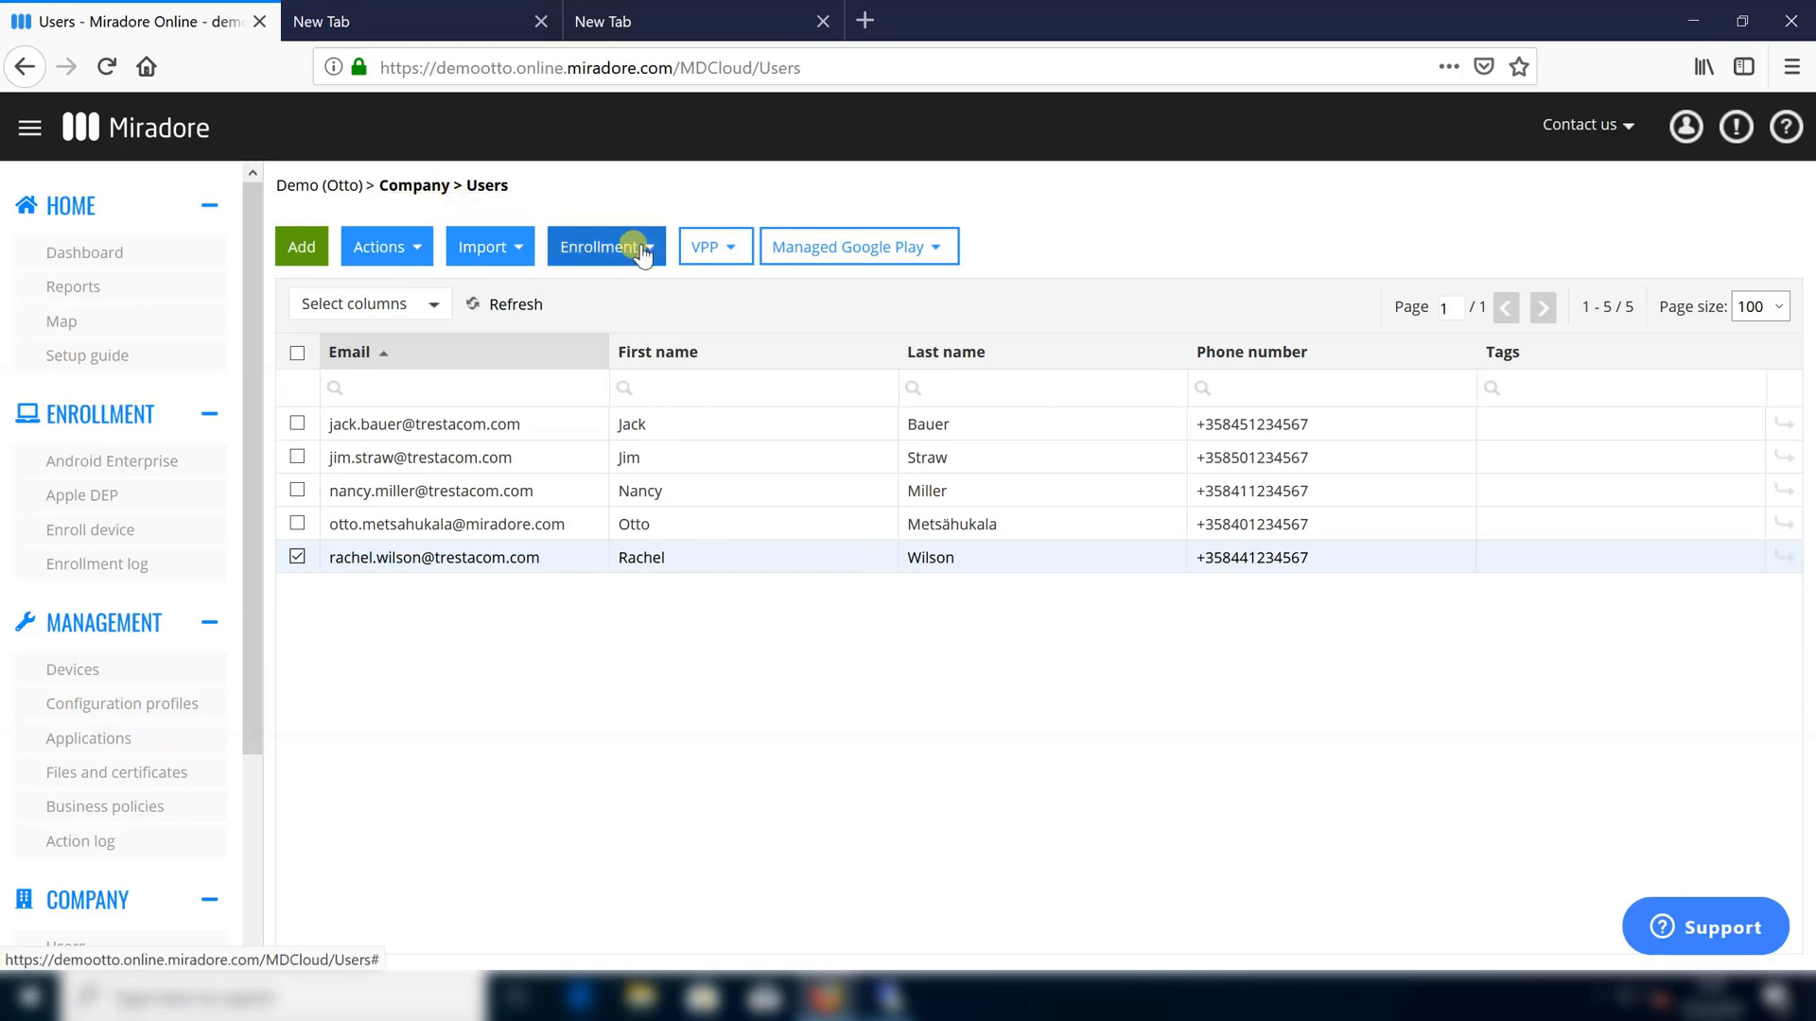
{"action": "left_click", "coordinate": [600, 246]}
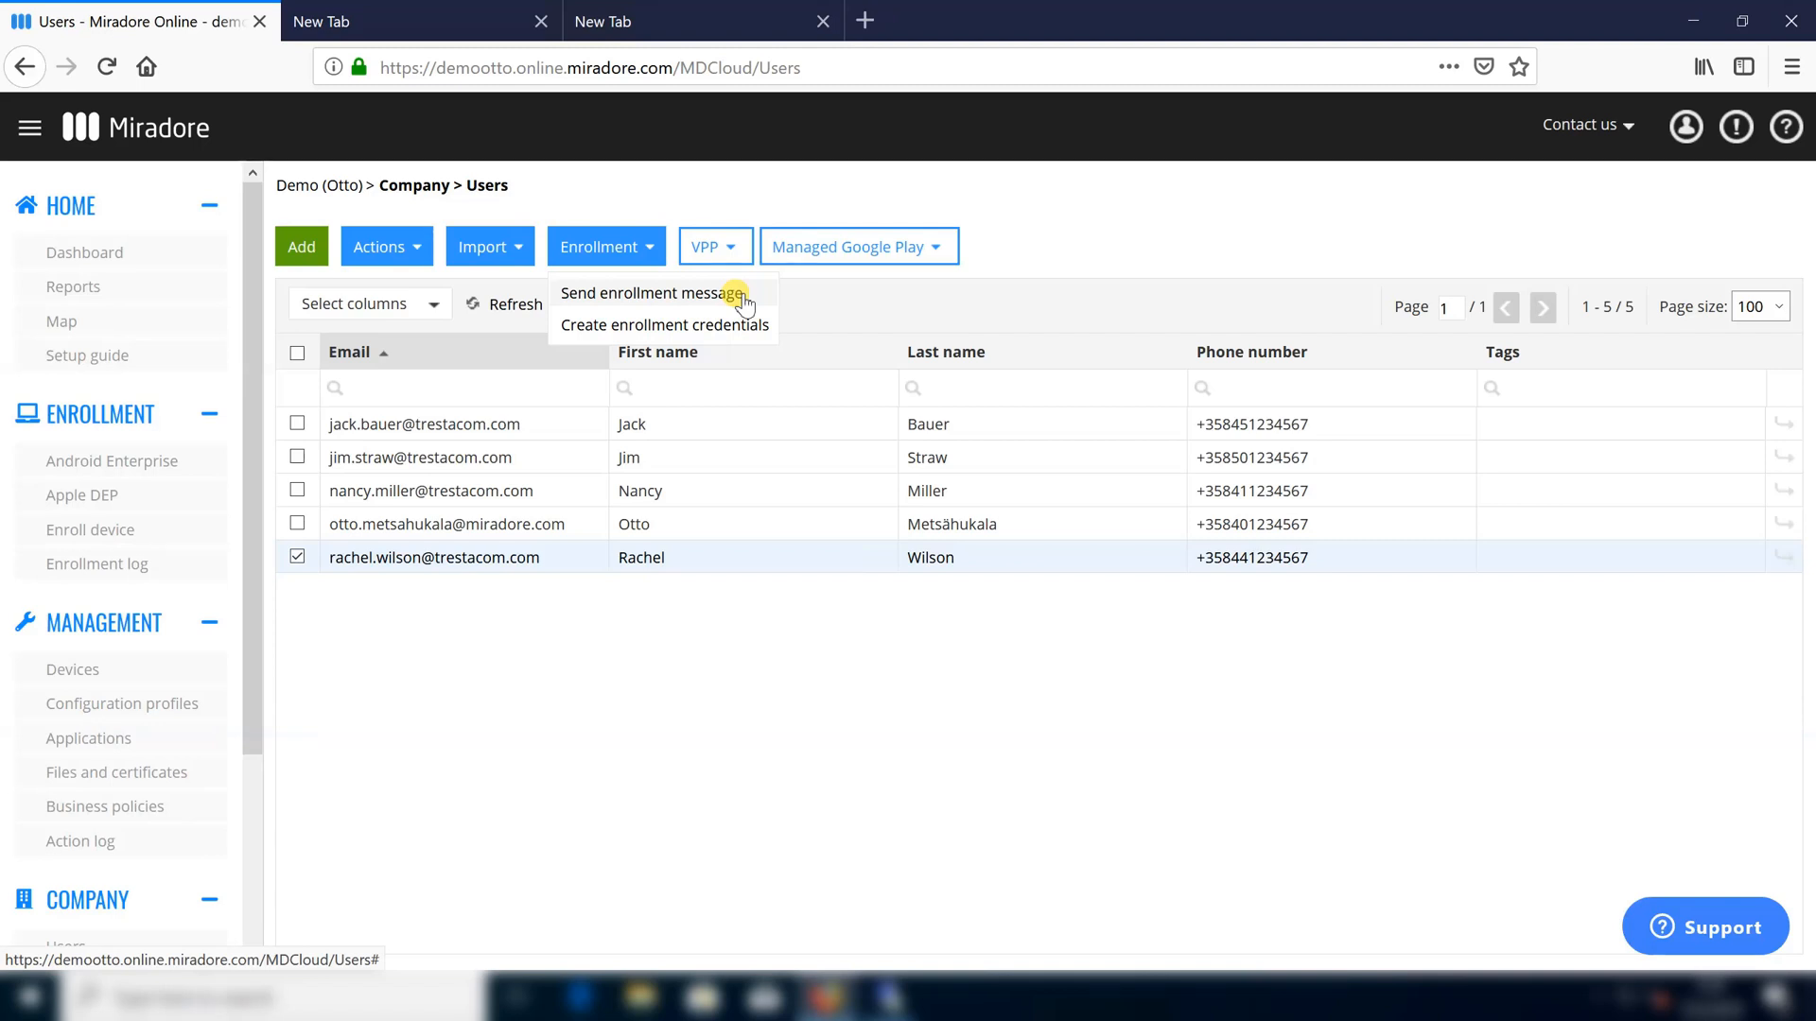
{"action": "mouse_move", "coordinate": [704, 335]}
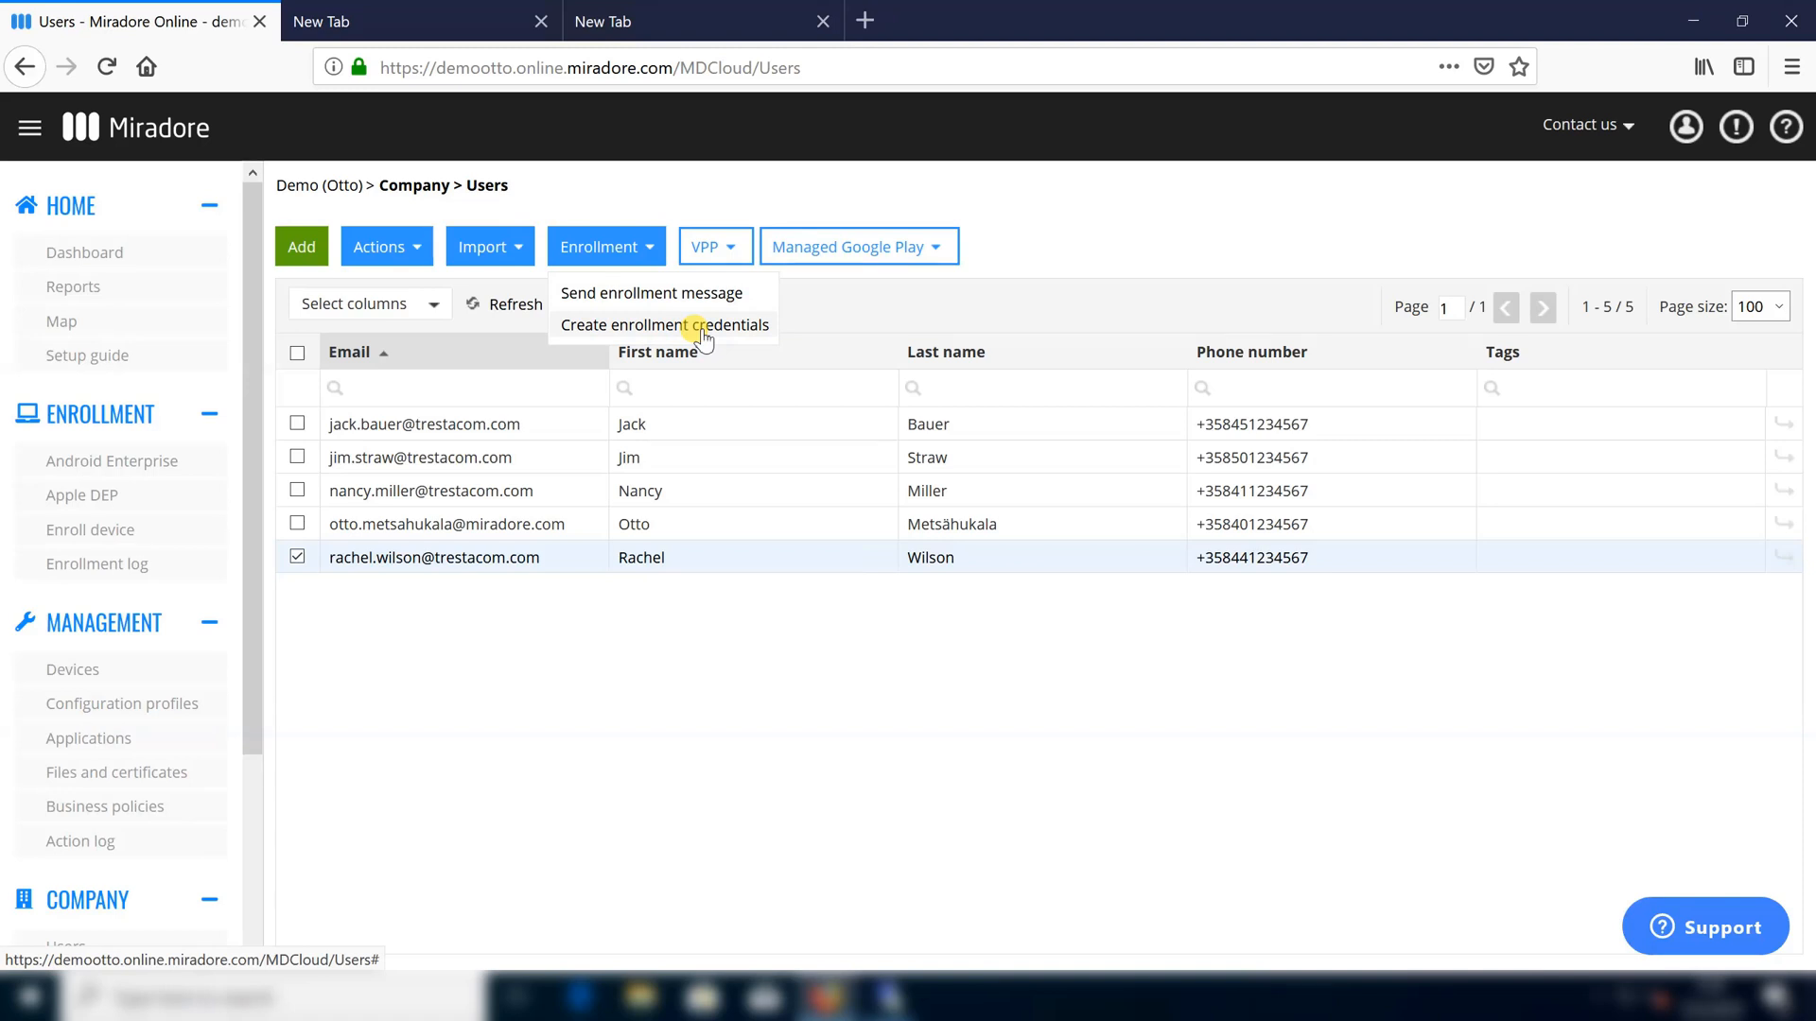
{"action": "left_click", "coordinate": [662, 323]}
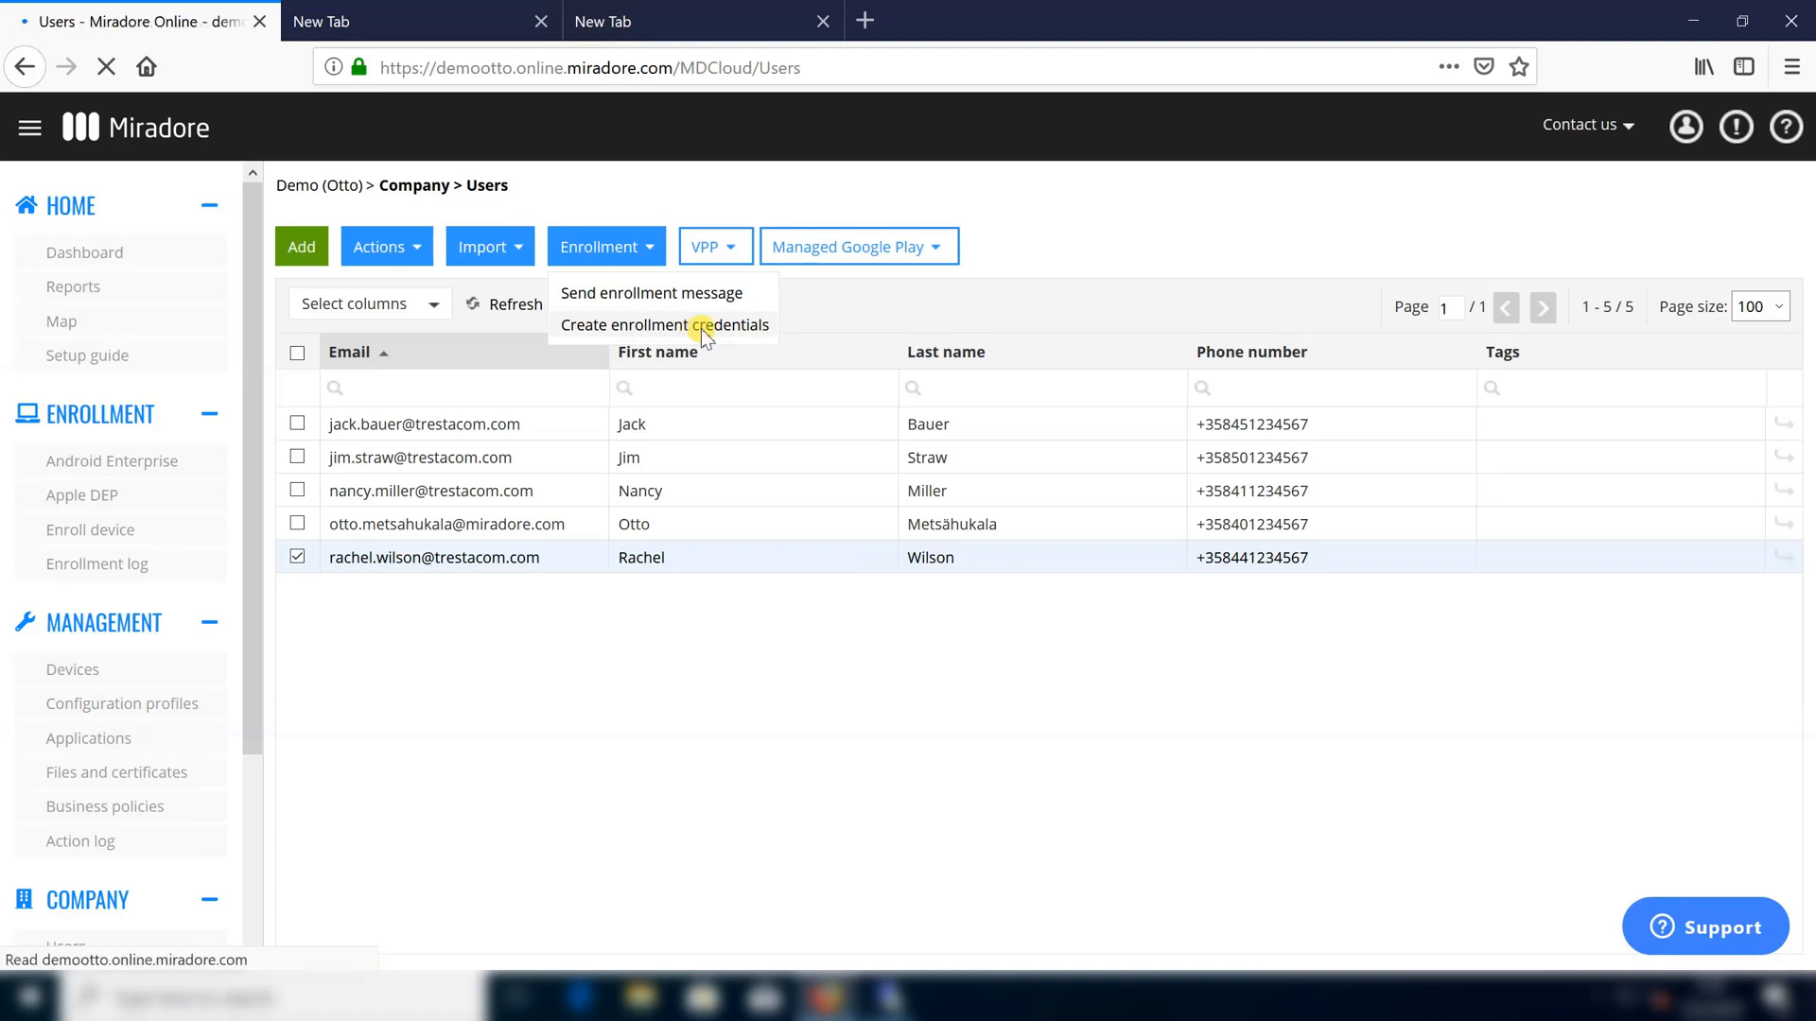
Generate enrollment credentials for the one selected user with the 3-day expiration.
{"action": "left_click", "coordinate": [664, 324]}
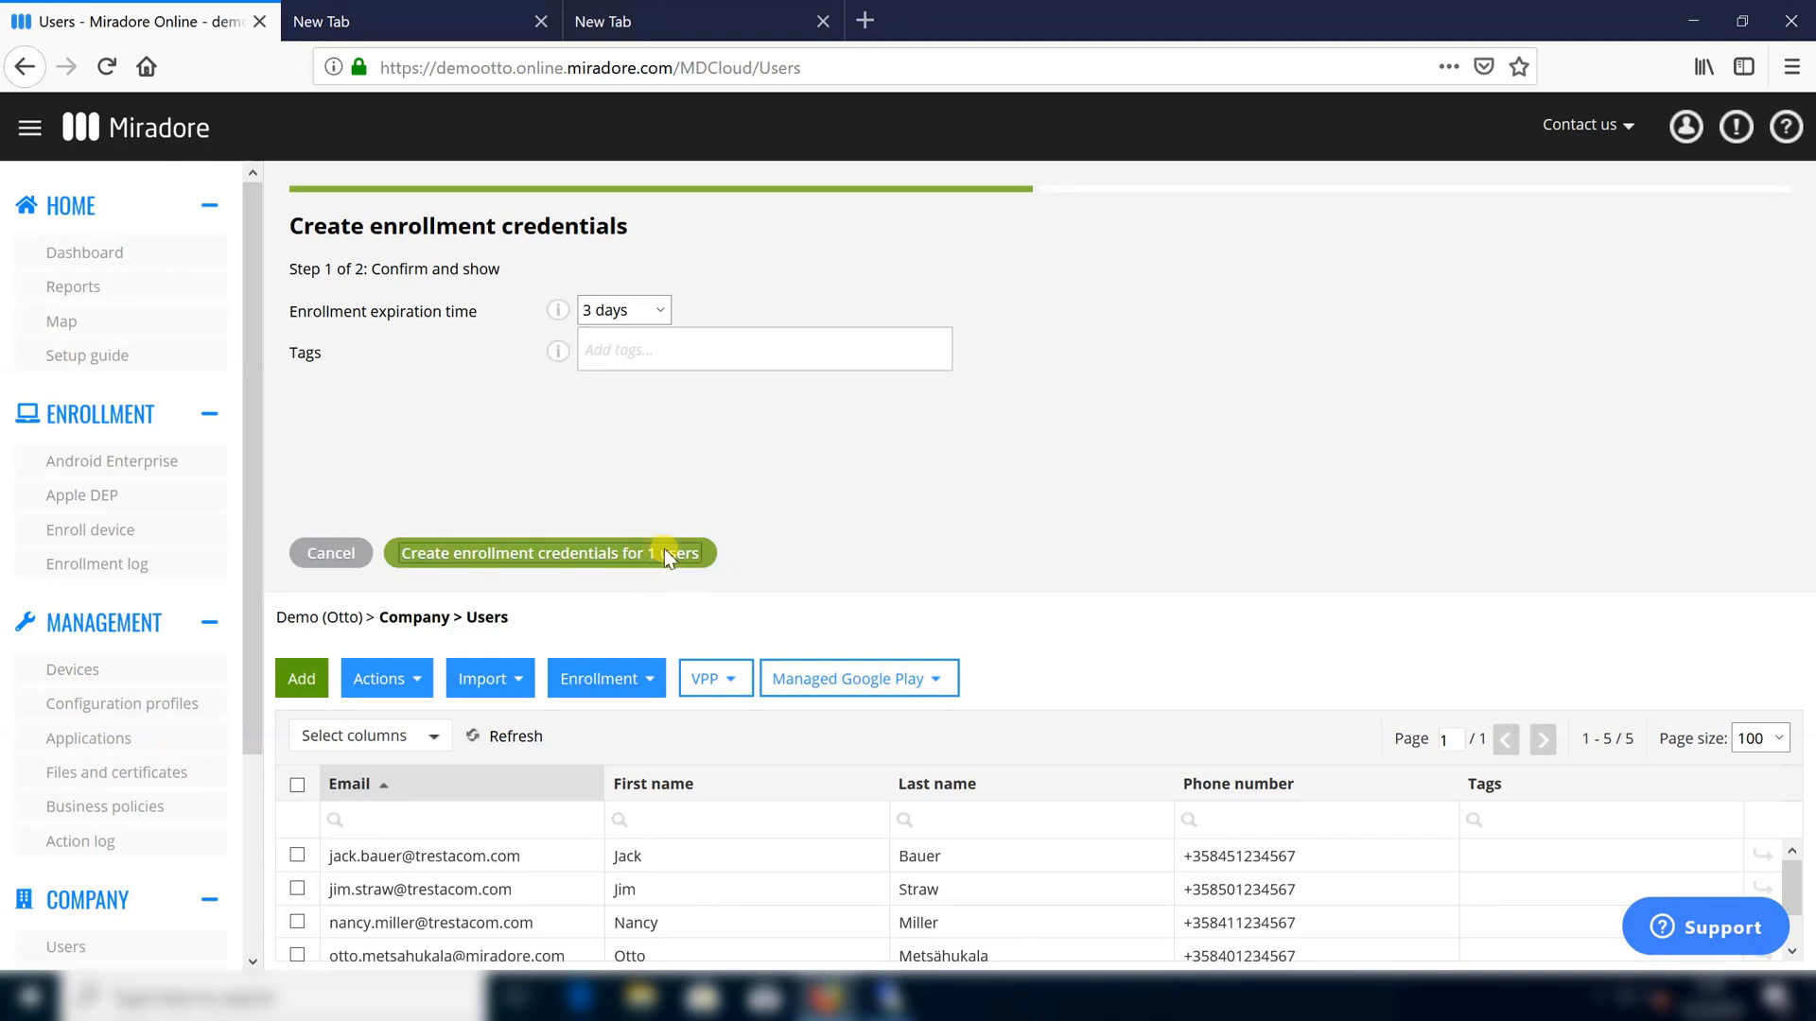
{"action": "left_click", "coordinate": [548, 552]}
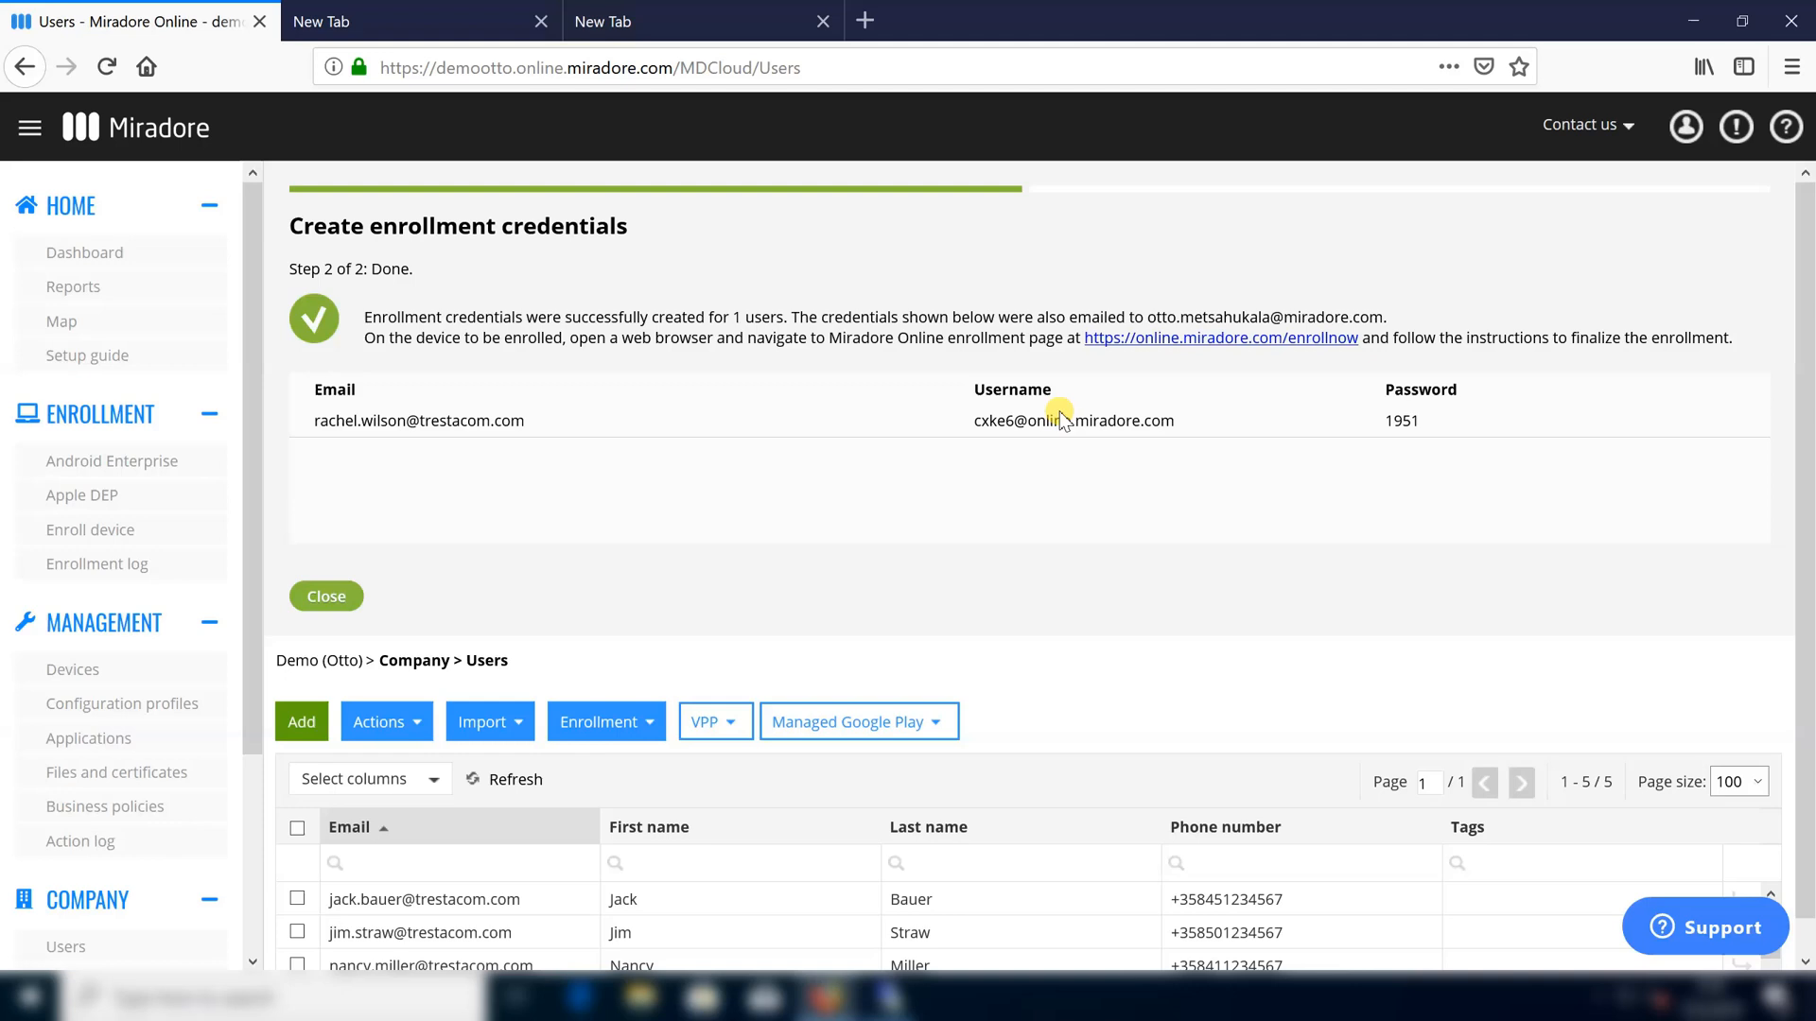
{"action": "mouse_move", "coordinate": [1118, 474]}
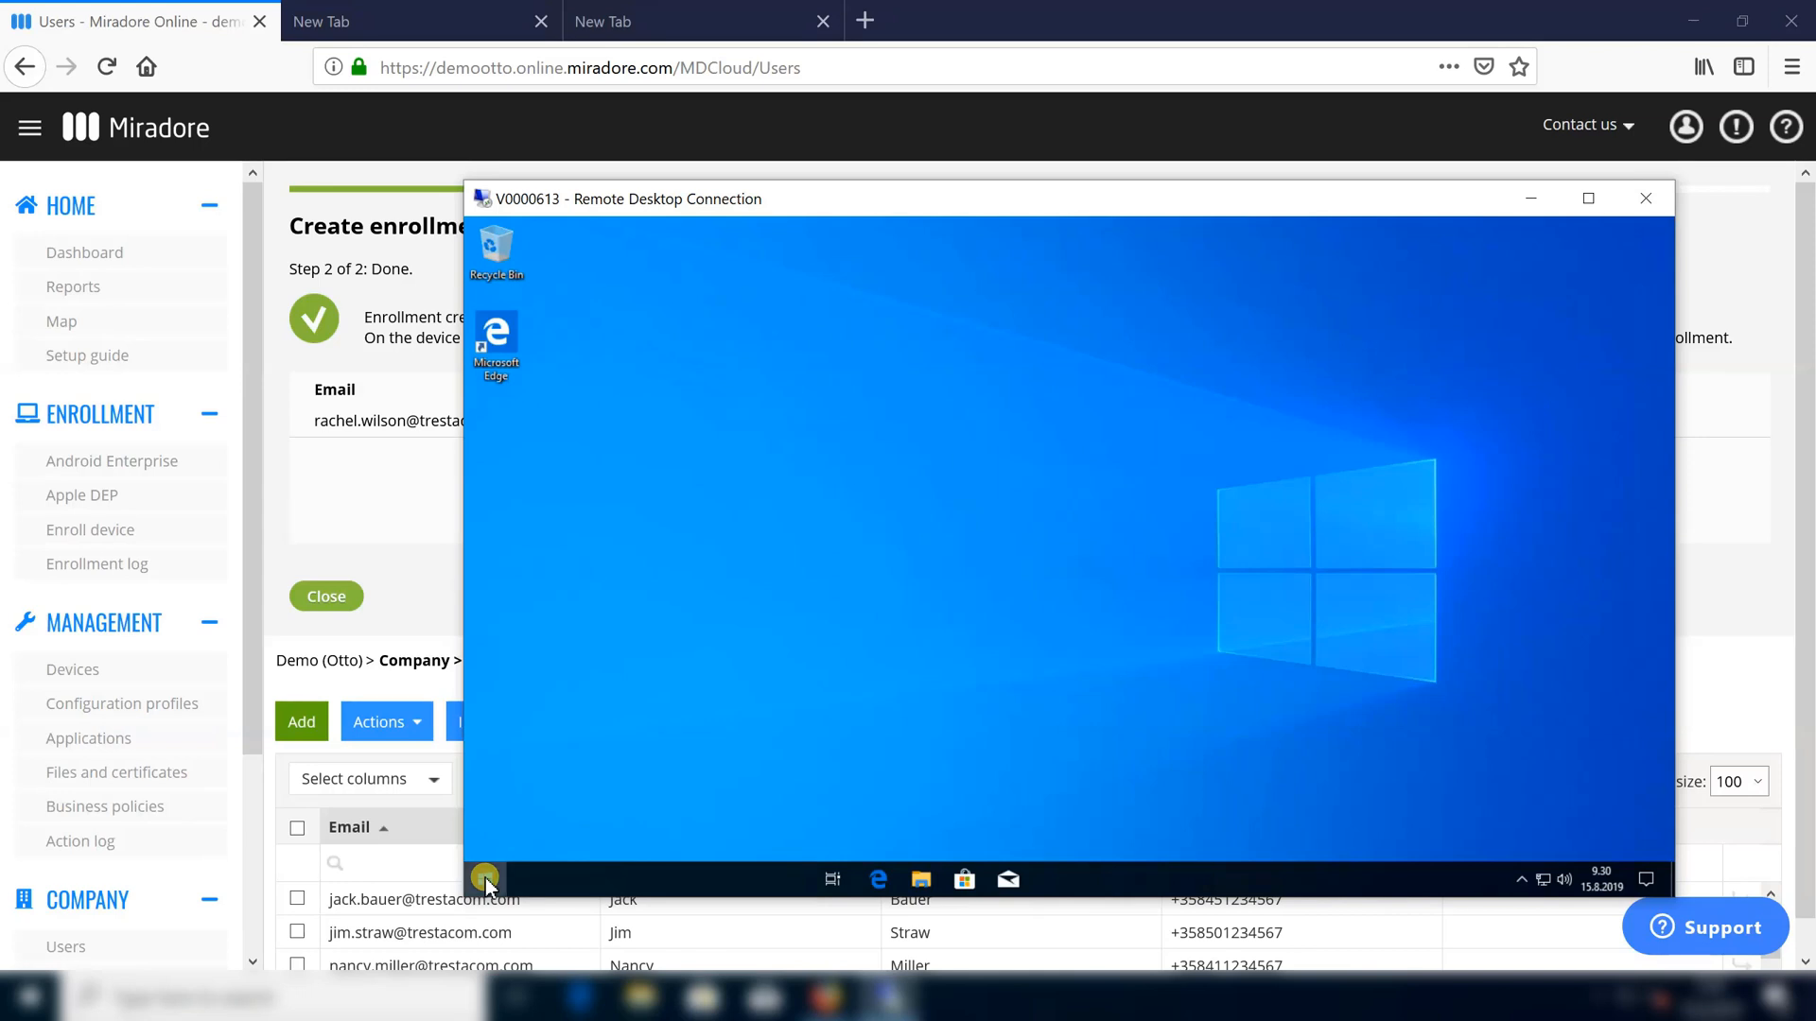
Bring up Windows Settings on the remote virtual machine from the Start menu.
{"action": "left_click", "coordinate": [486, 879]}
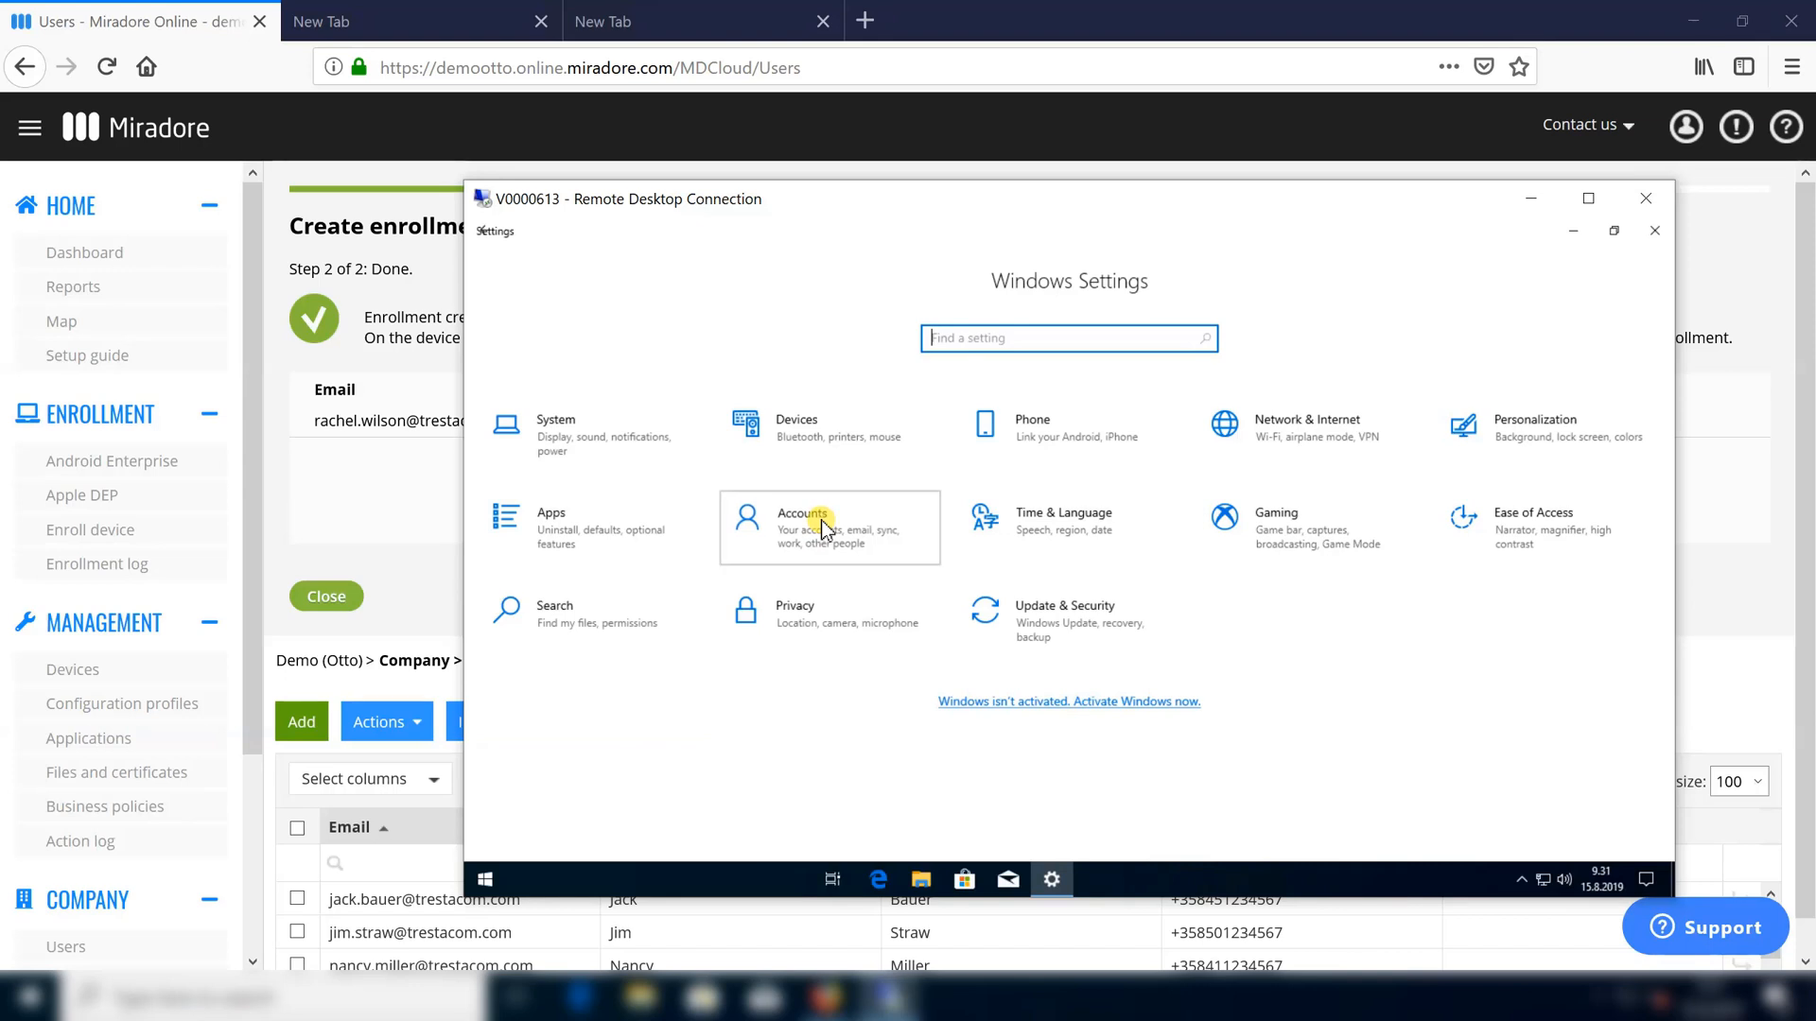
Go to Accounts > Access work or school, showing the DCMGLOBAL AD domain connection.
{"action": "left_click", "coordinate": [828, 528]}
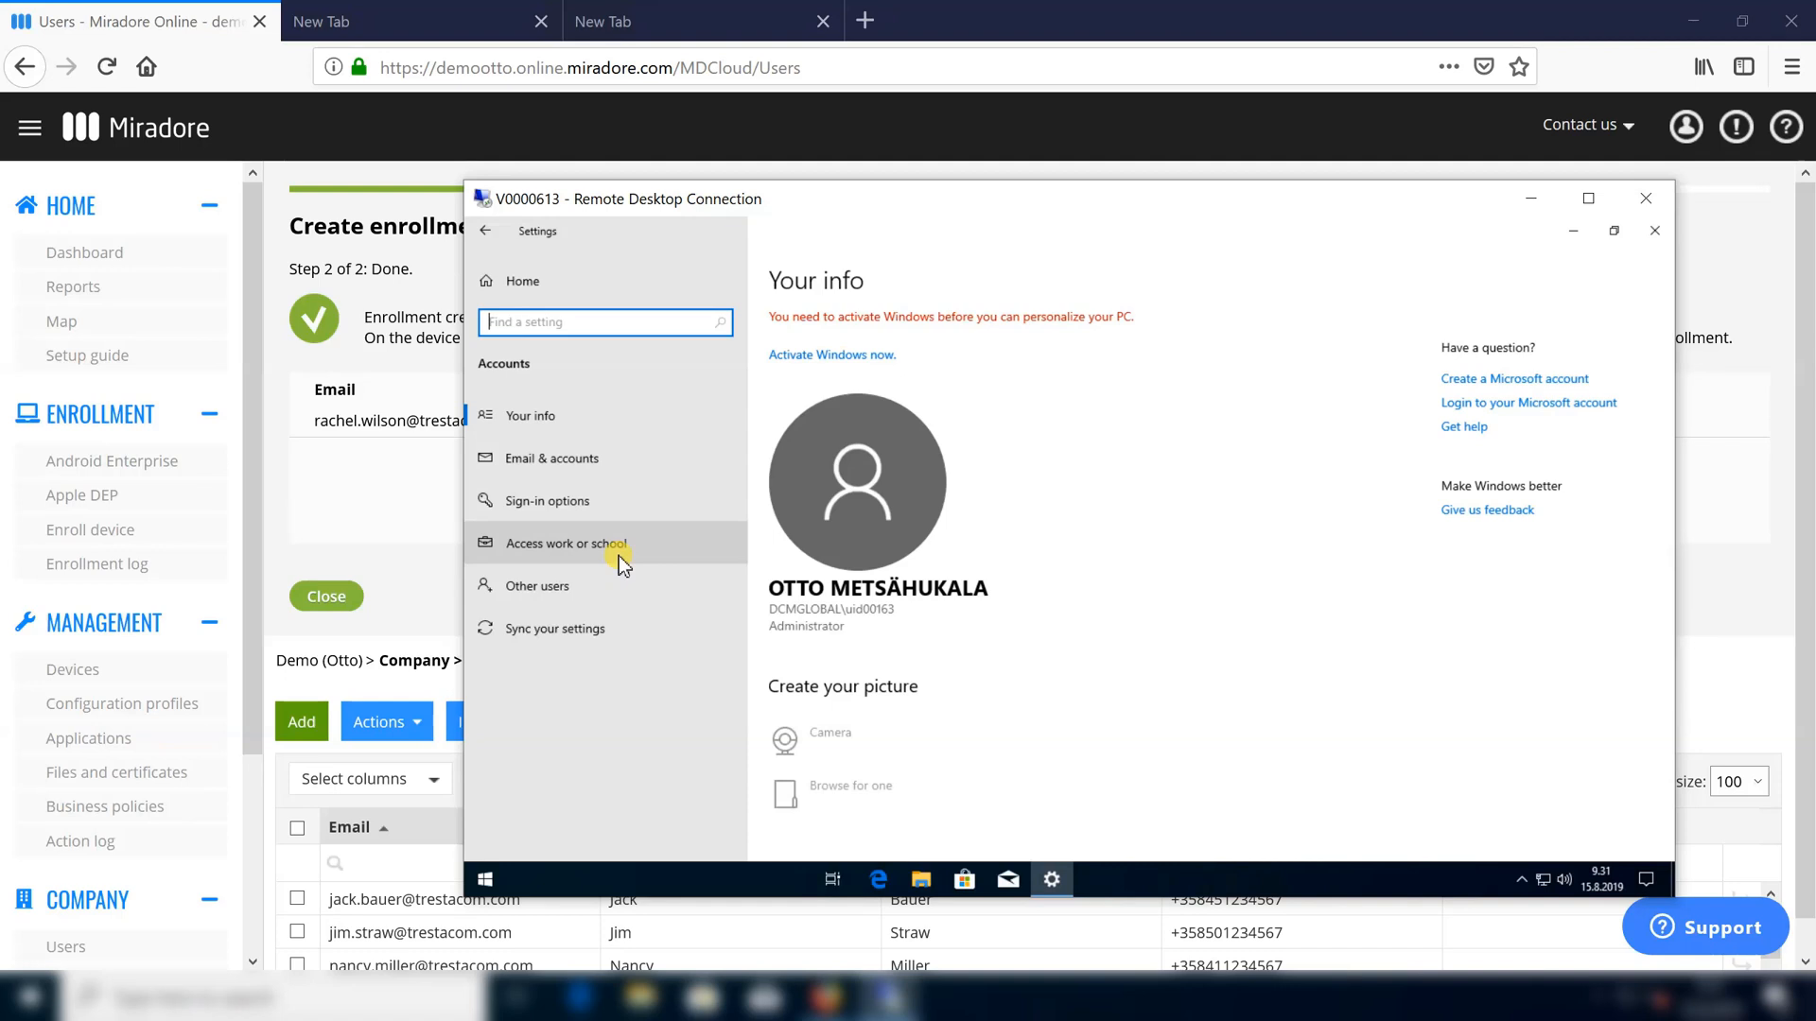
{"action": "left_click", "coordinate": [565, 543]}
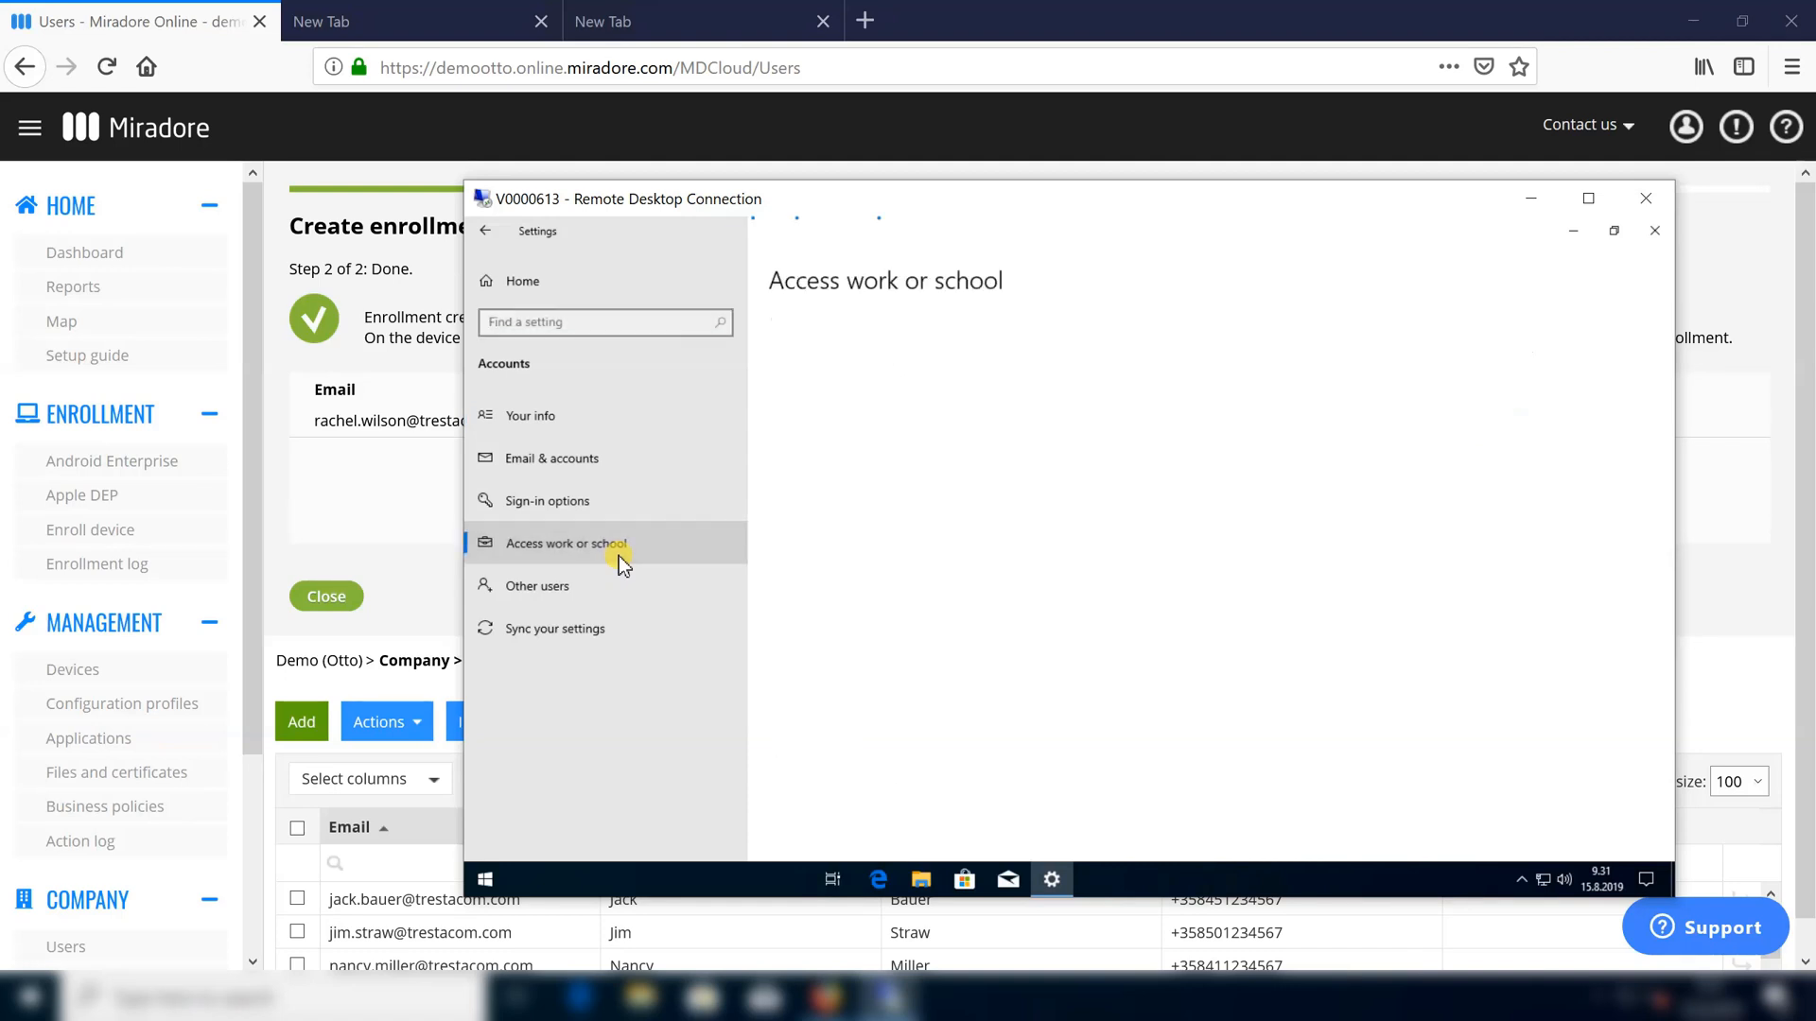
{"action": "left_click", "coordinate": [565, 543]}
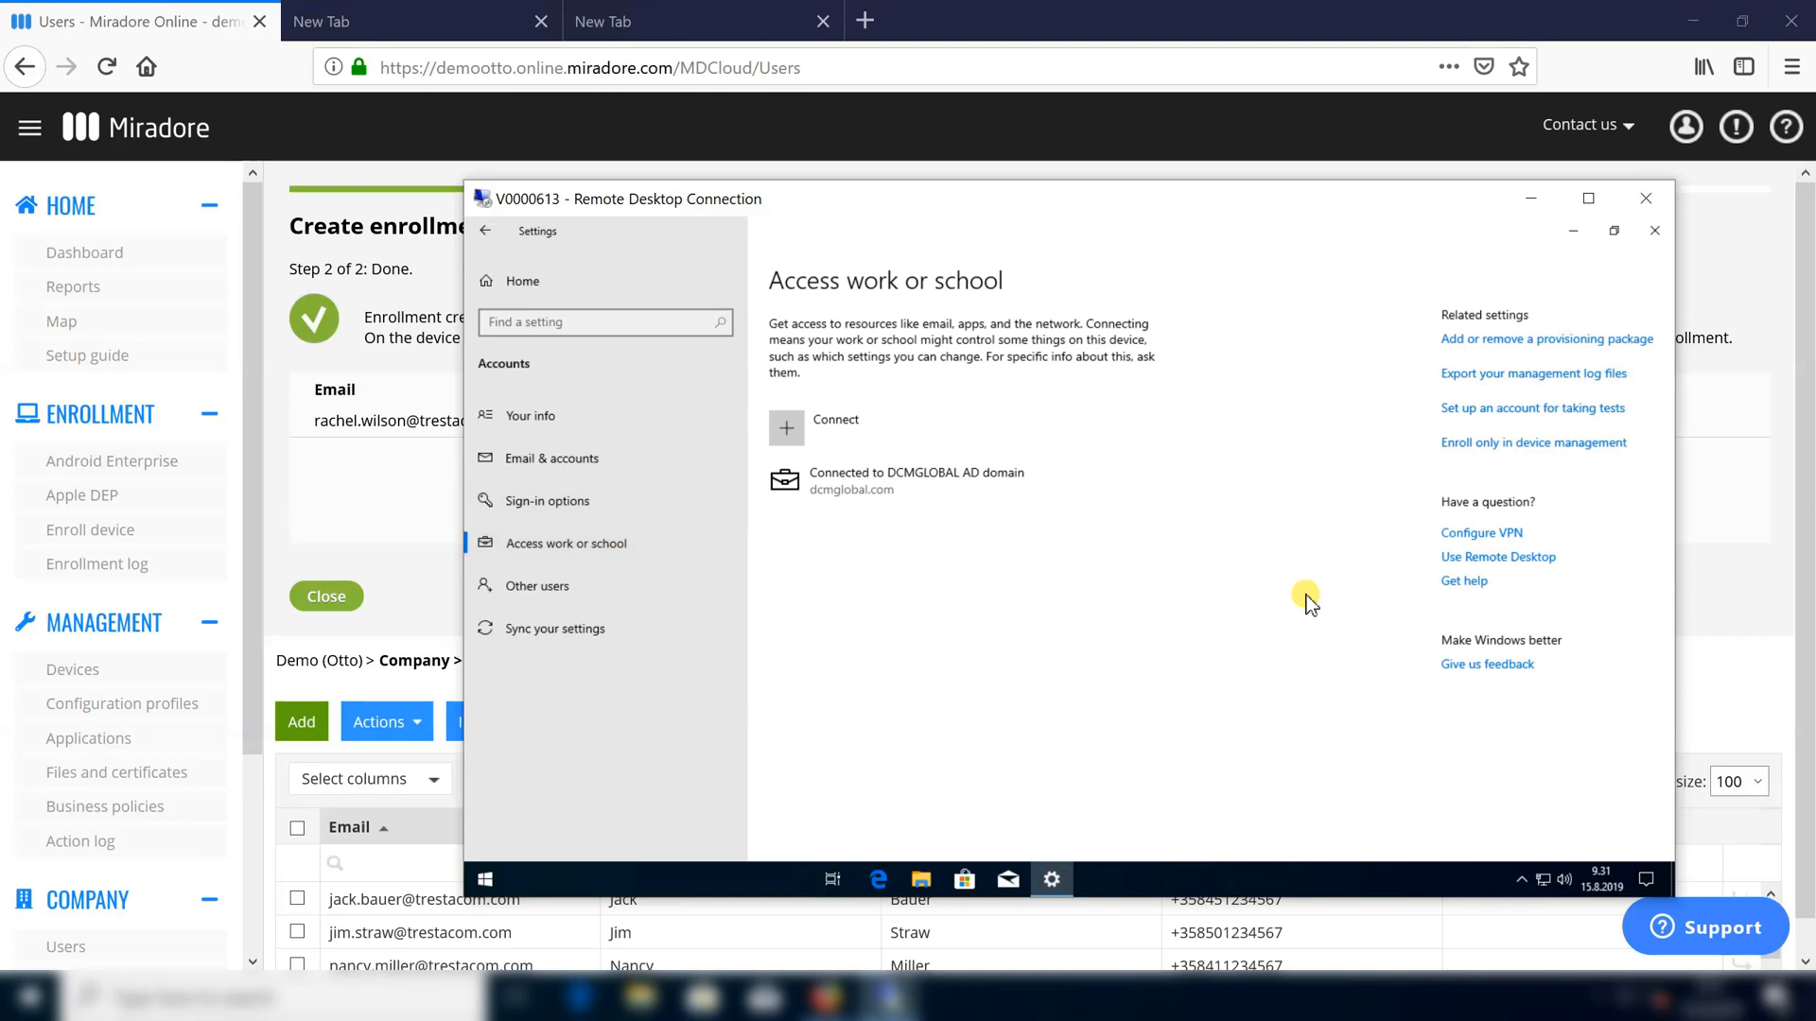
{"action": "mouse_move", "coordinate": [1422, 478]}
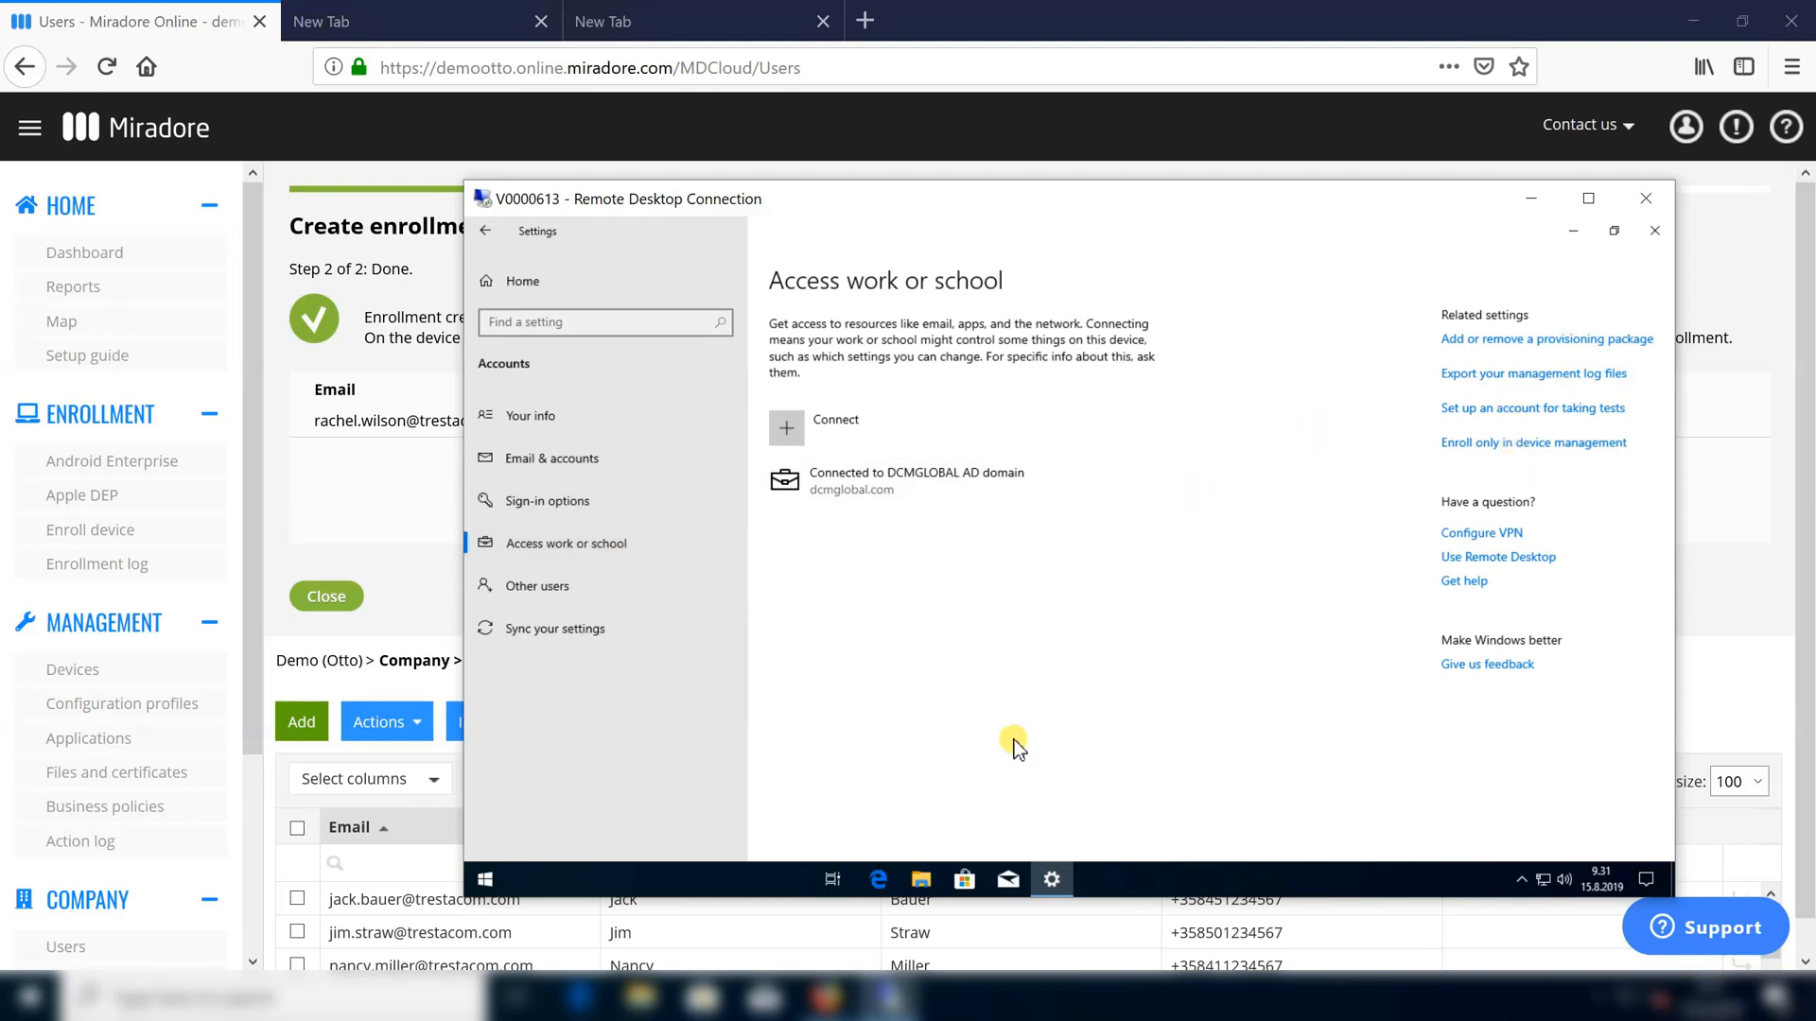
{"action": "mouse_move", "coordinate": [856, 685]}
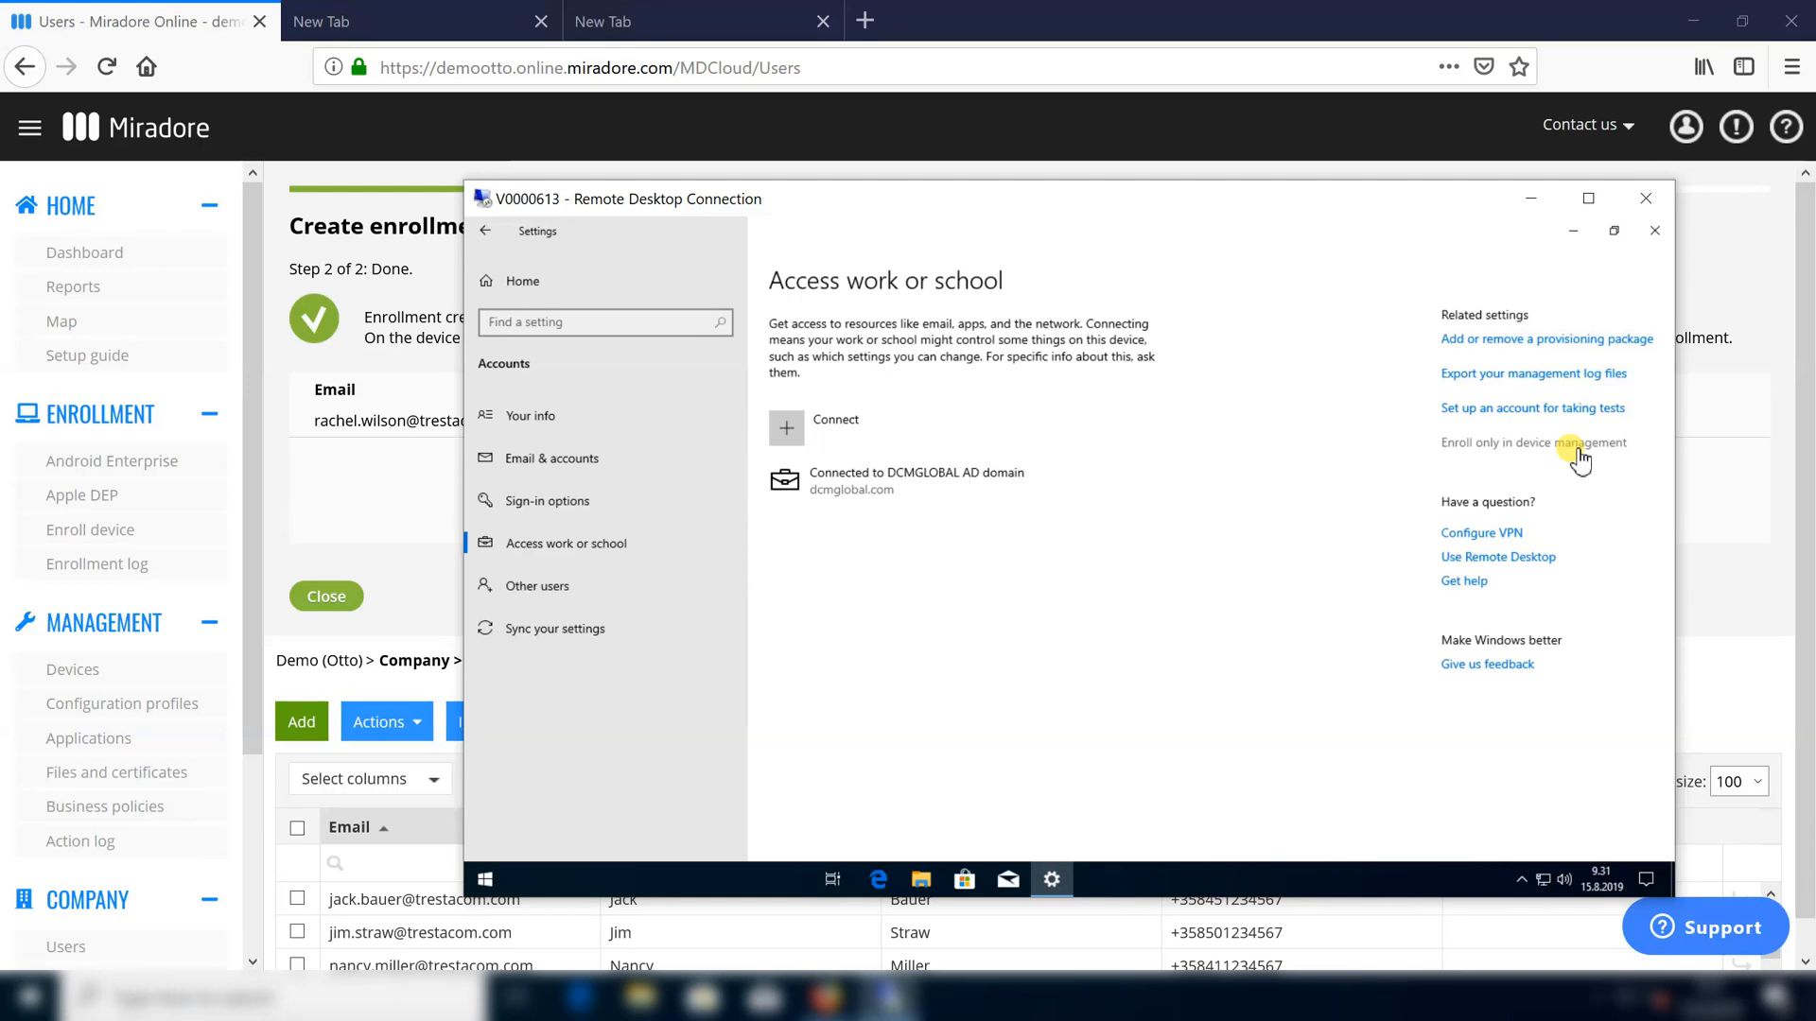
{"action": "left_click", "coordinate": [834, 420]}
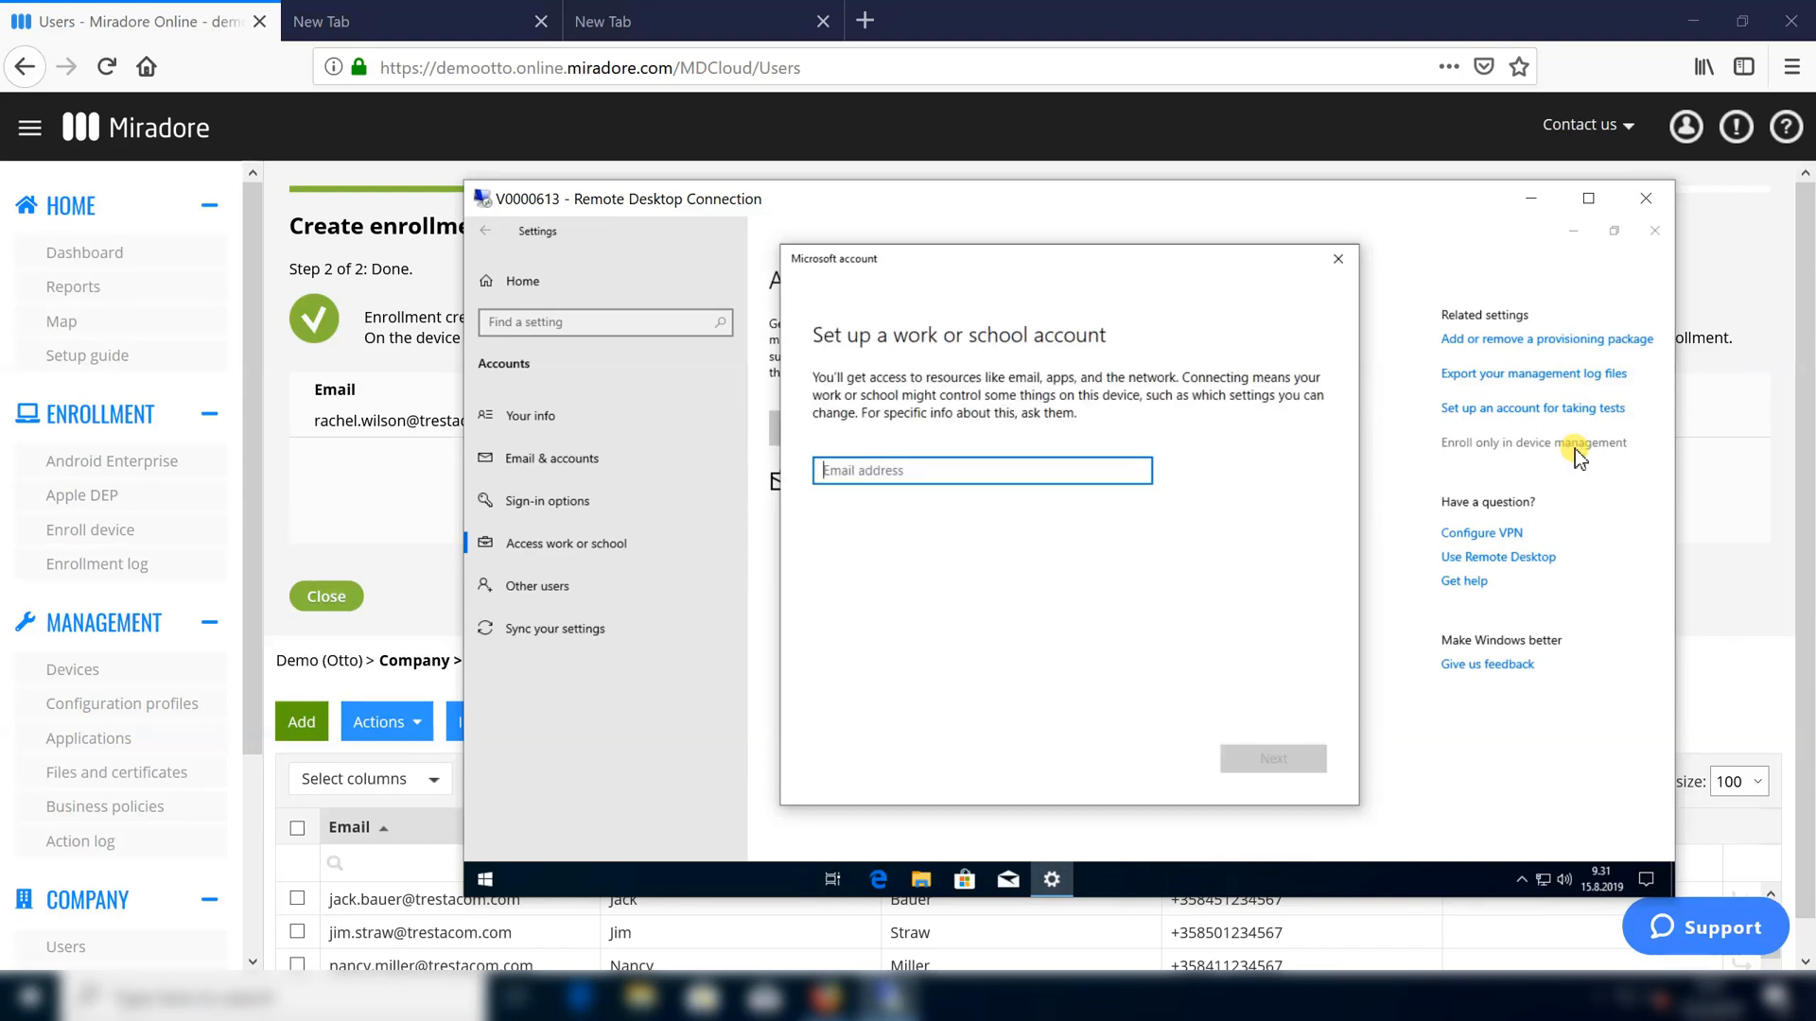
{"action": "mouse_move", "coordinate": [376, 447]}
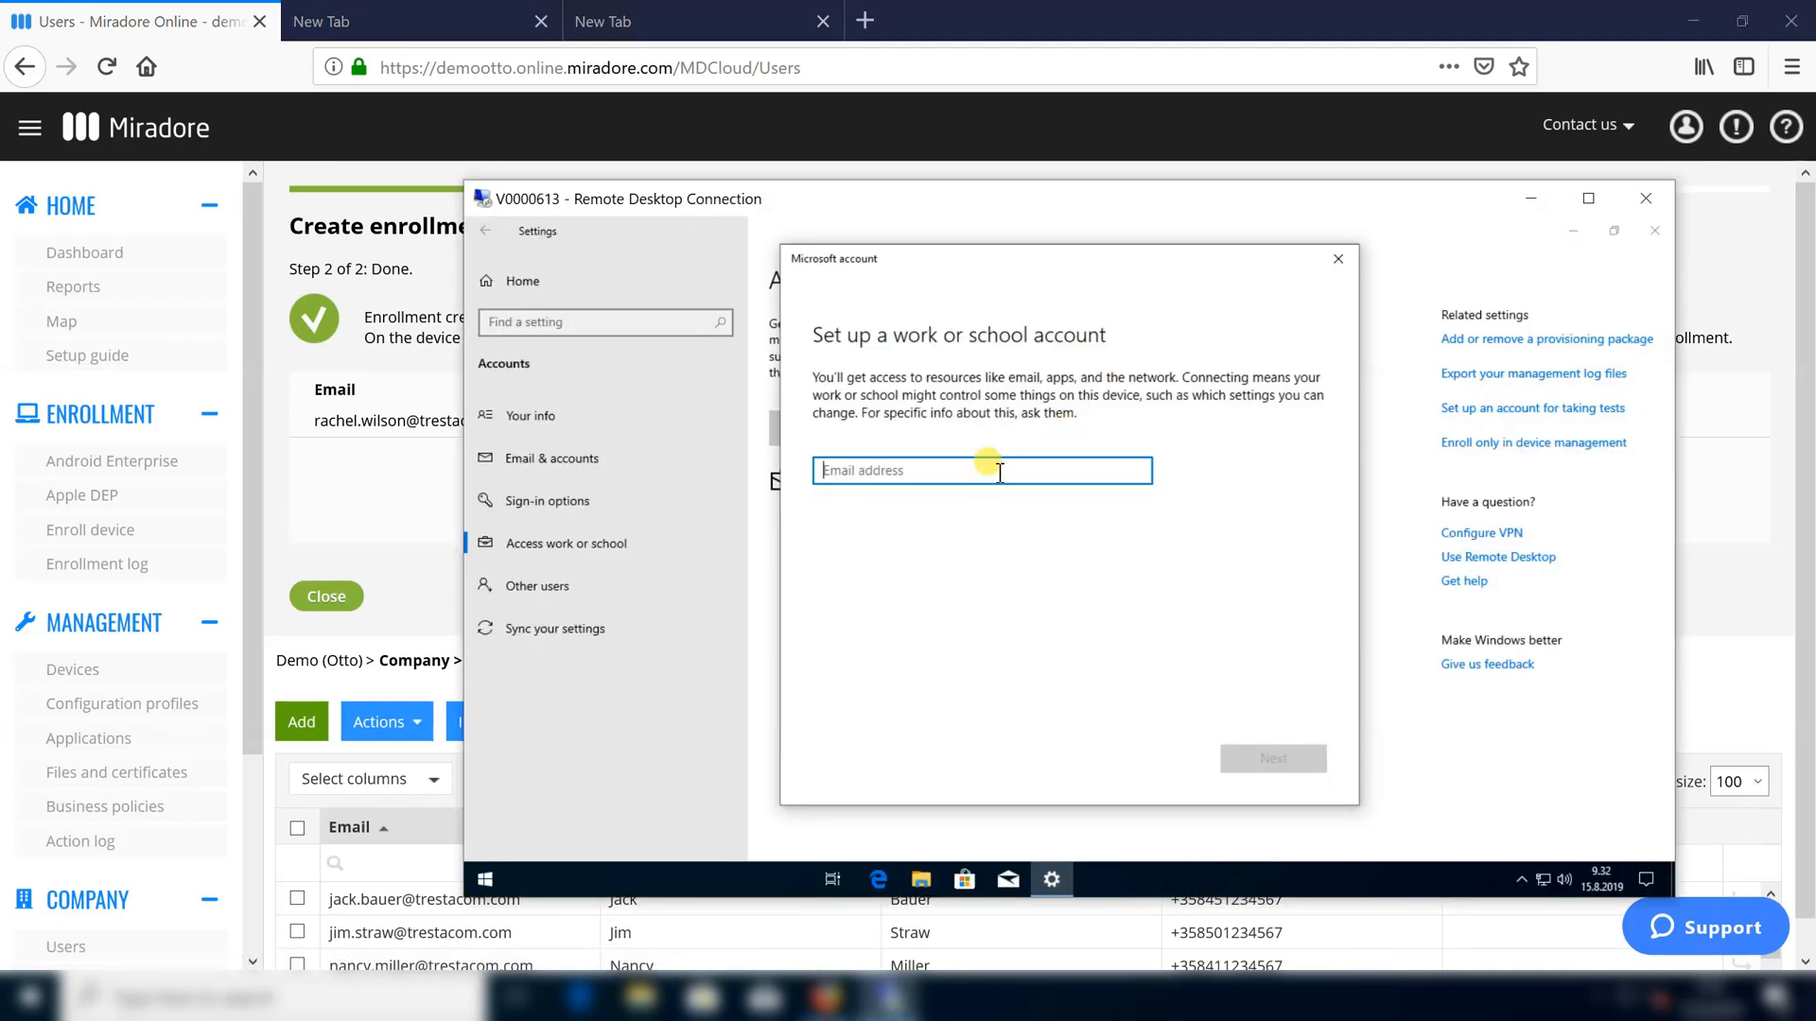
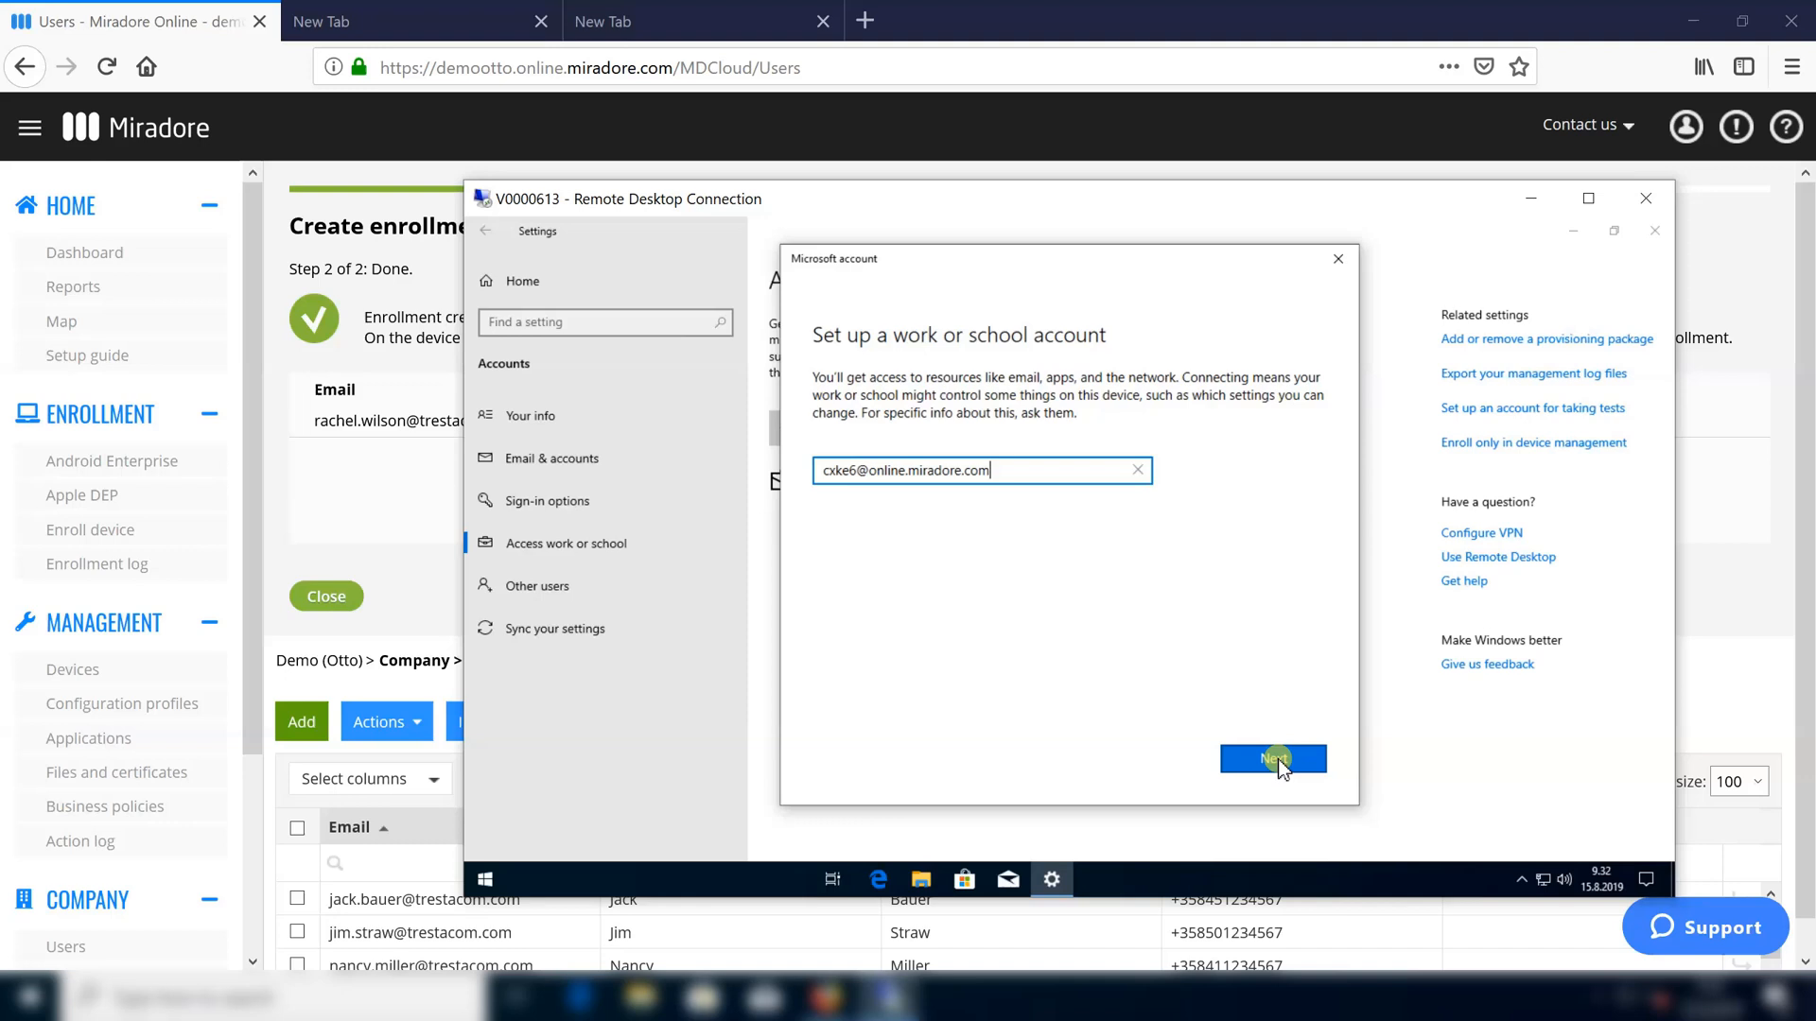
{"action": "left_click", "coordinate": [1271, 759]}
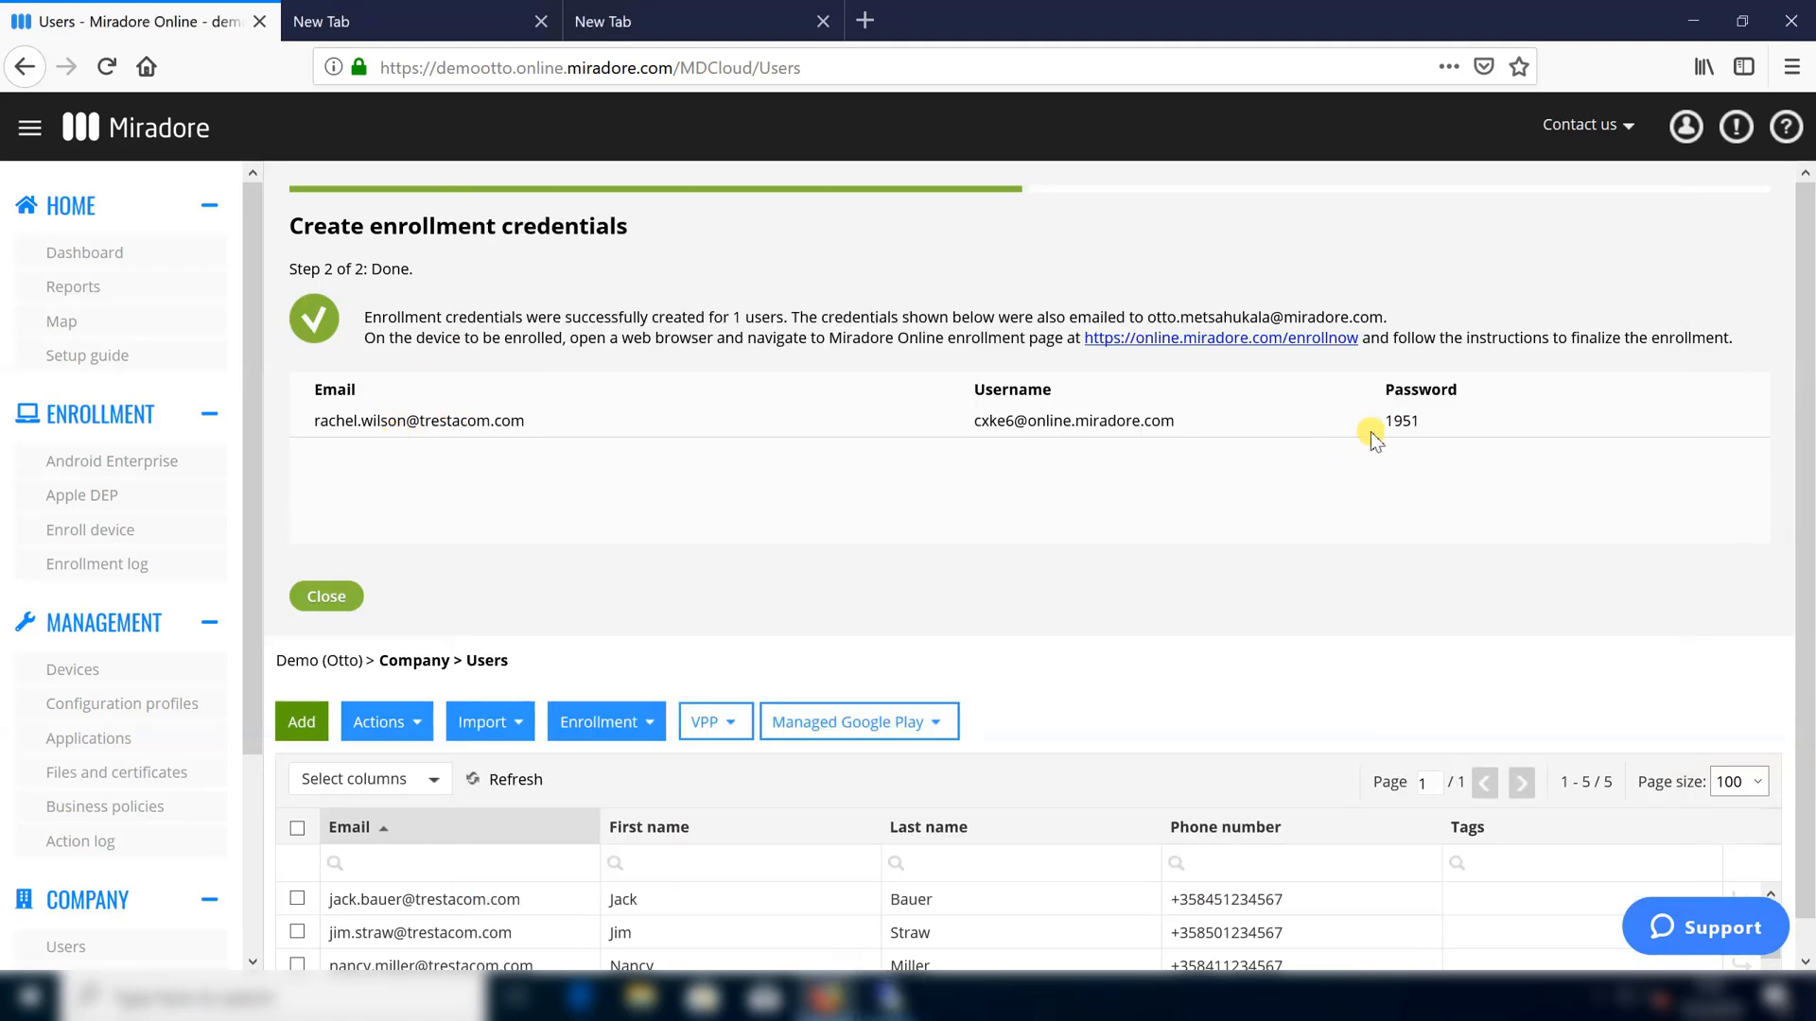
Submit the copied Miradore password and acknowledge the workplace setup notice.
{"action": "double_click", "coordinate": [1402, 420]}
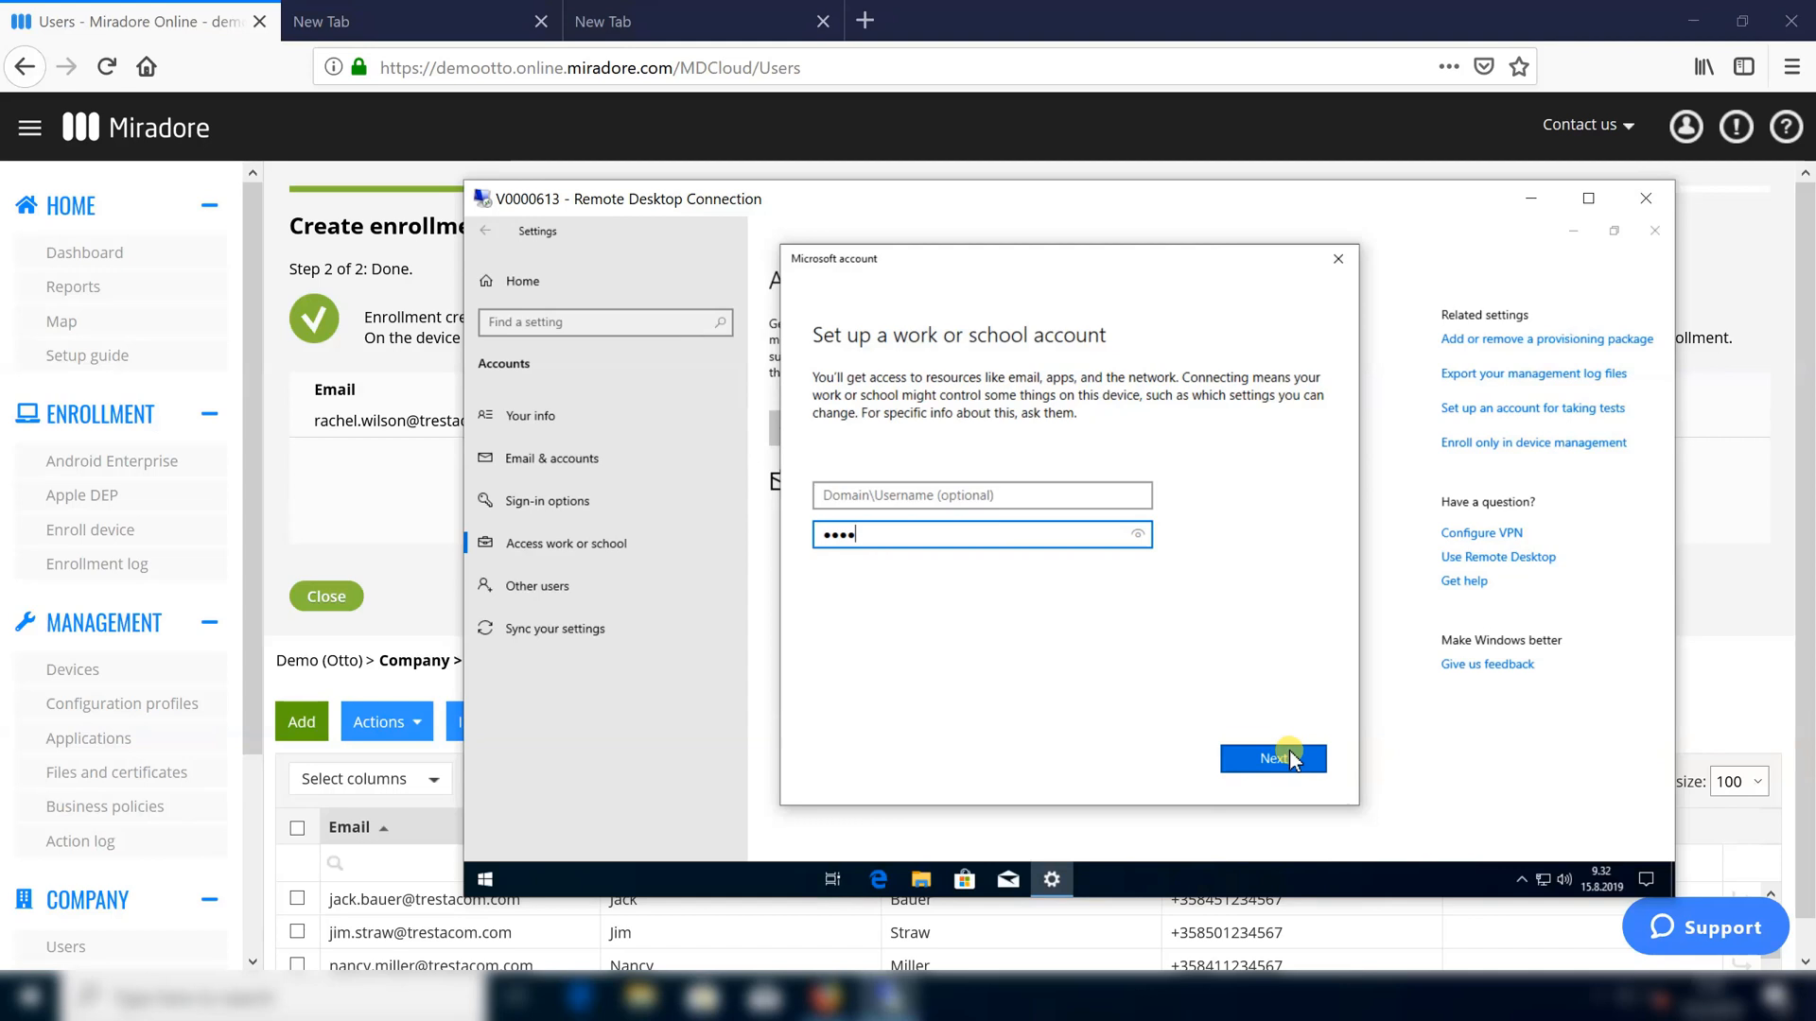
{"action": "left_click", "coordinate": [1273, 759]}
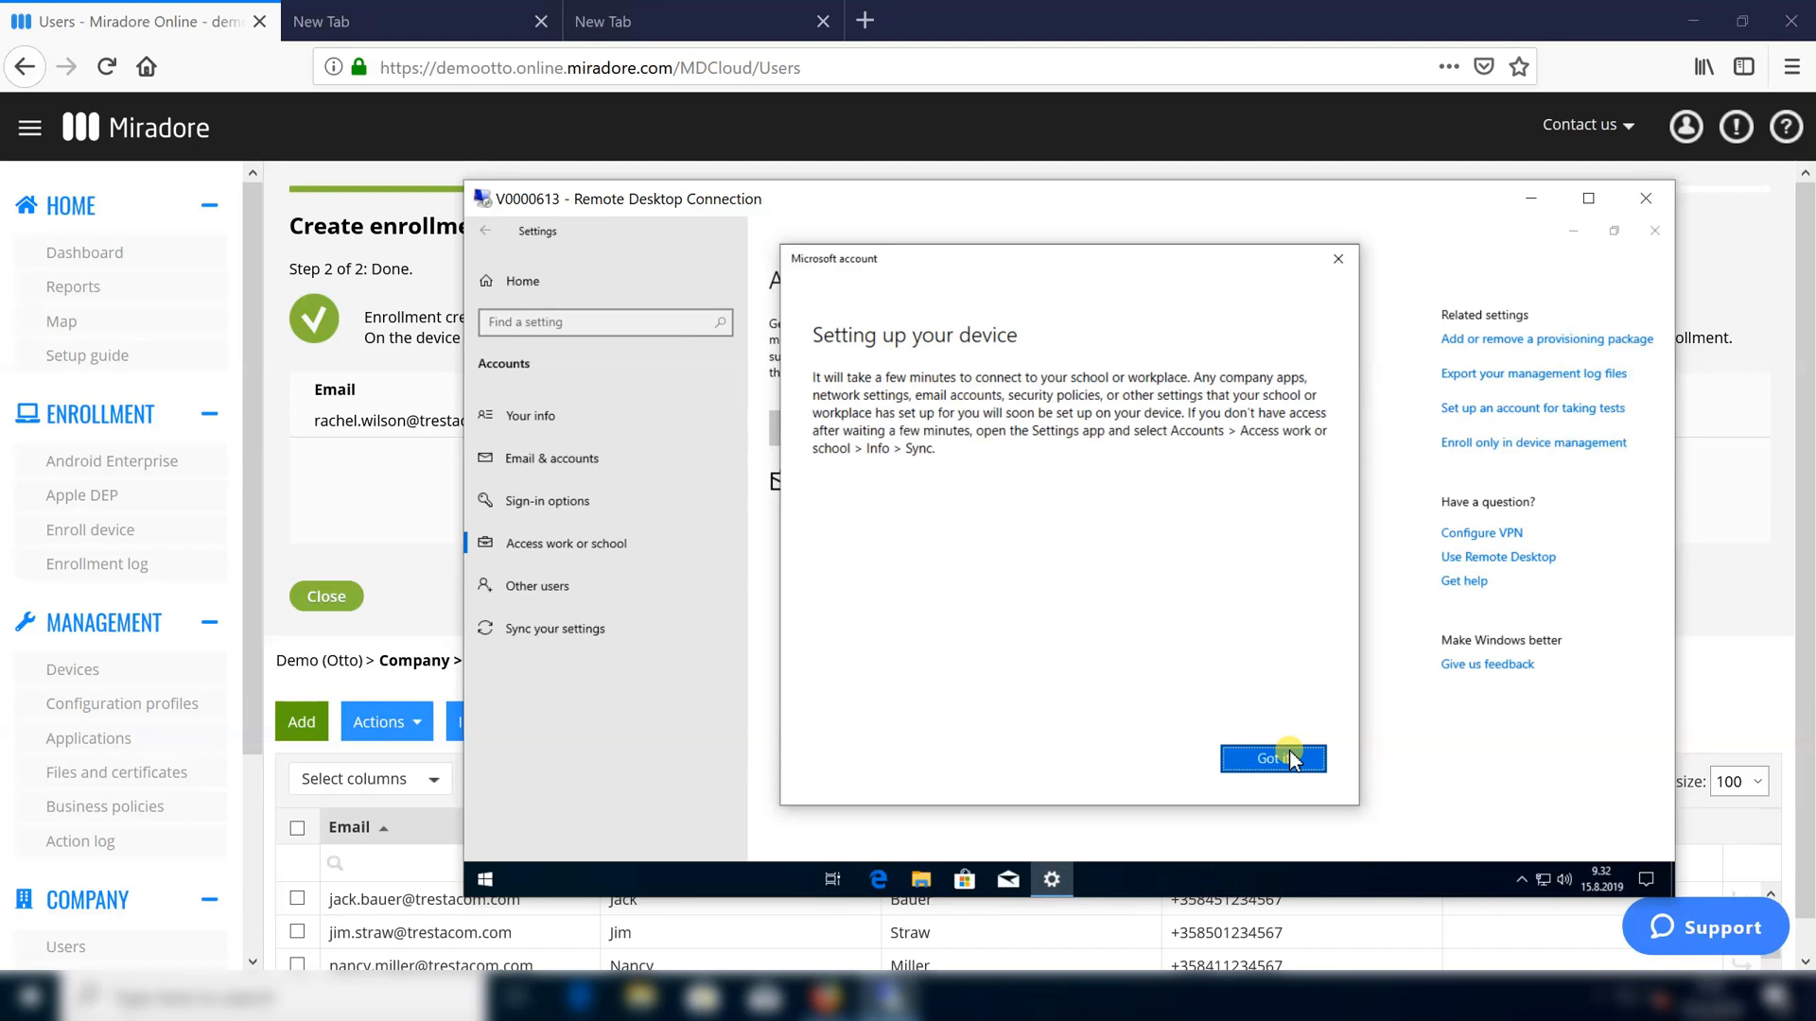
{"action": "mouse_move", "coordinate": [1260, 522]}
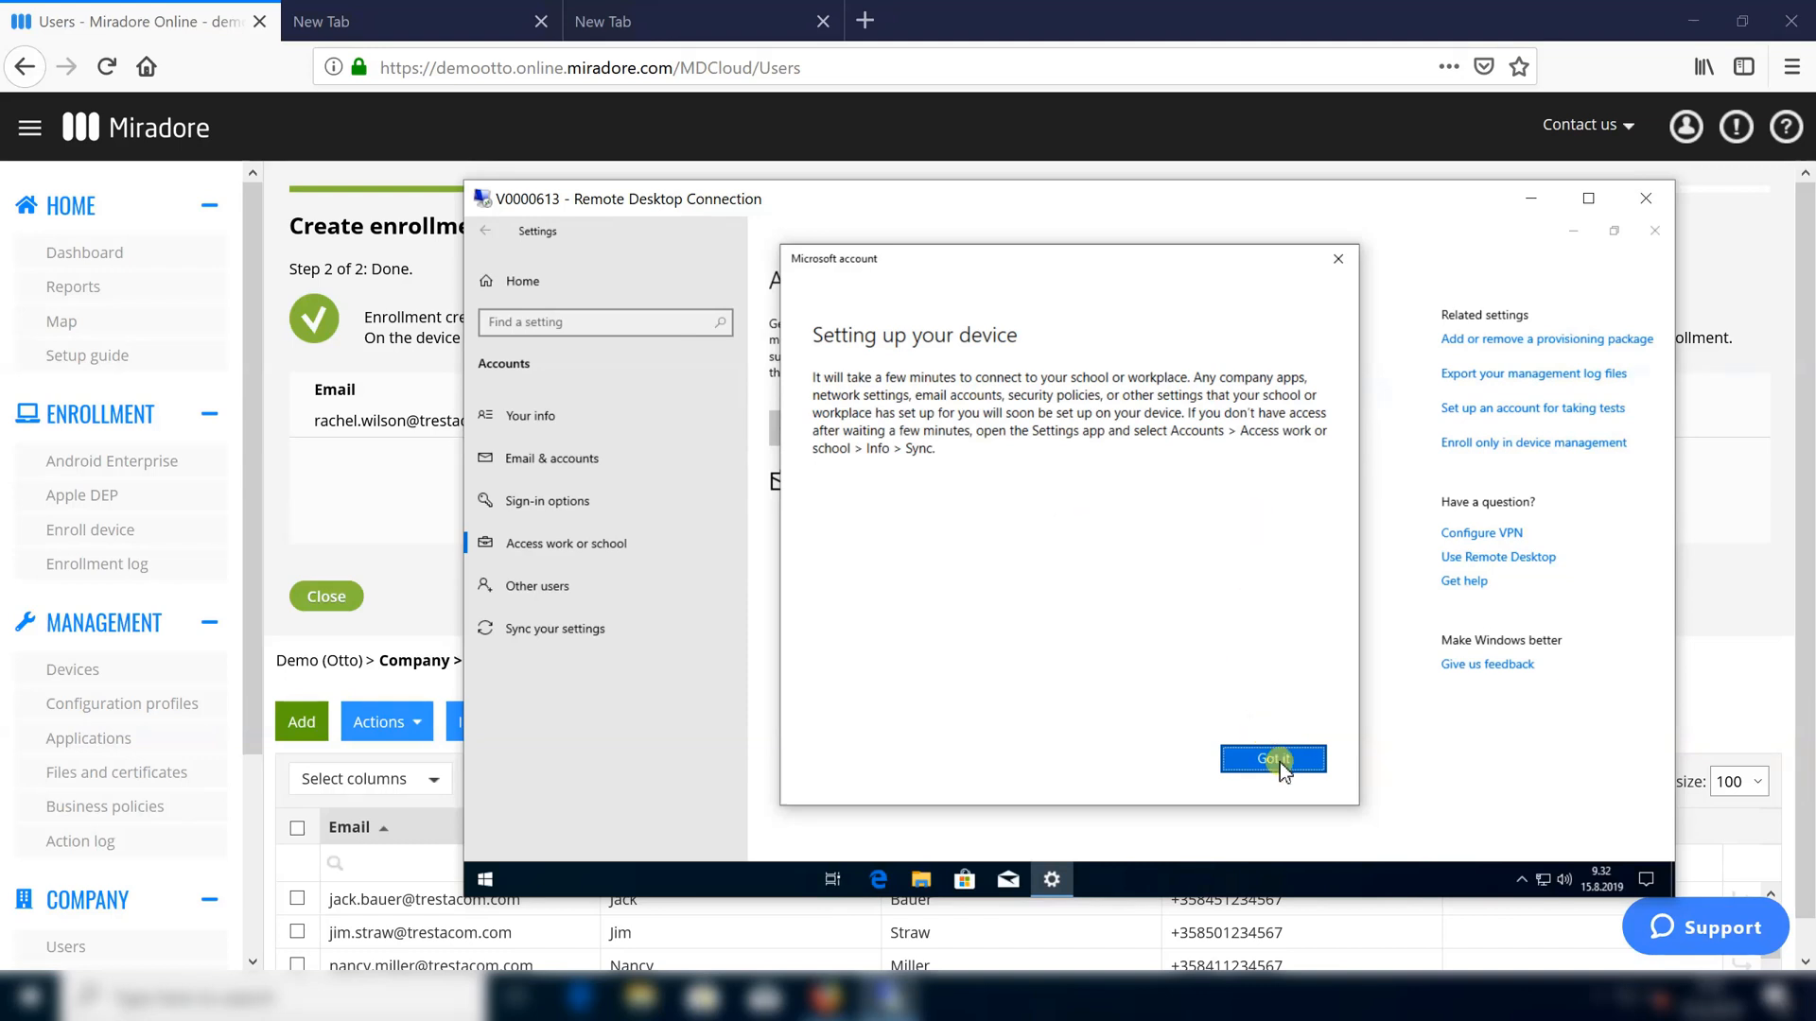
{"action": "left_click", "coordinate": [1273, 758]}
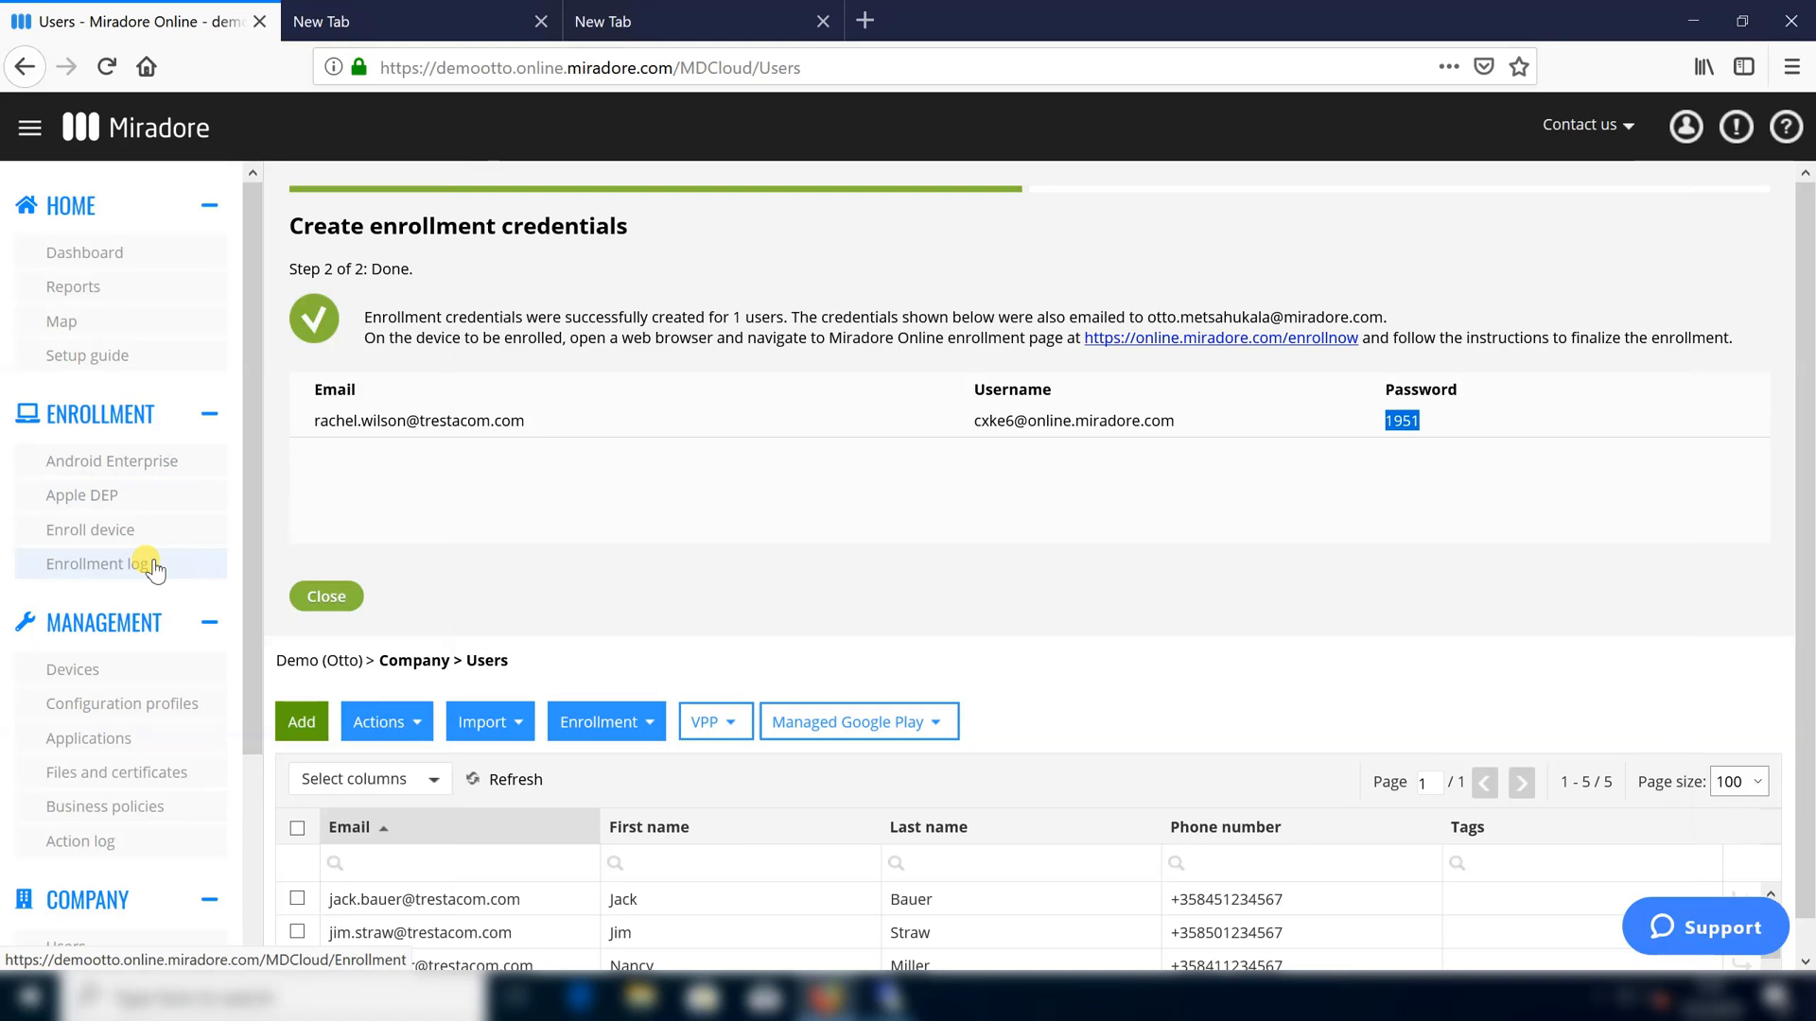
Review the newest completed entry in the Enrollment log and open the virtual machine's device details.
{"action": "left_click", "coordinate": [97, 564]}
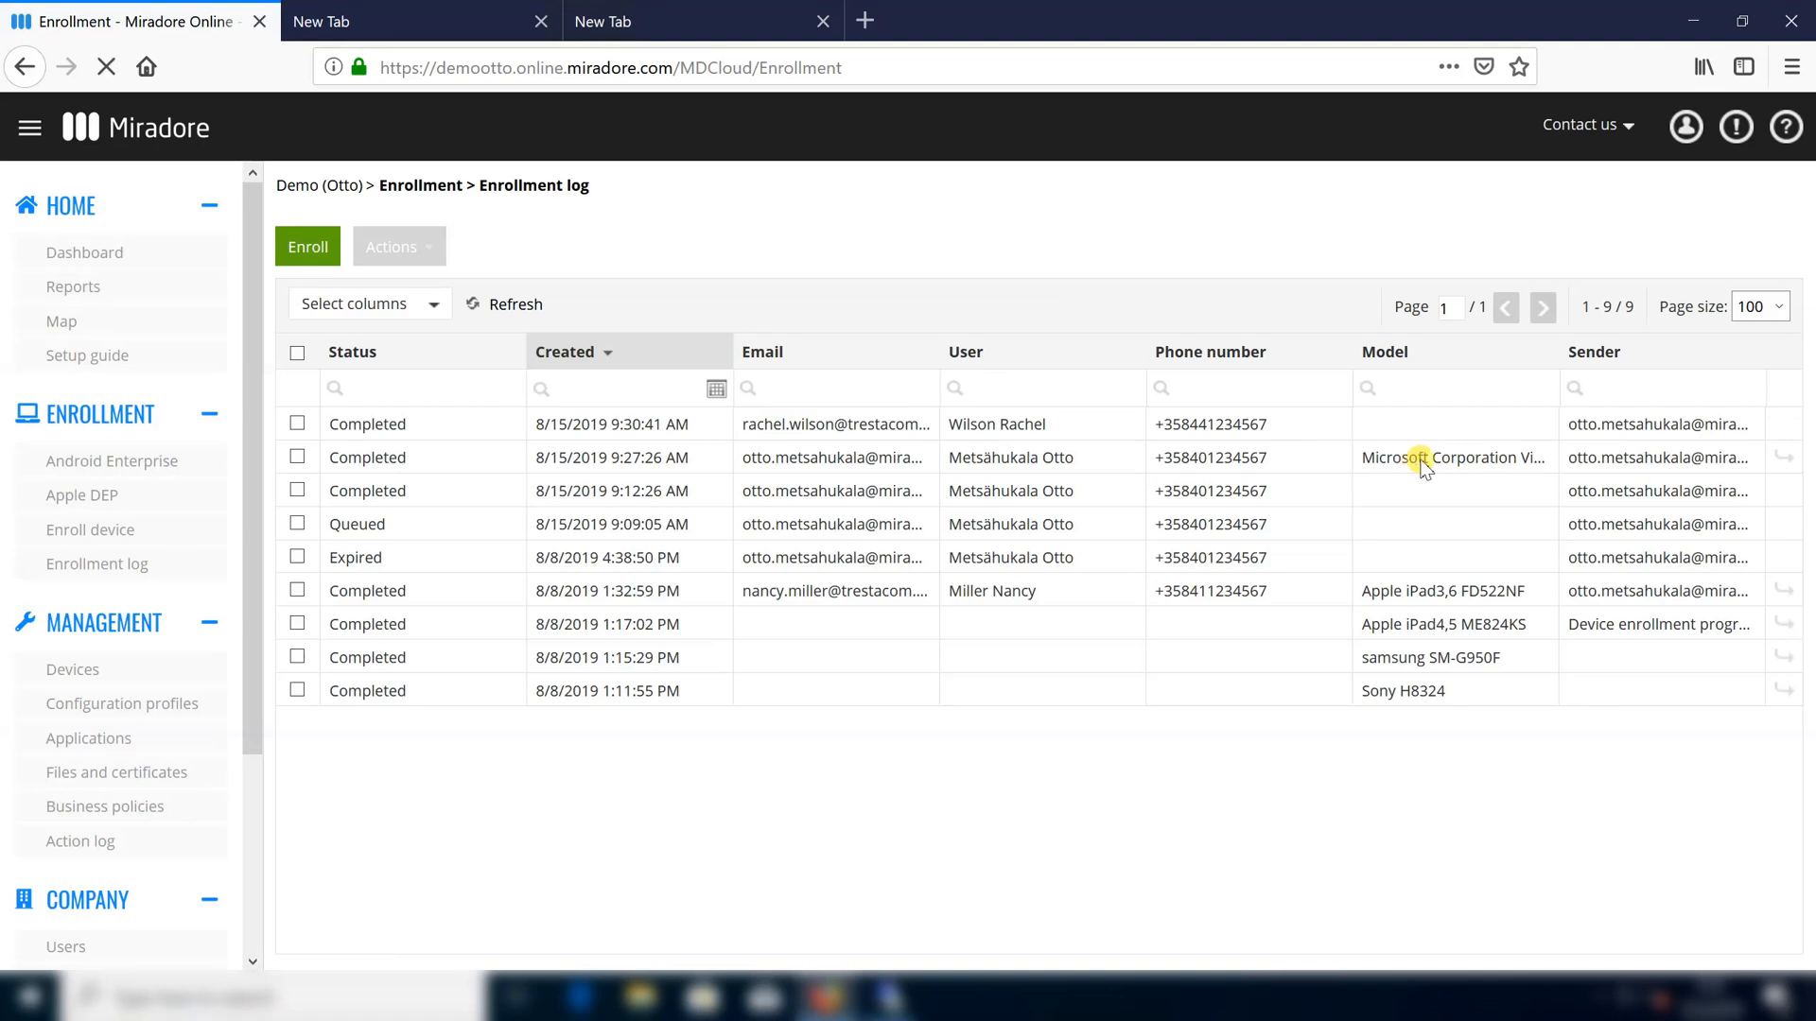
{"action": "left_click", "coordinate": [297, 455]}
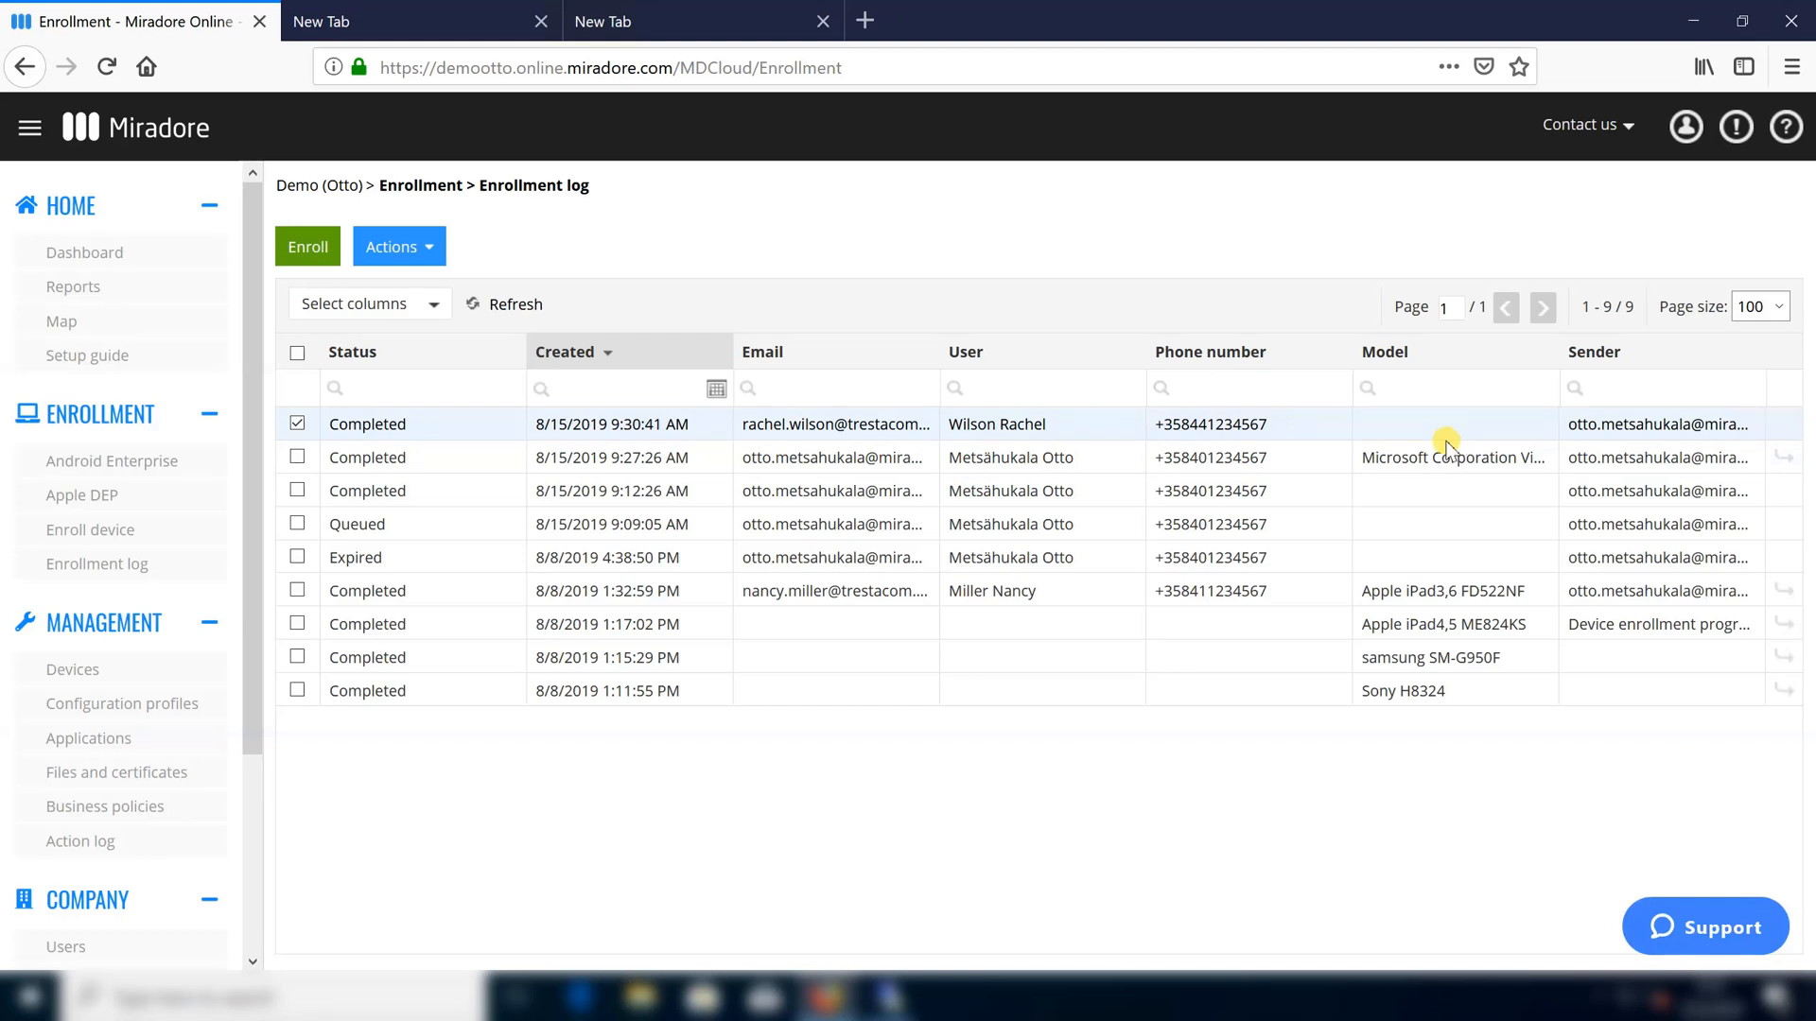
{"action": "mouse_move", "coordinate": [913, 480]}
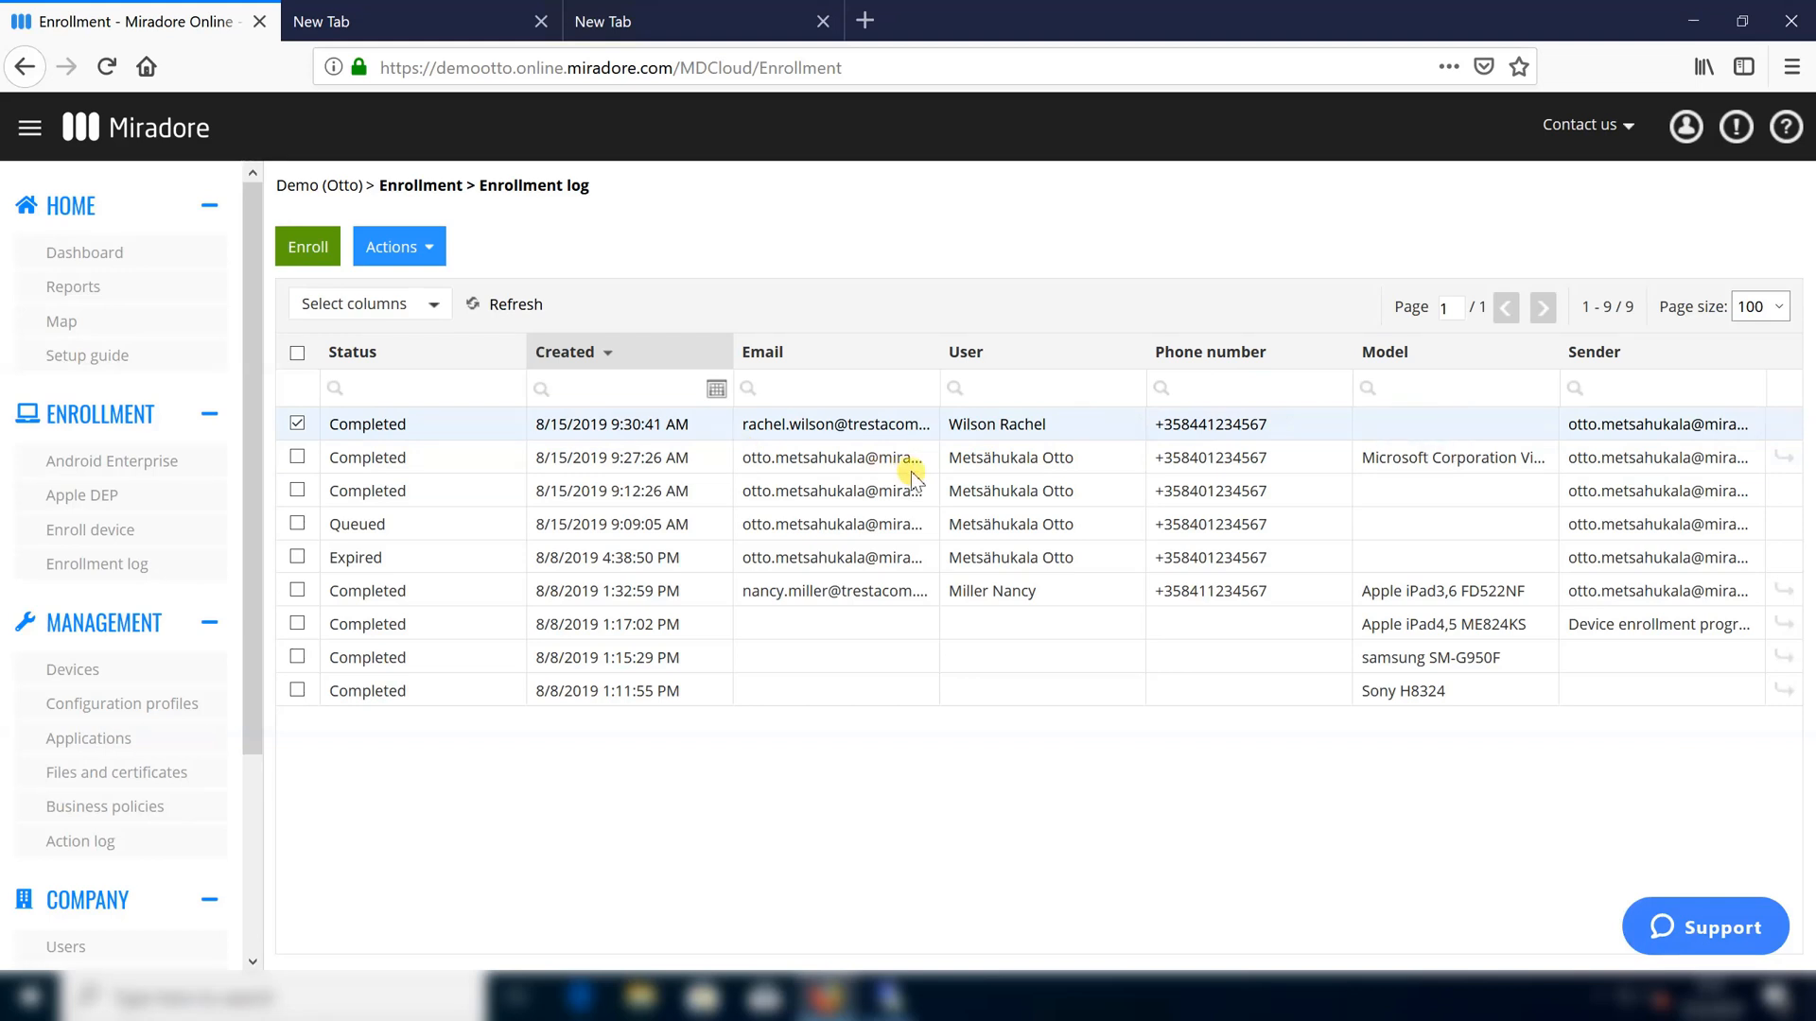
{"action": "left_click", "coordinate": [297, 456]}
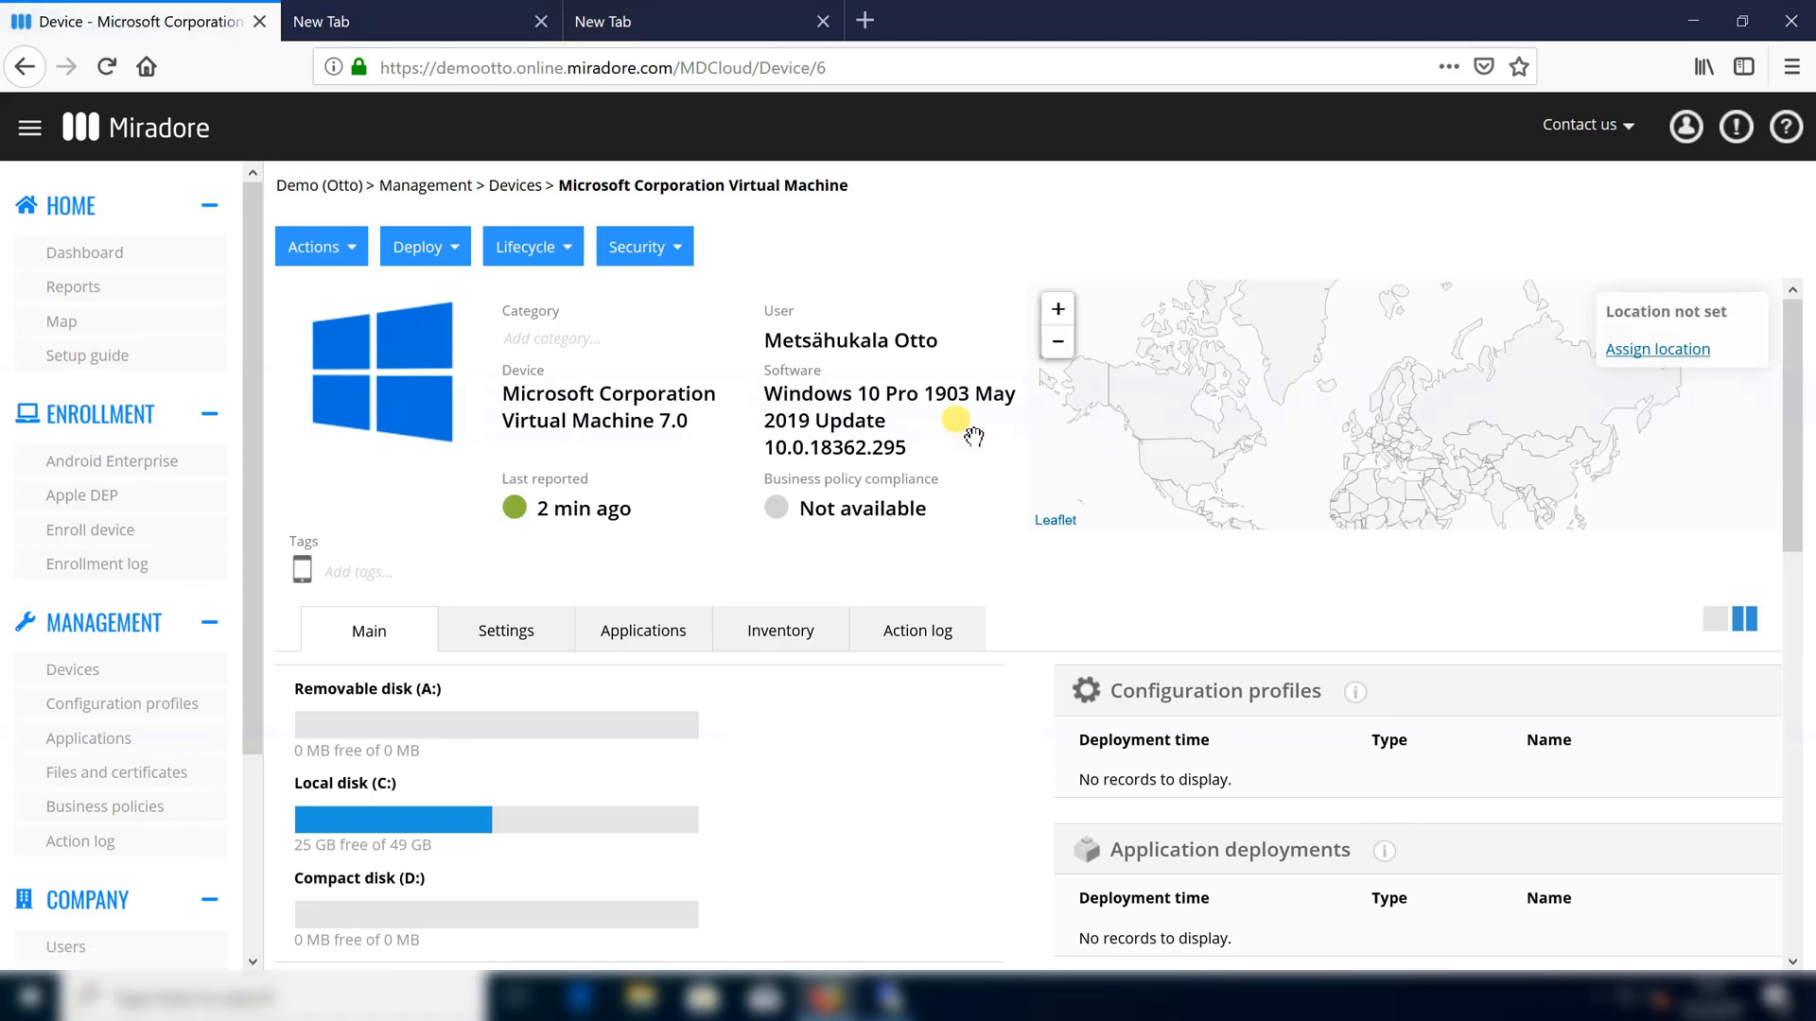
{"action": "mouse_move", "coordinate": [961, 785]}
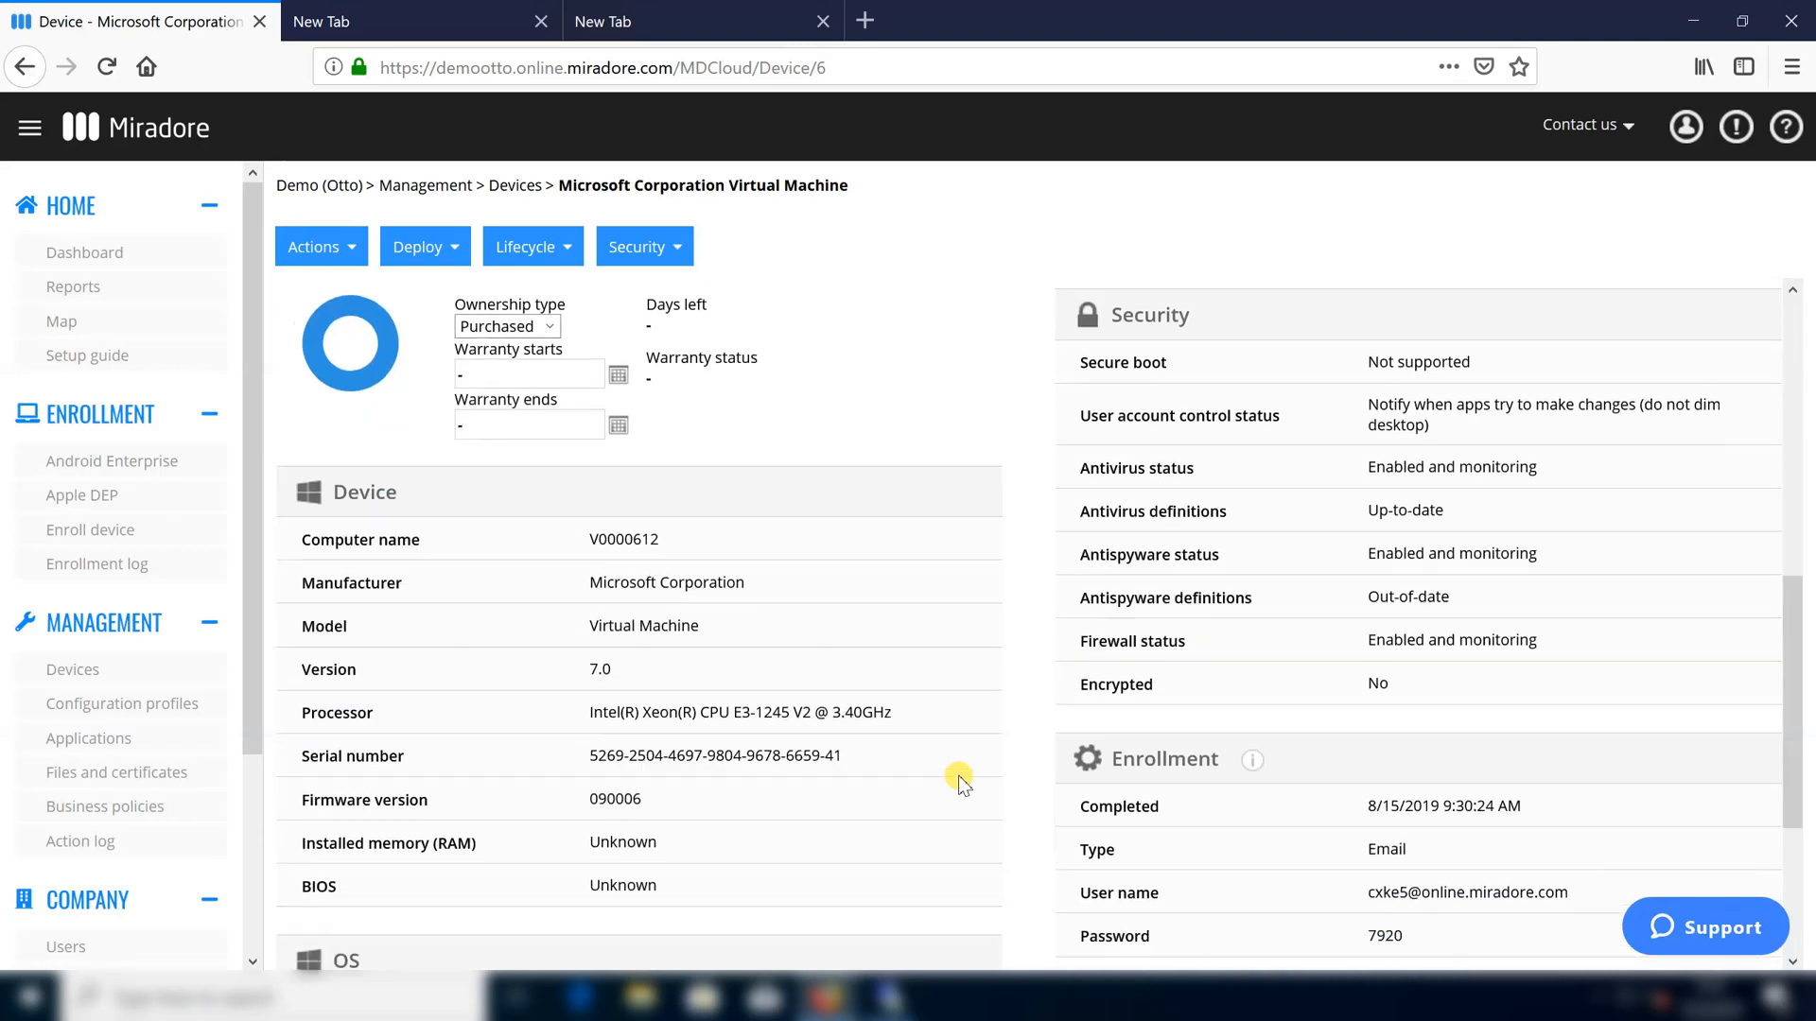
Scroll the device page to review the Device, OS and Enrollment sections.
{"action": "scroll", "scroll_direction": "down", "scroll_amount": 3}
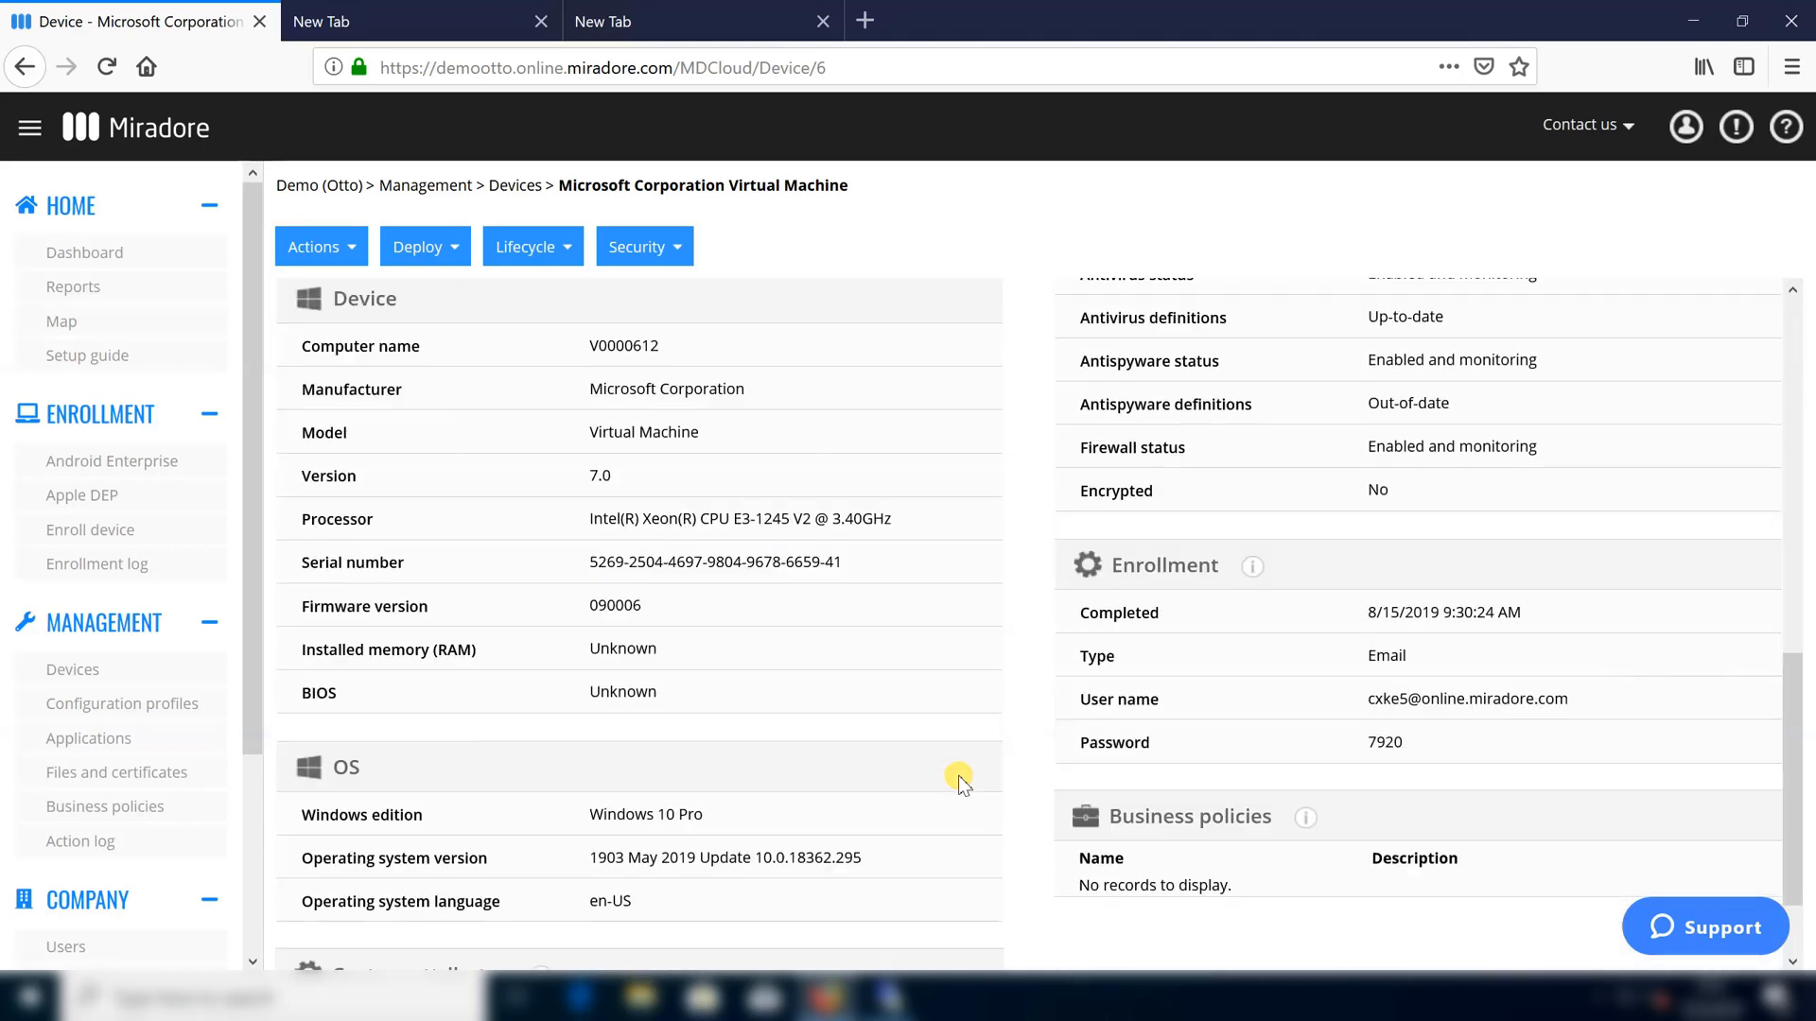
{"action": "scroll", "scroll_direction": "down", "scroll_amount": 3}
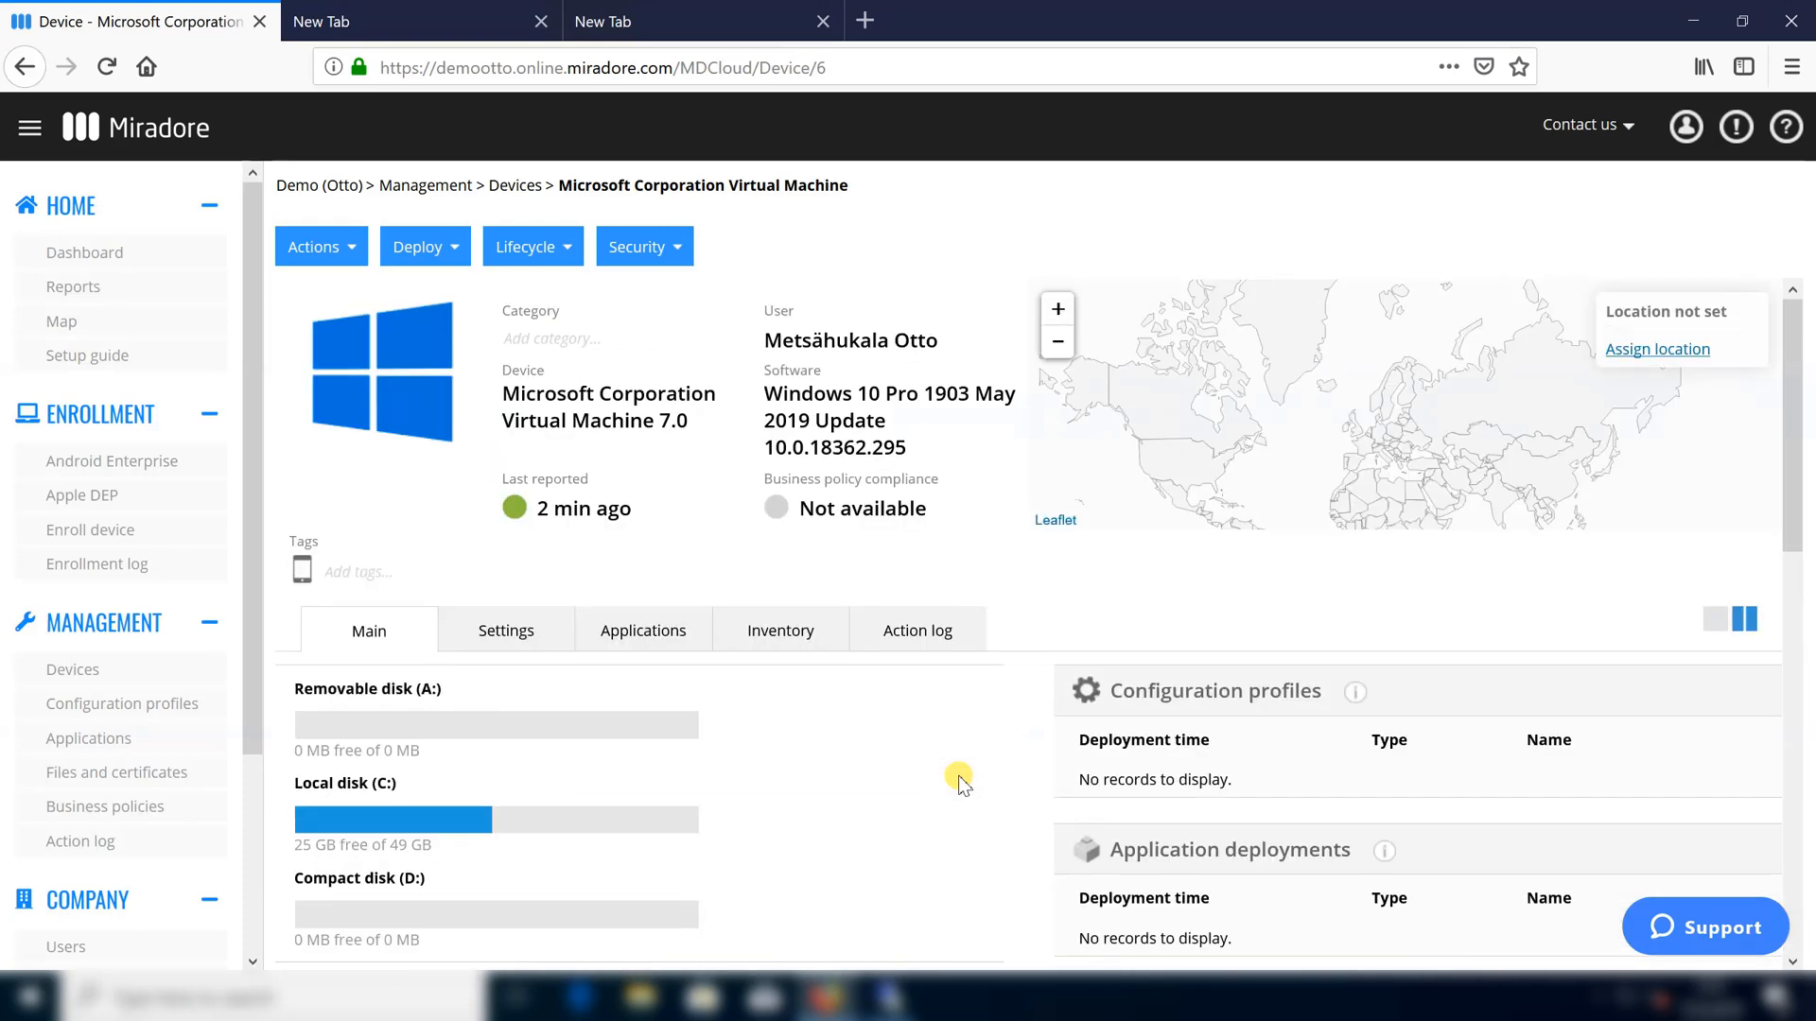
{"action": "mouse_move", "coordinate": [883, 754]}
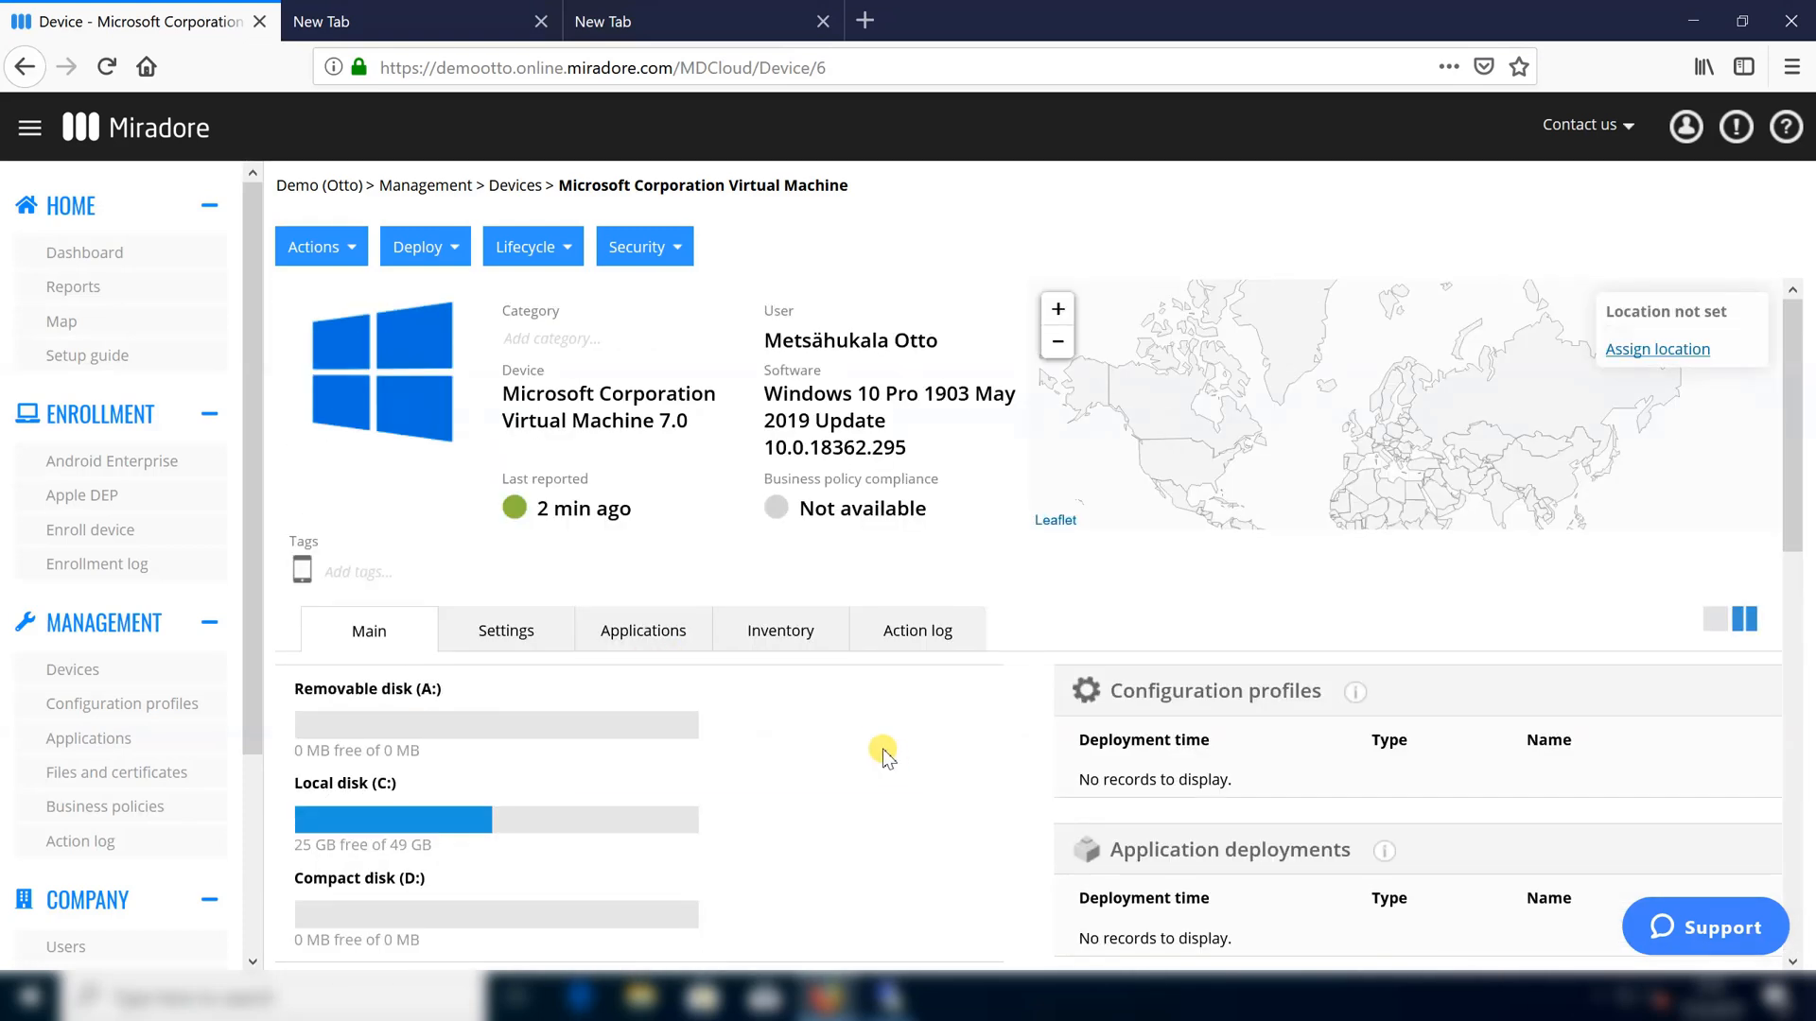